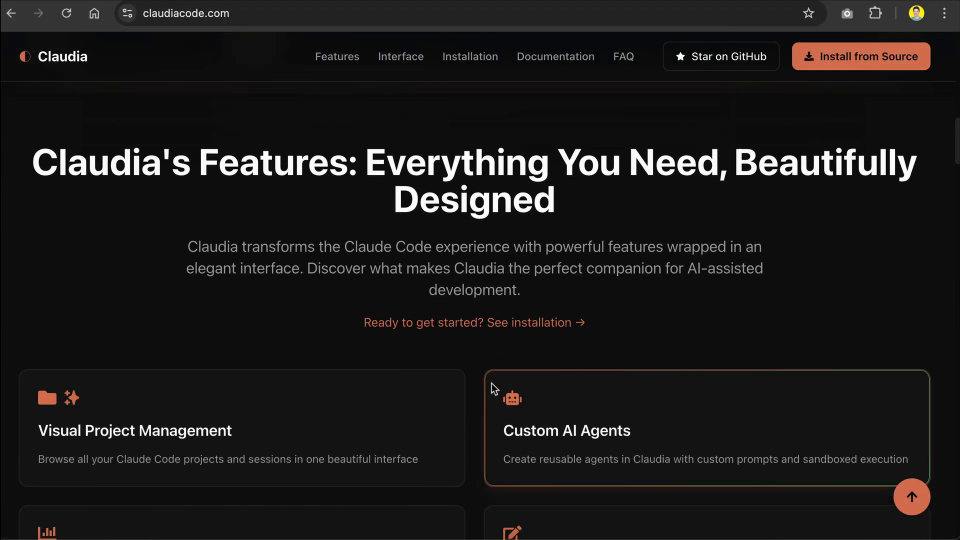
Step: Scroll claudiacode.com to the 'Why Claudia?' pain-points section and back, then switch to the Claudia app
scroll(down, 3)
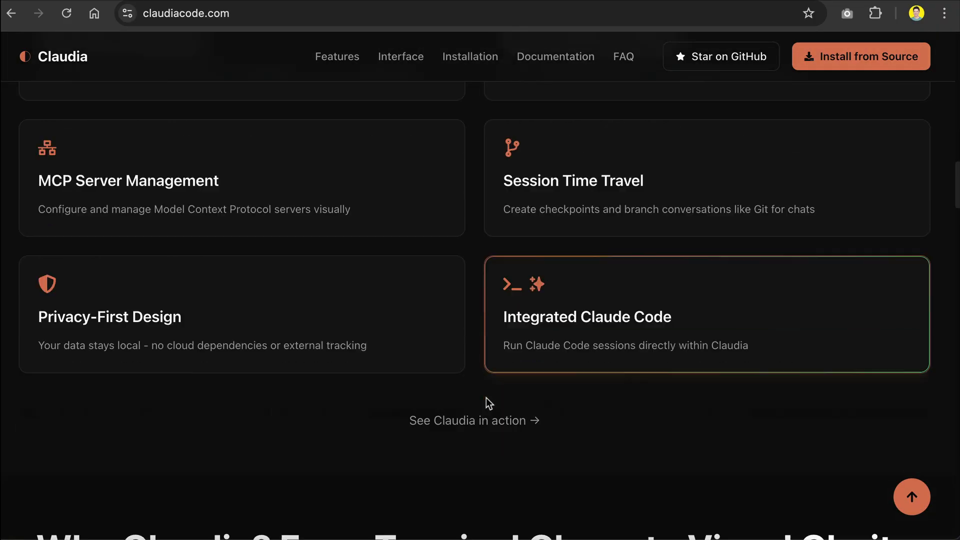
scroll(down, 3)
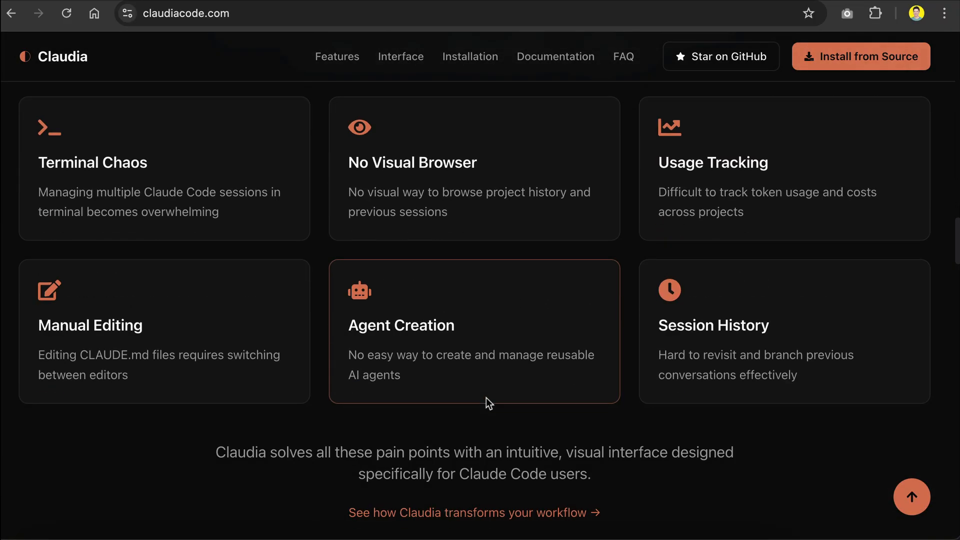
scroll(up, 3)
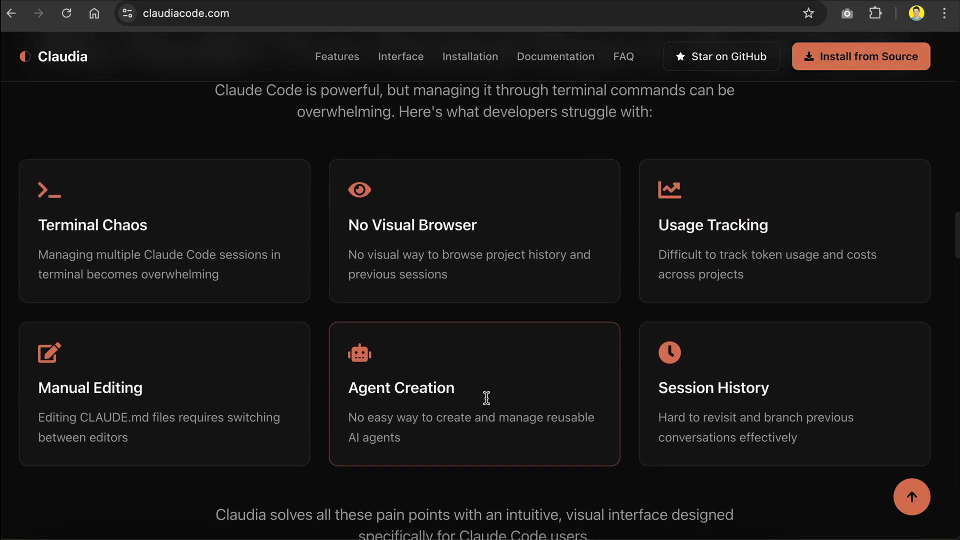
scroll(up, 3)
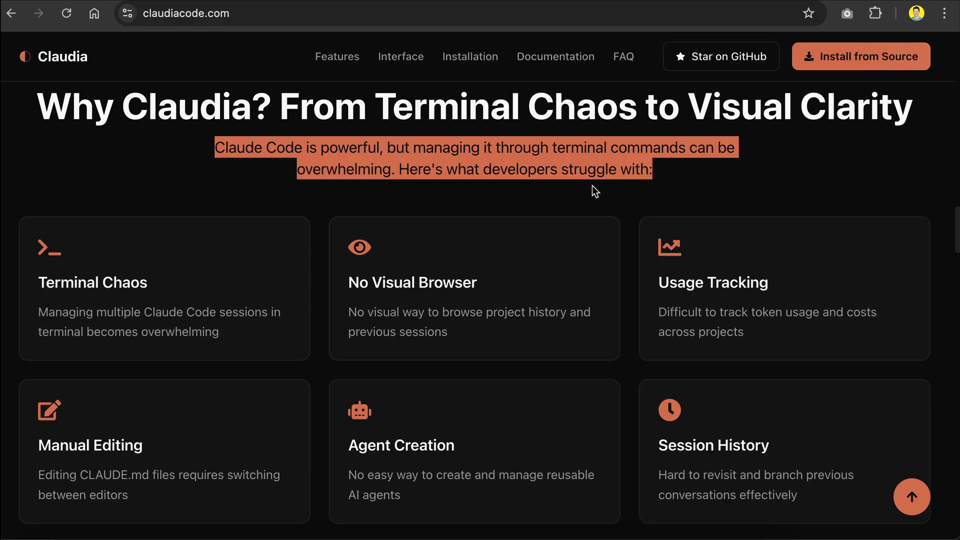
mouse_move(623, 314)
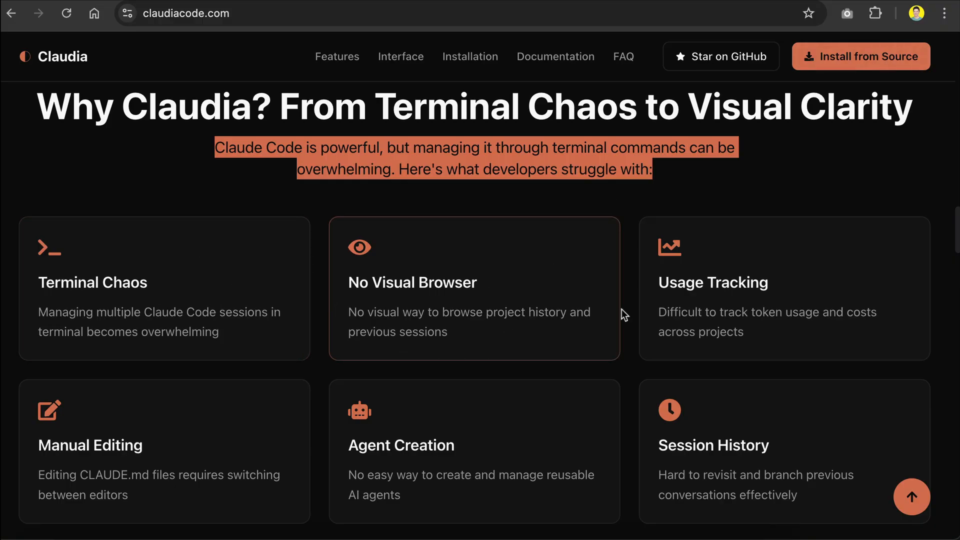
mouse_move(712, 306)
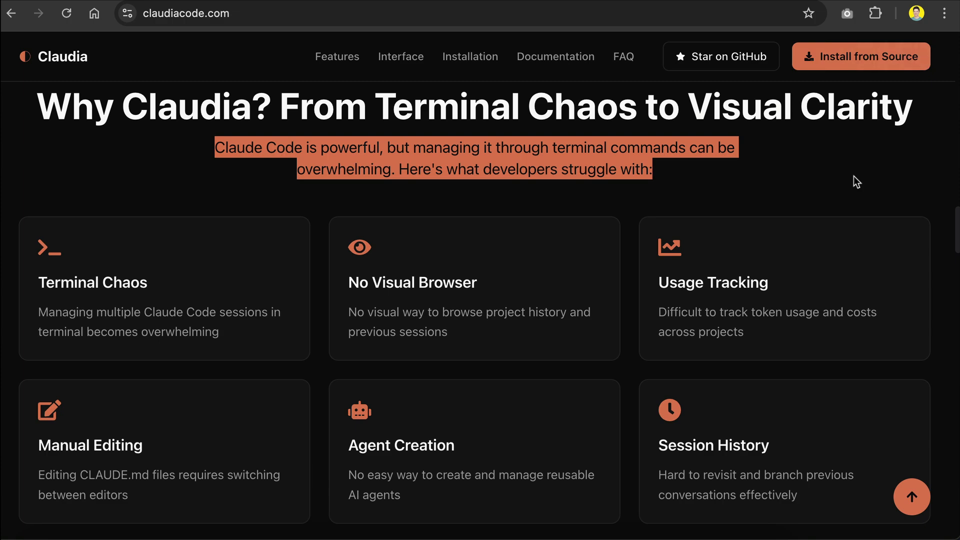
click(856, 181)
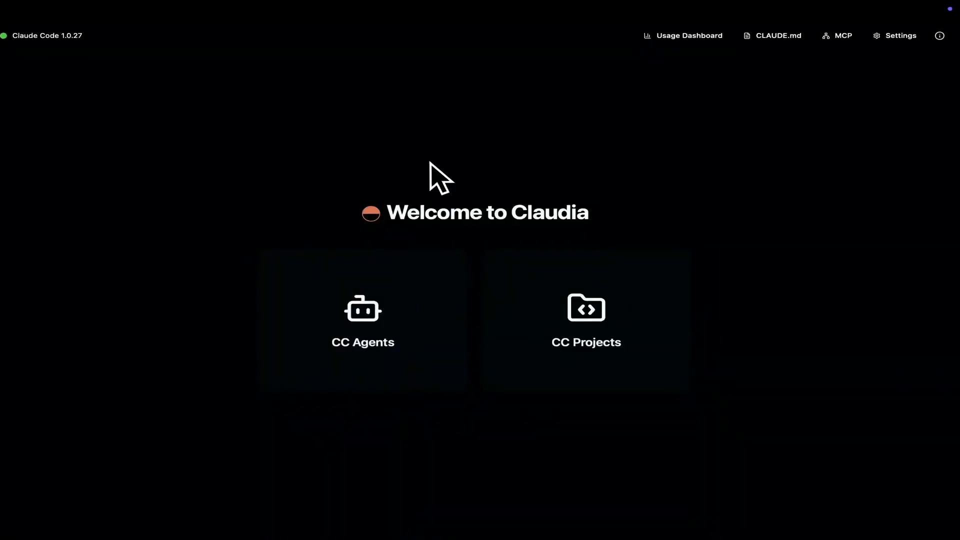
Step: In CC Agents, view the Security Scanner agent's output full screen, then return to sessions
click(362, 319)
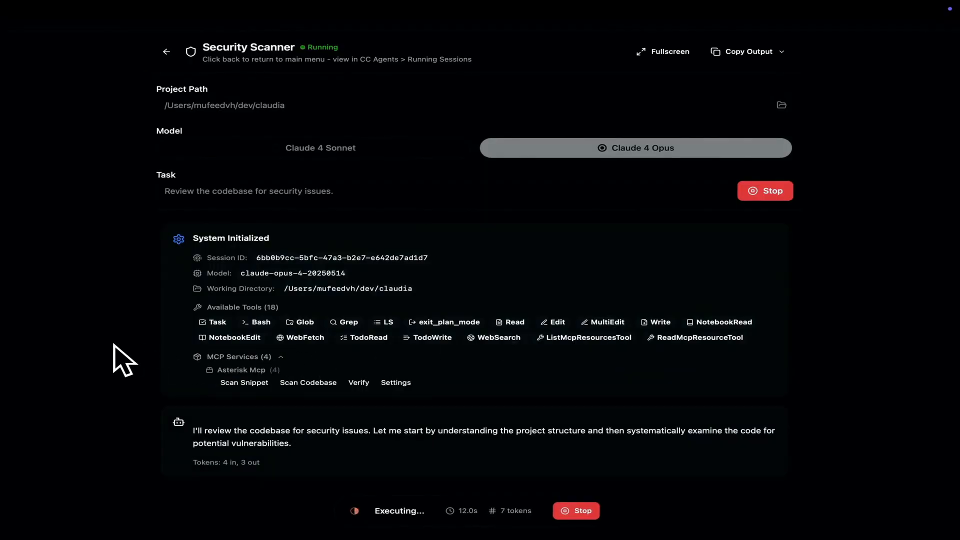
click(662, 51)
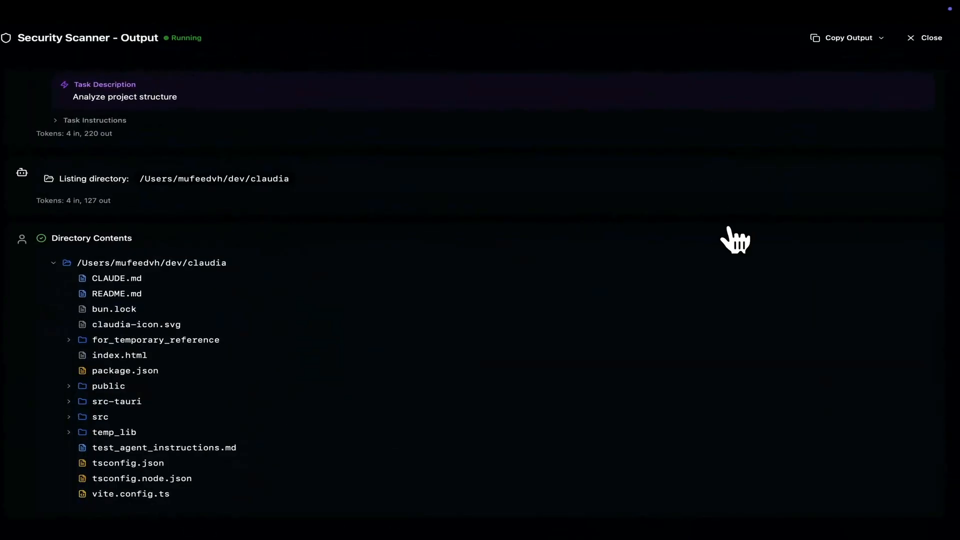
click(167, 51)
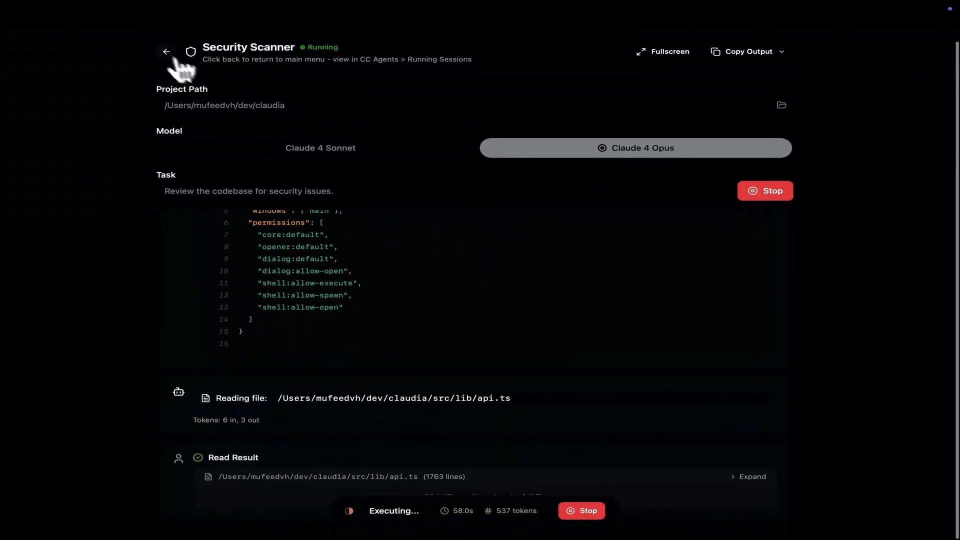
click(167, 52)
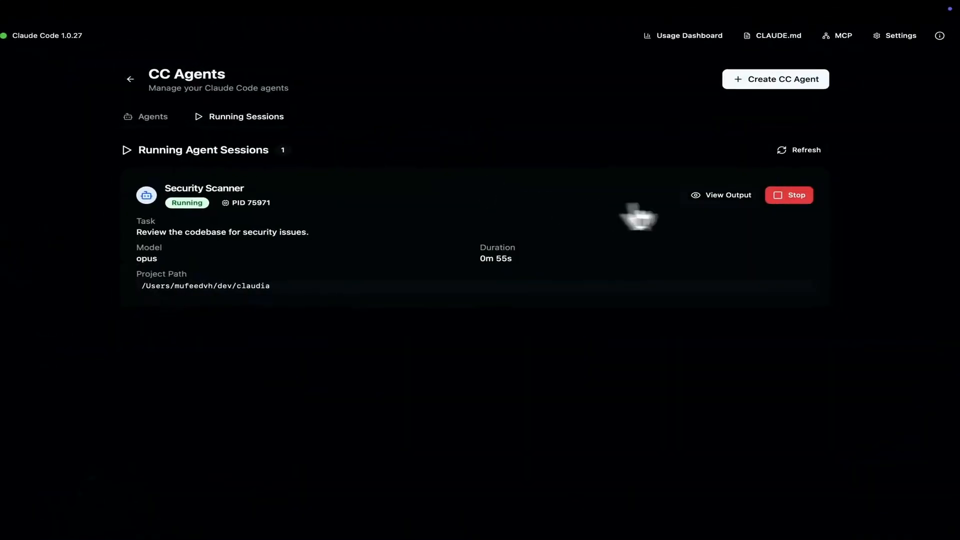
Step: Start a new Claude Code session and send 'Create a blog CMS using Actix and Rust'
click(721, 195)
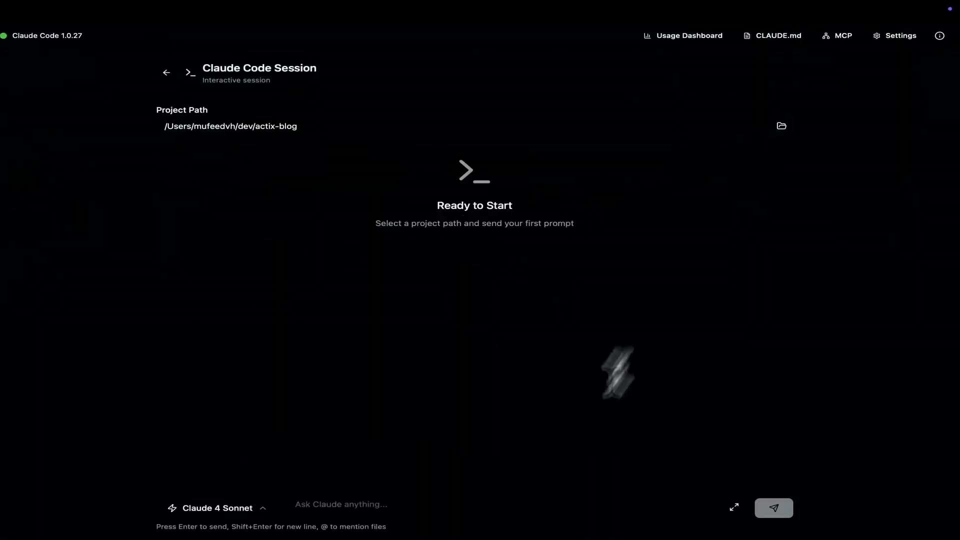
text(Create a blog CMS using Actix and)
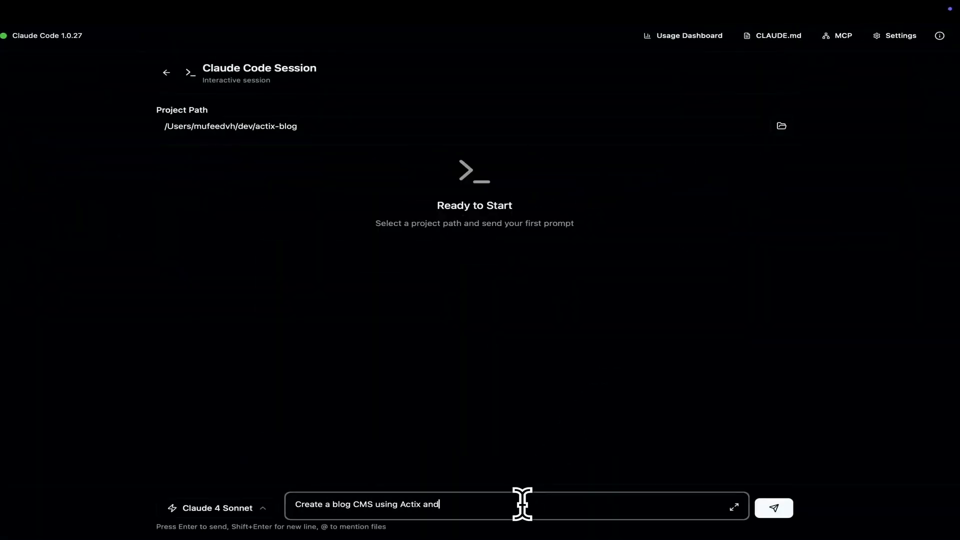
click(773, 507)
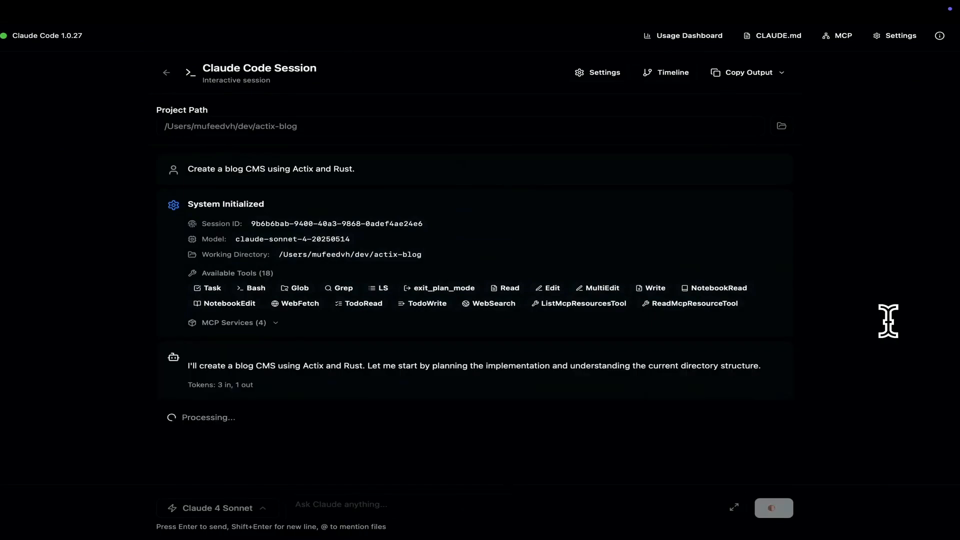
scroll(down, 3)
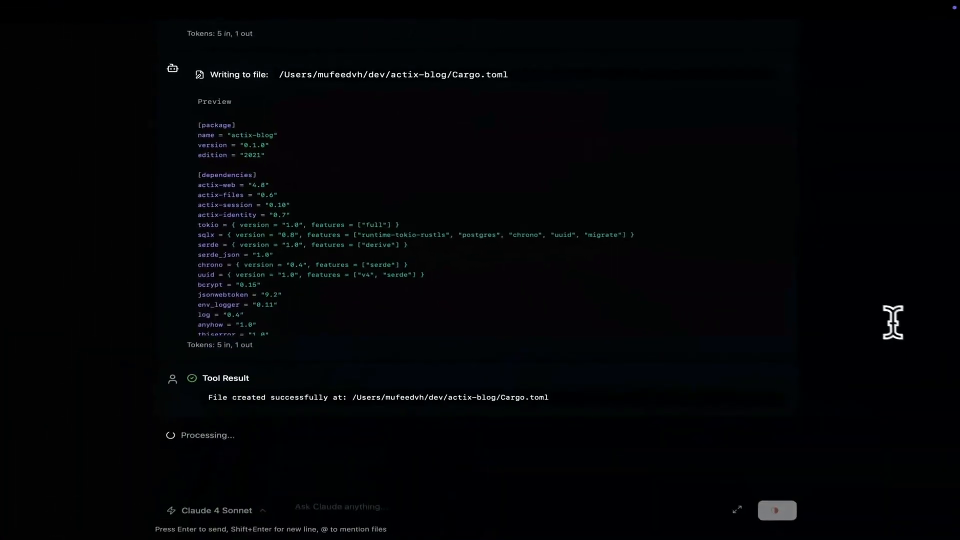
Step: In the usage dashboard, switch to Last 30 then Last 7 Days, viewing By Model, Project and Session
click(628, 41)
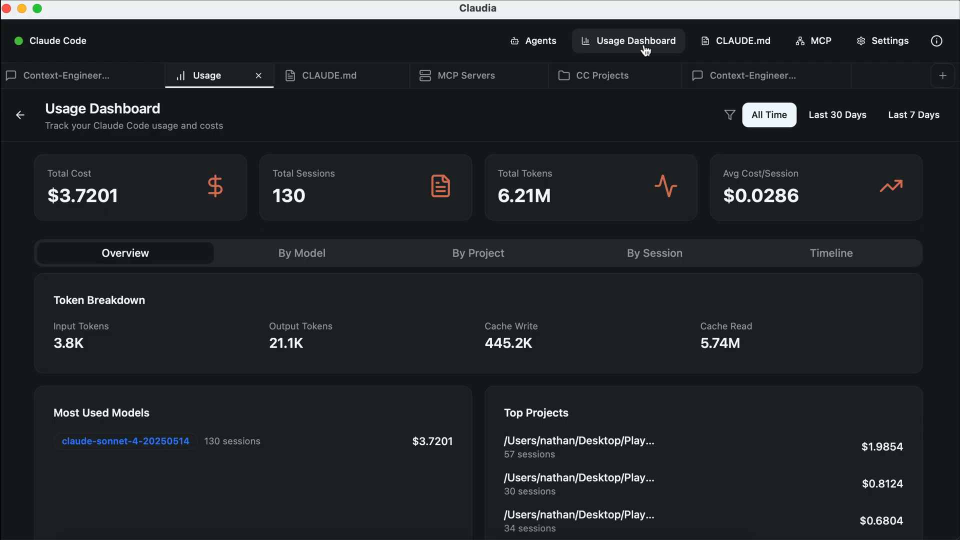
mouse_move(716, 255)
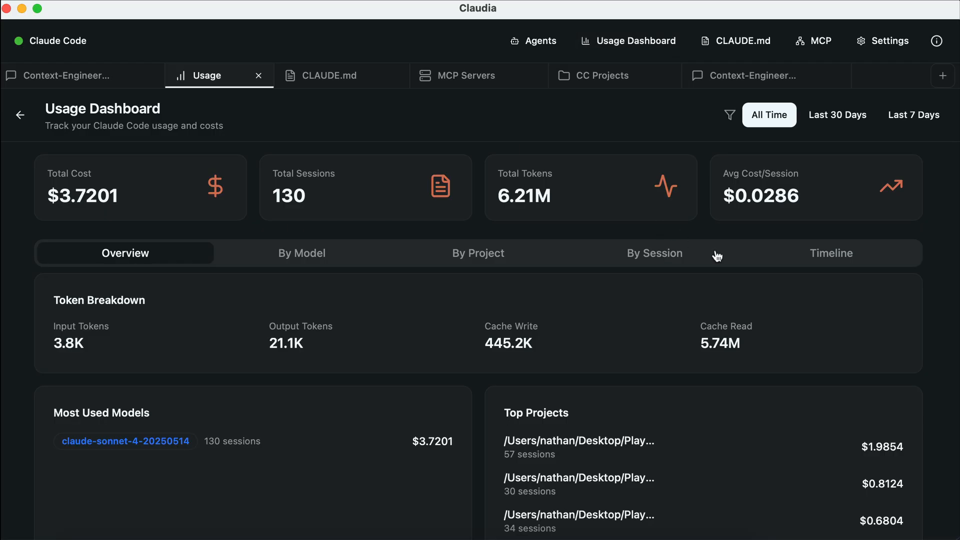
click(836, 115)
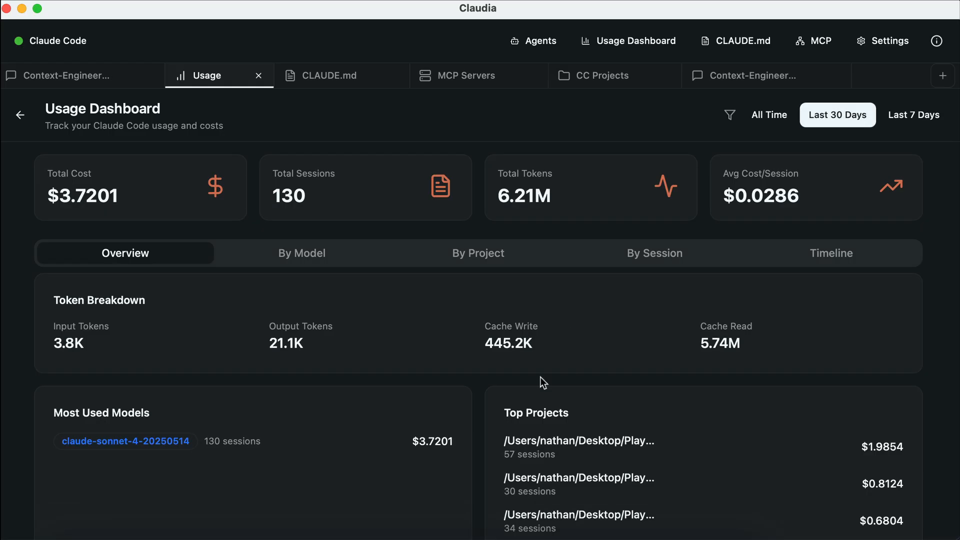
click(913, 114)
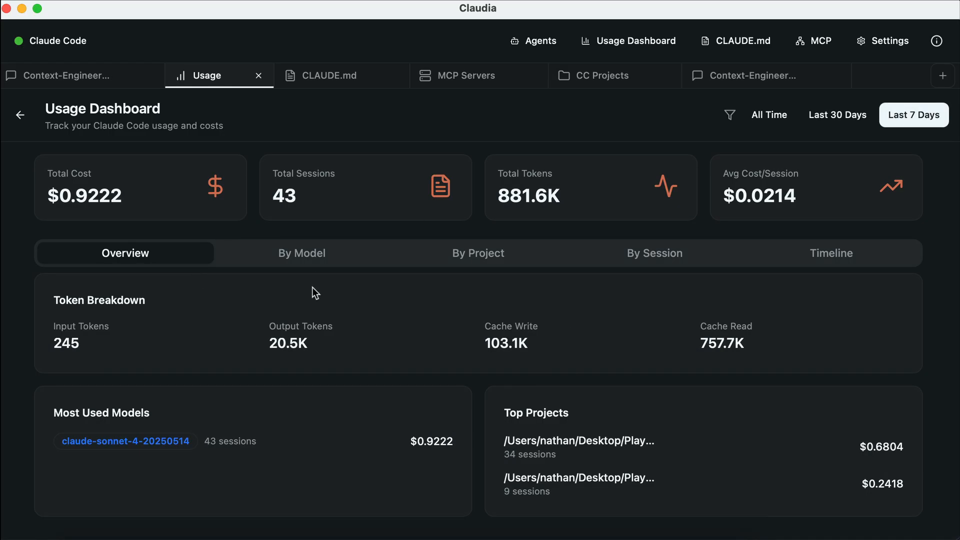
click(301, 253)
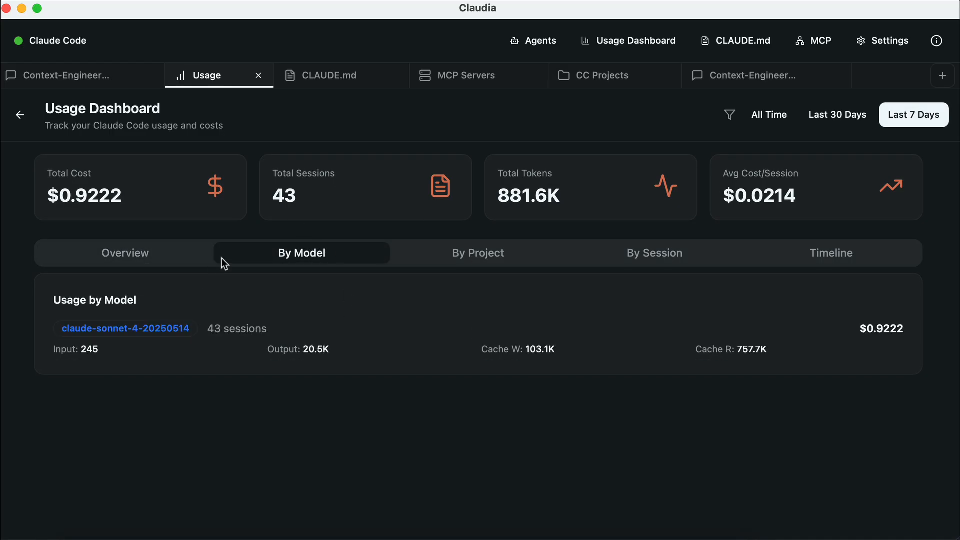
click(653, 252)
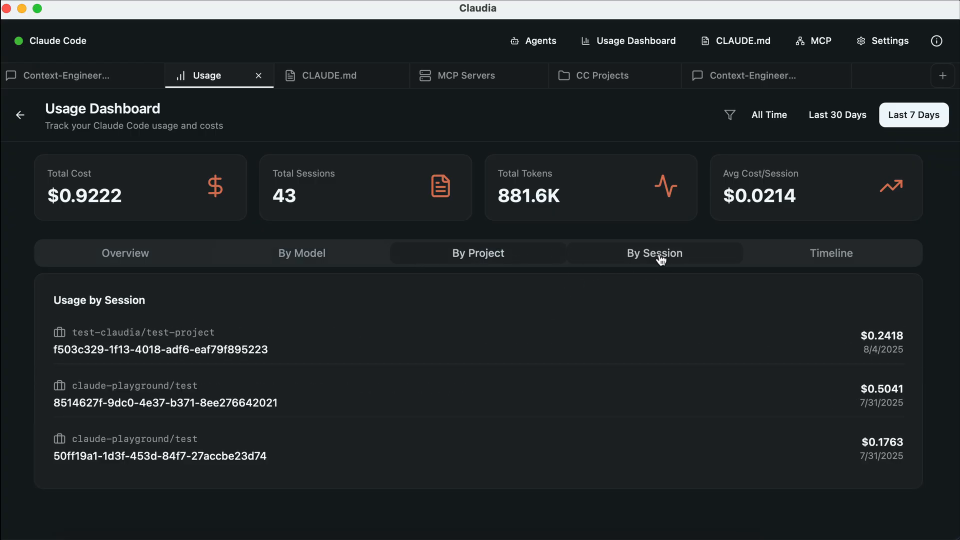
click(831, 253)
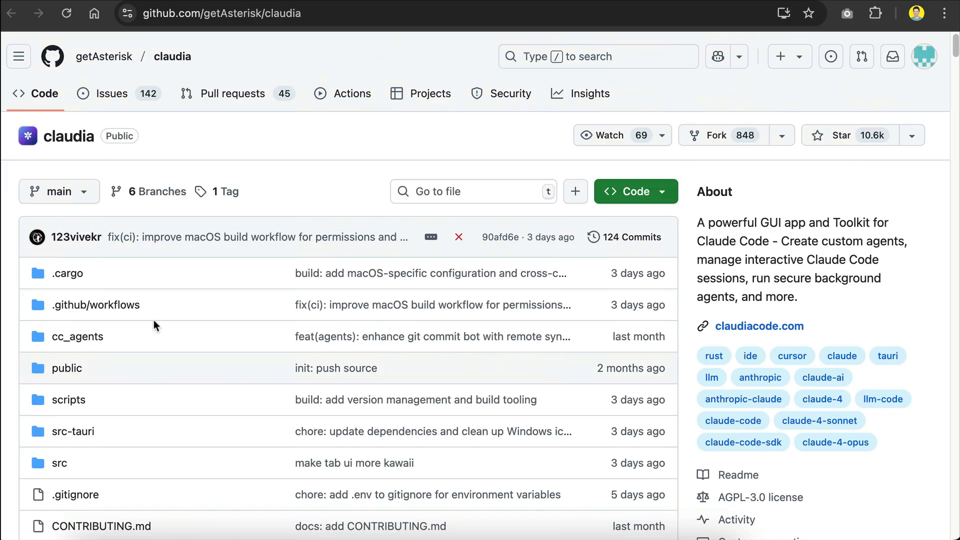
Step: Scroll the claudia GitHub repository page down to the README introduction
scroll(down, 3)
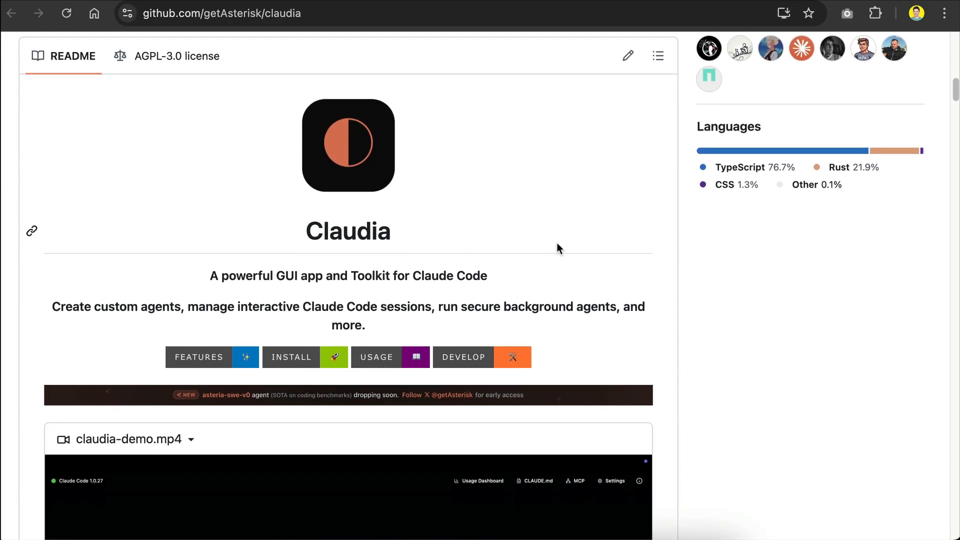
mouse_move(663, 360)
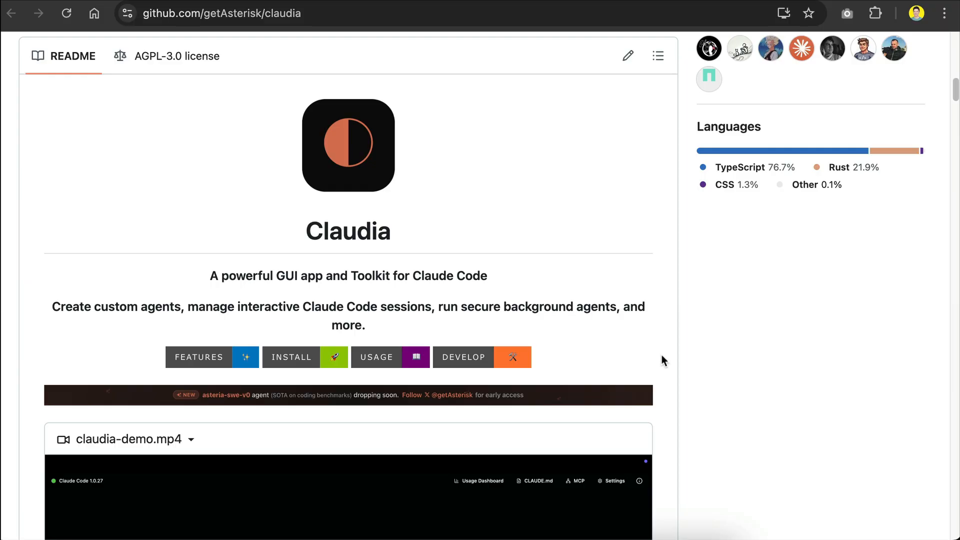
click(219, 13)
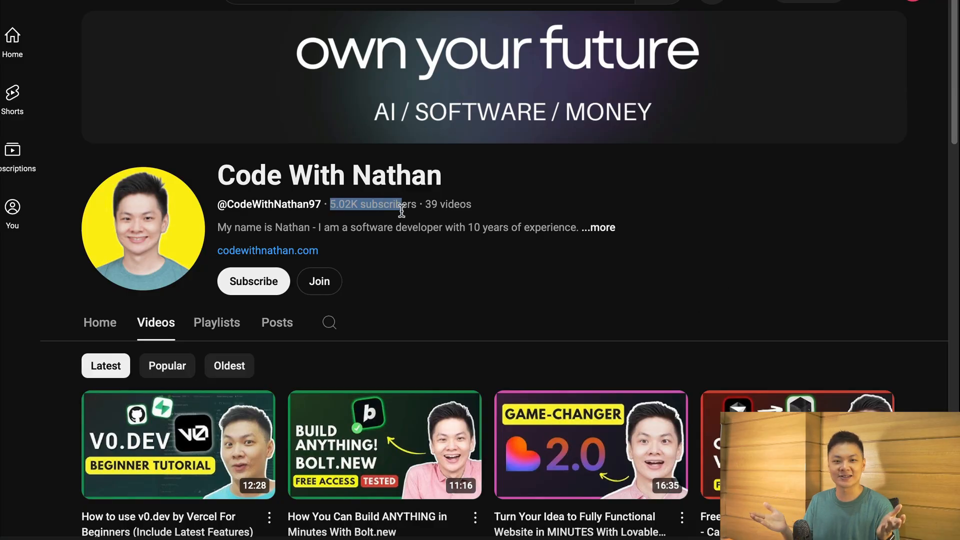
mouse_move(253, 281)
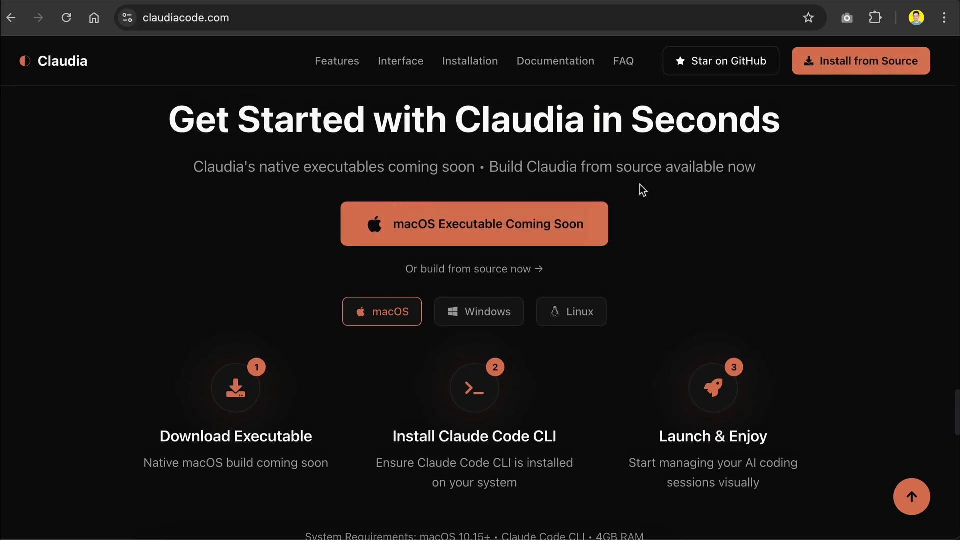
click(570, 311)
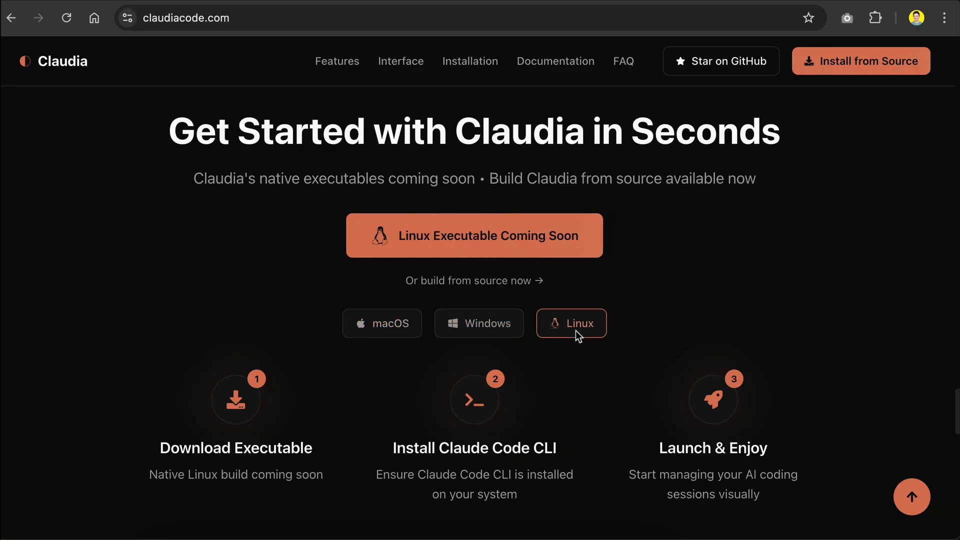
click(381, 322)
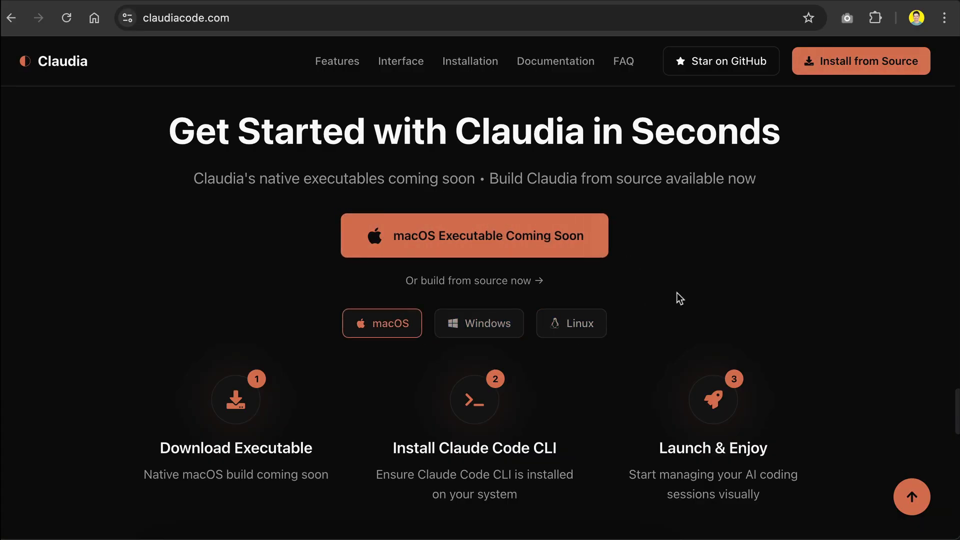
mouse_move(486, 280)
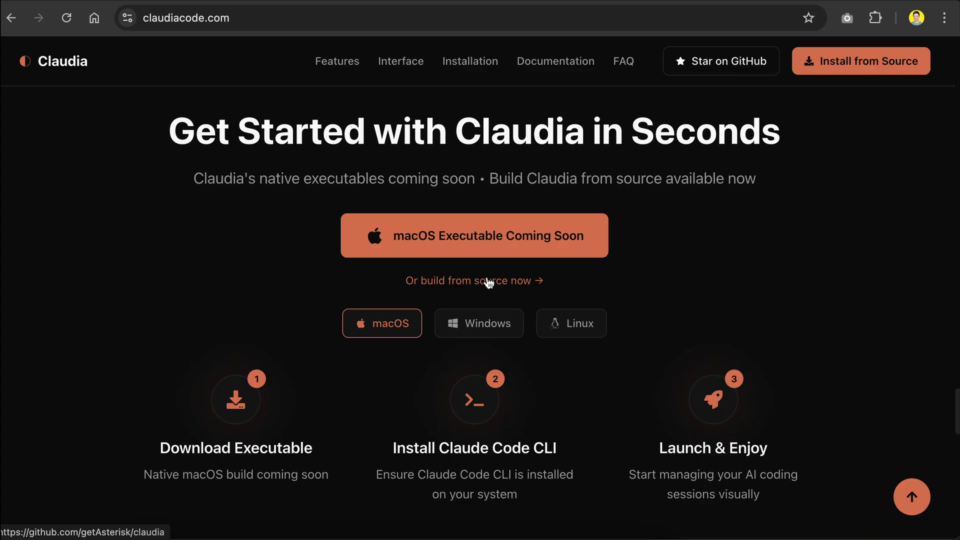
click(473, 281)
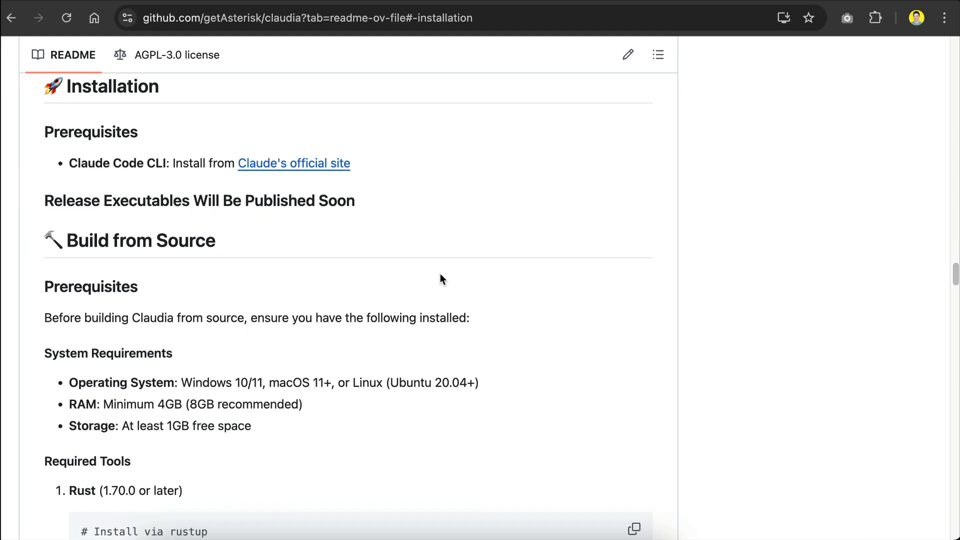
scroll(down, 3)
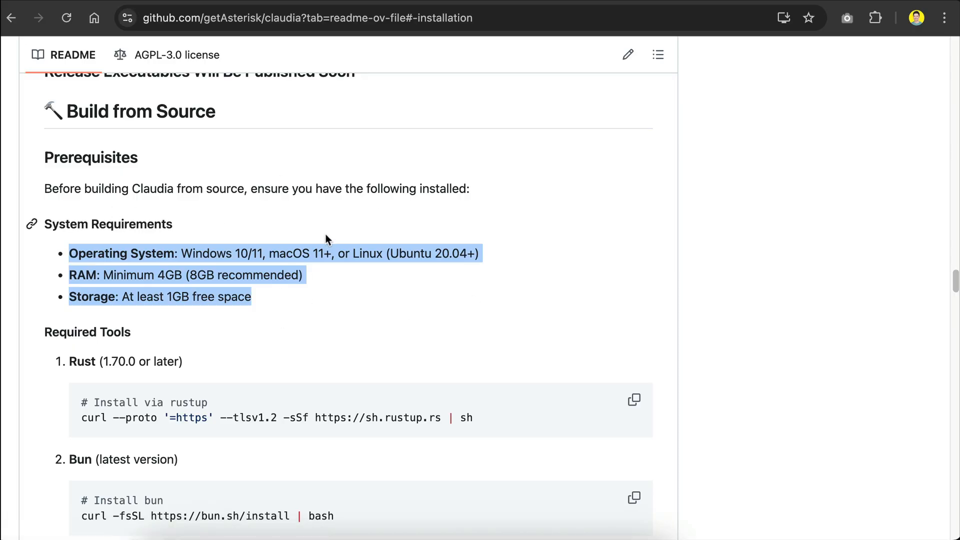
mouse_move(369, 299)
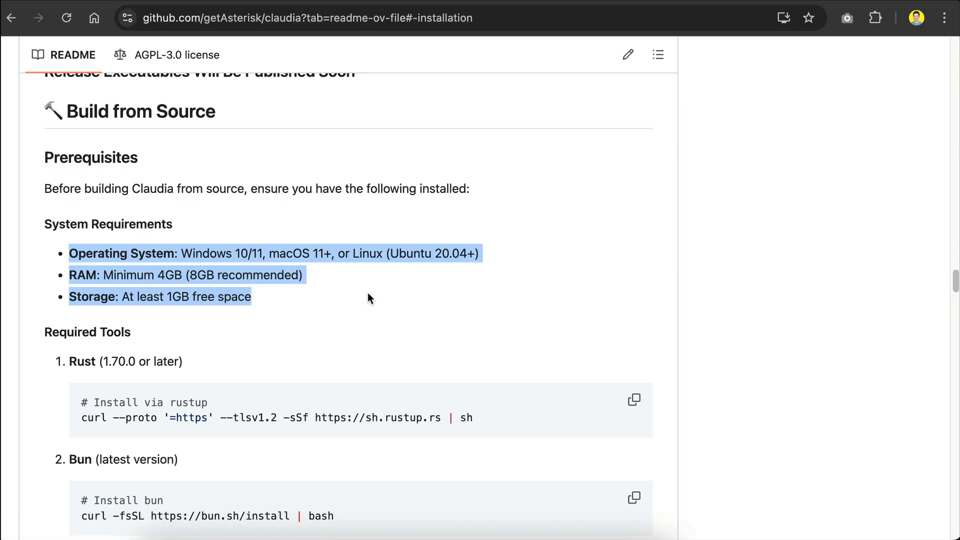
click(404, 308)
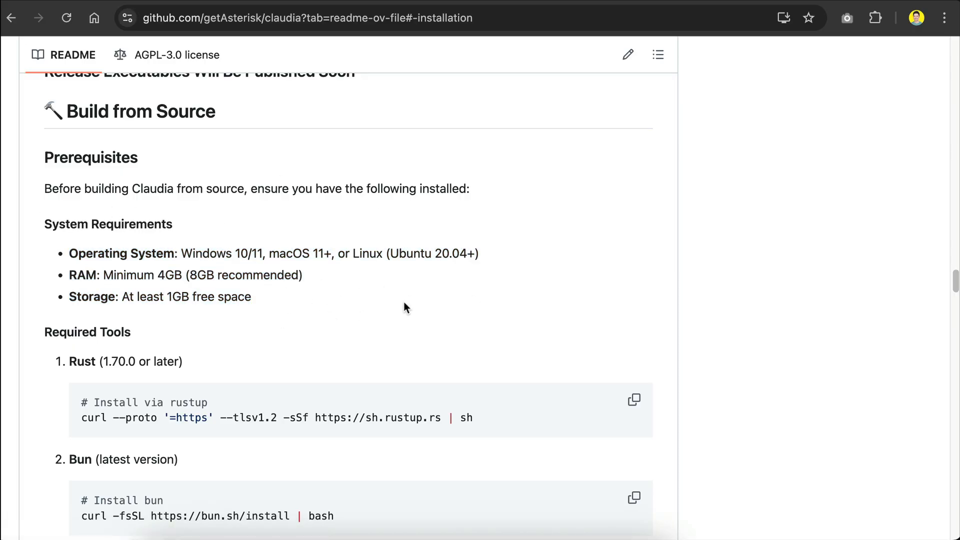
scroll(down, 3)
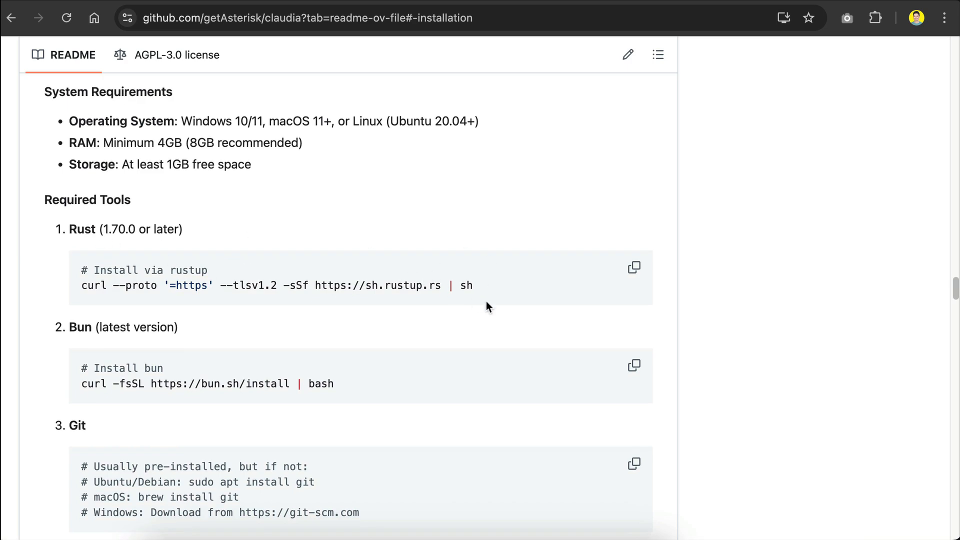
scroll(down, 3)
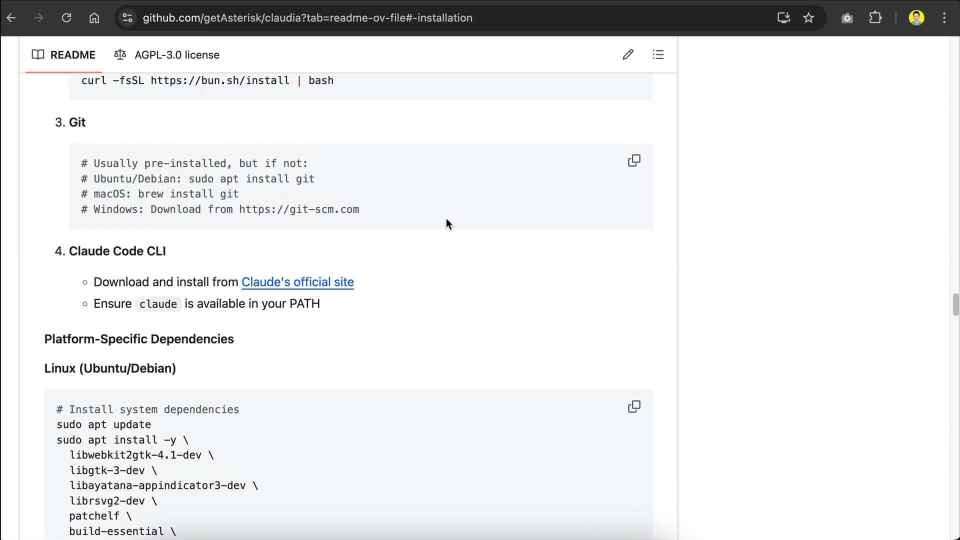
scroll(down, 3)
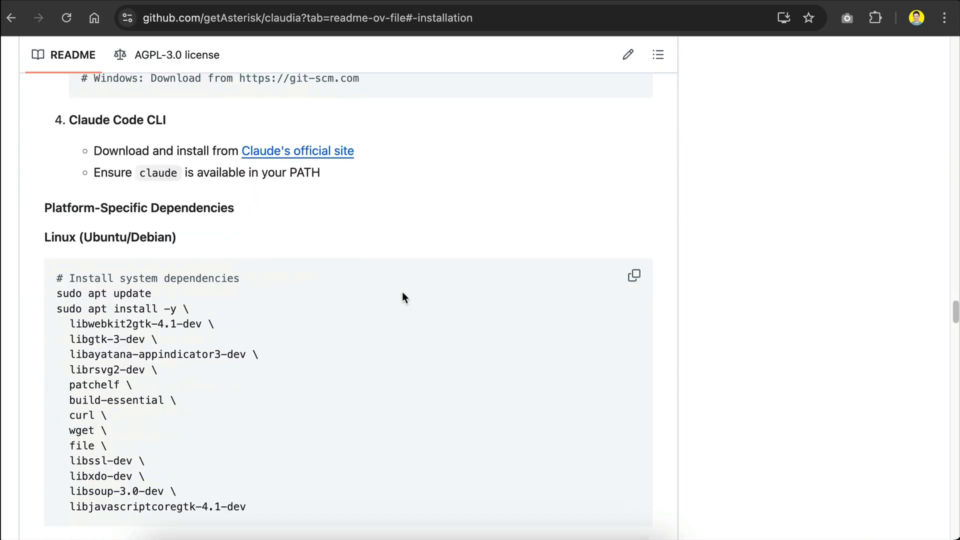
scroll(down, 3)
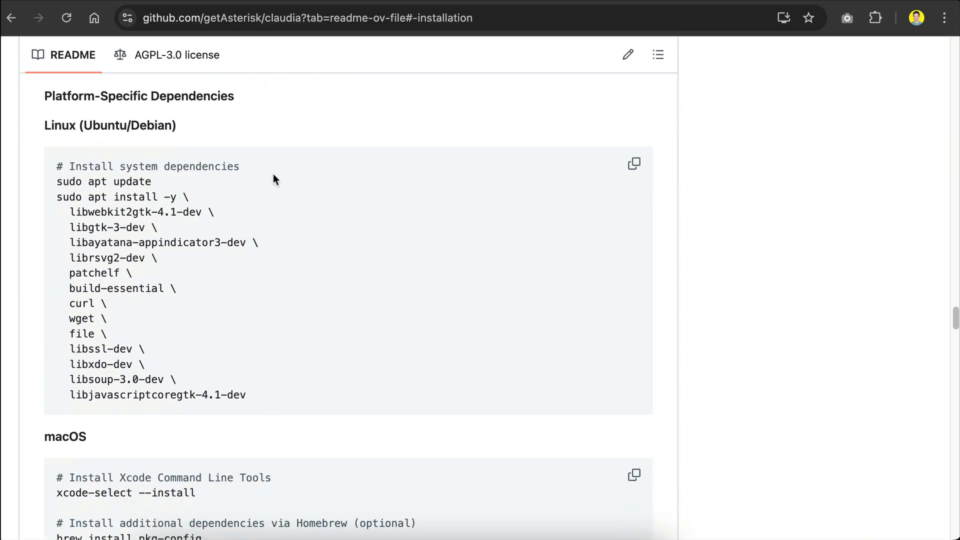
mouse_move(297, 357)
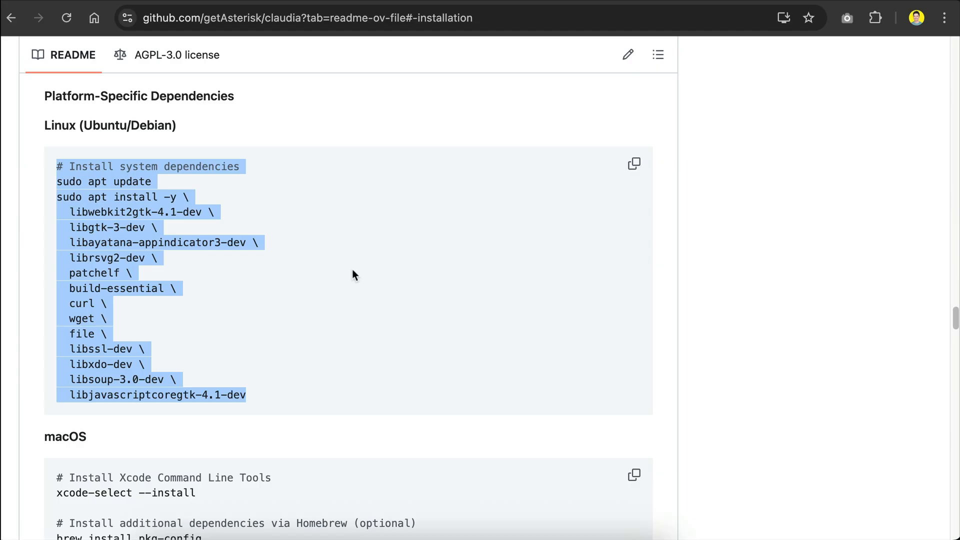
mouse_move(404, 323)
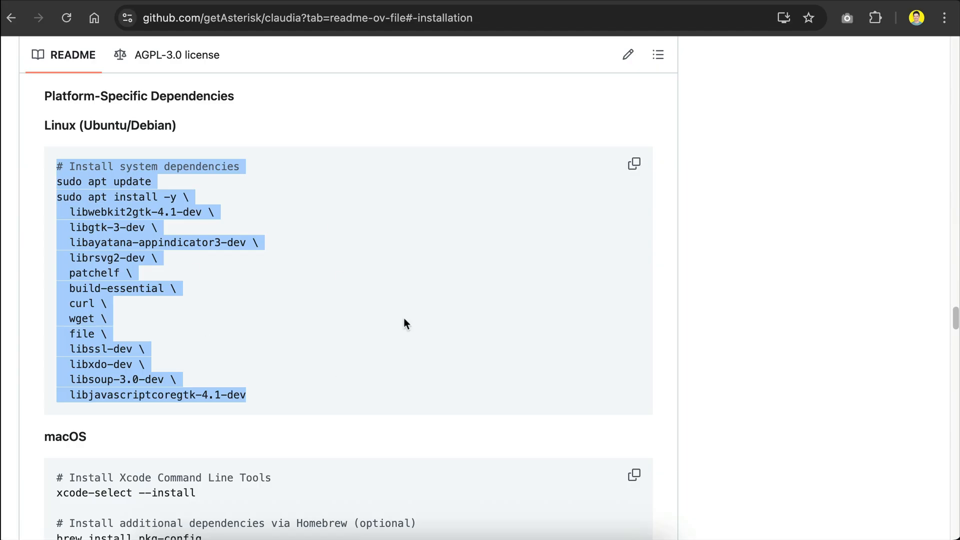
scroll(down, 3)
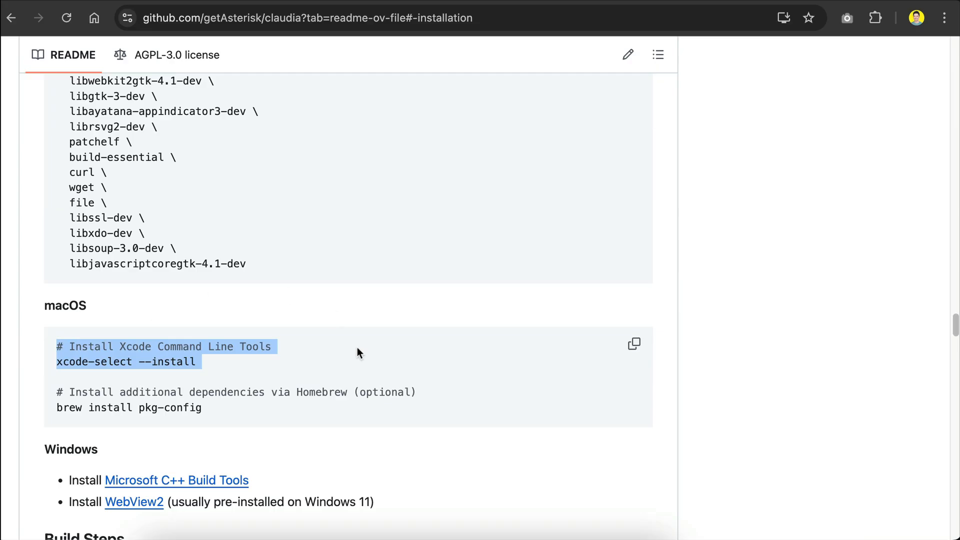
scroll(down, 3)
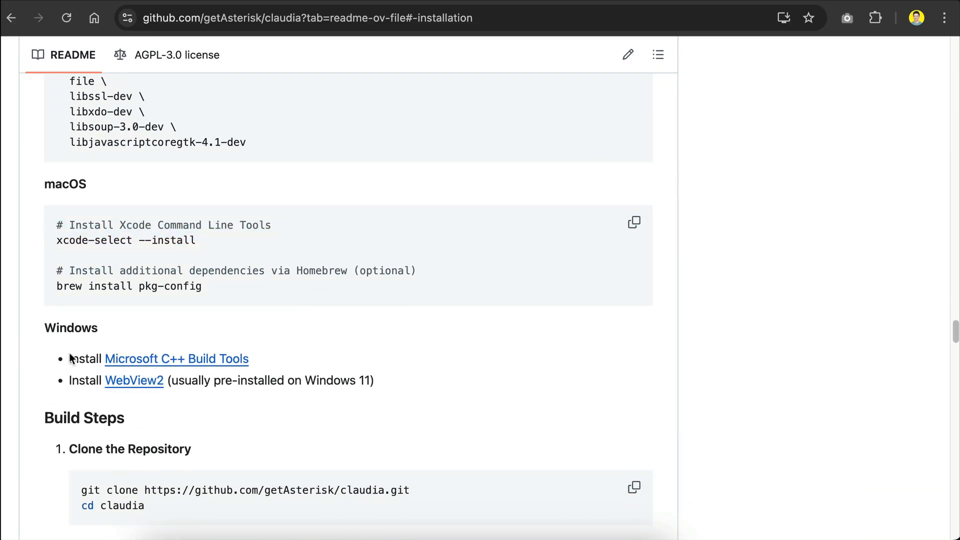
mouse_move(76, 383)
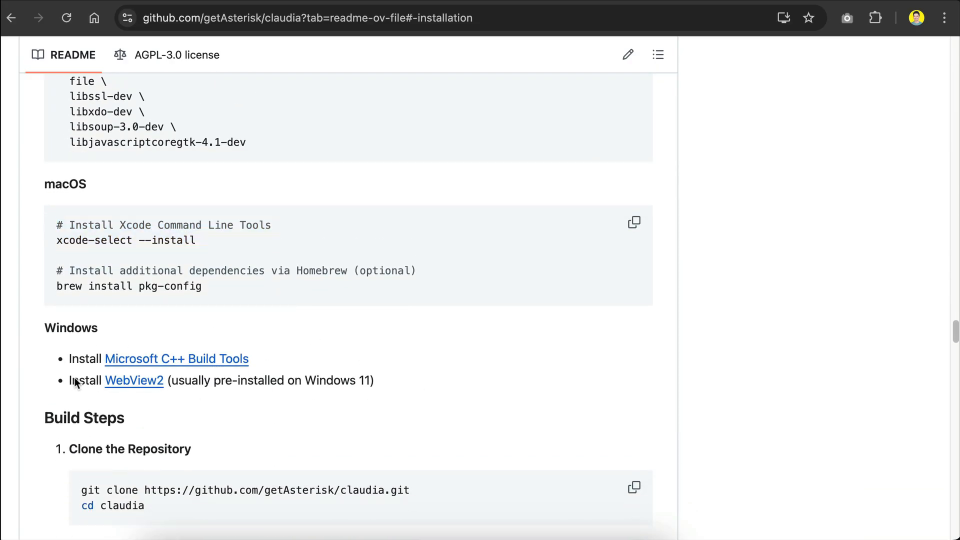
mouse_move(376, 352)
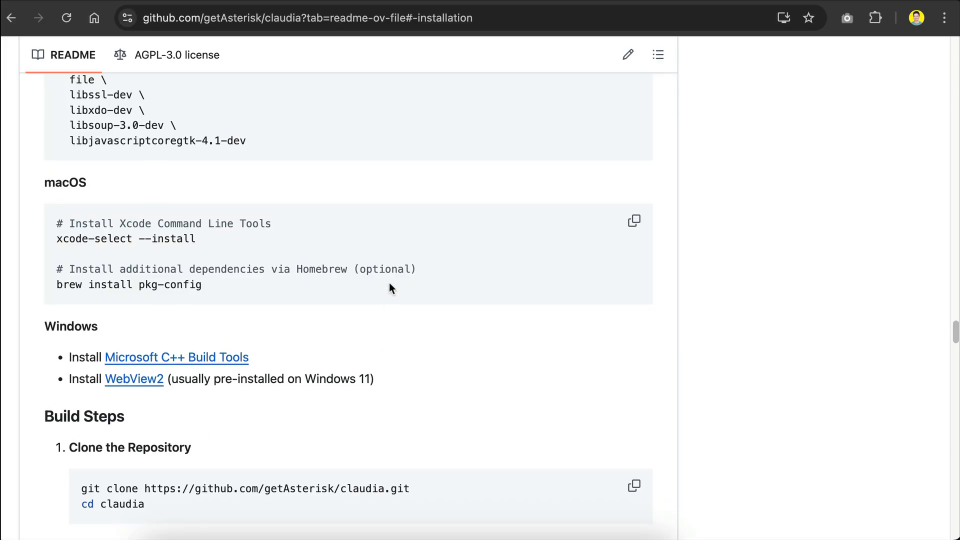
scroll(down, 3)
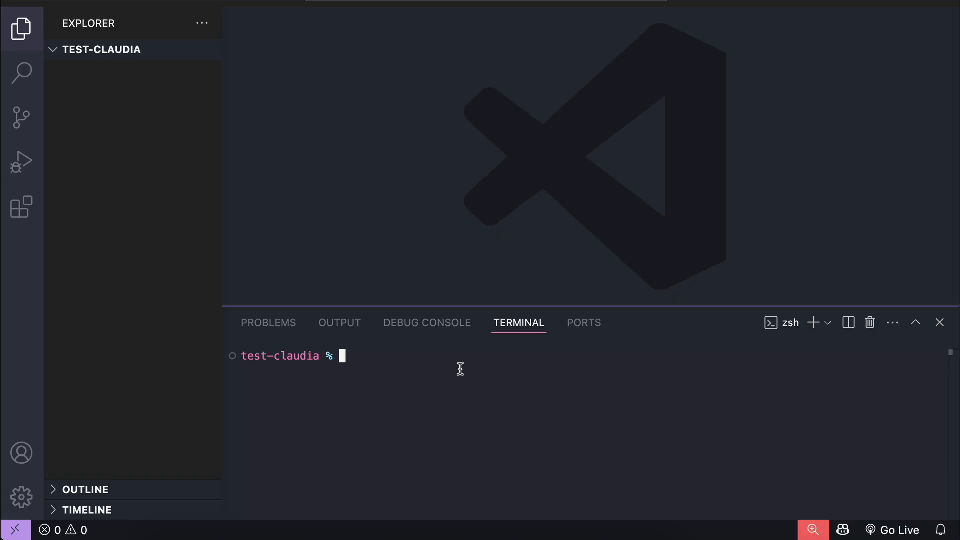
mouse_move(571, 392)
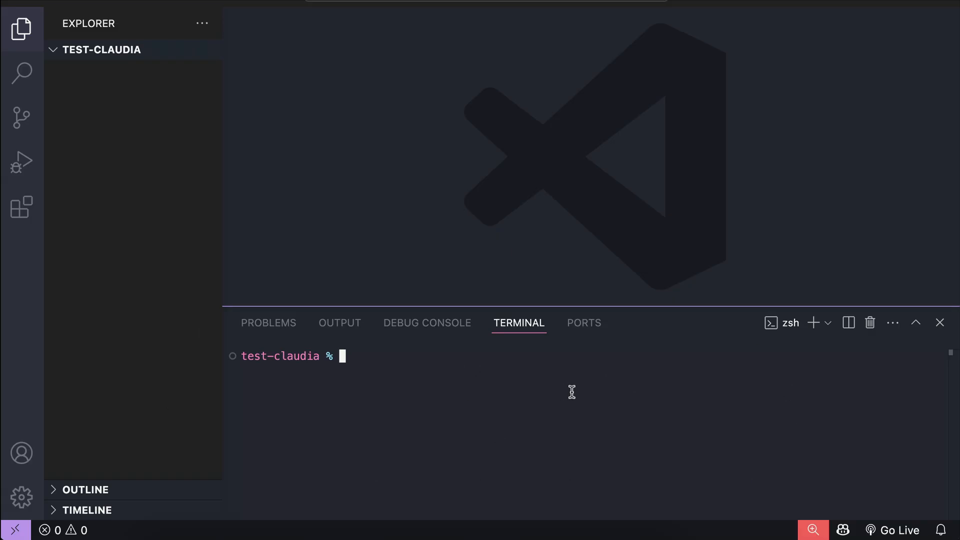
mouse_move(509, 361)
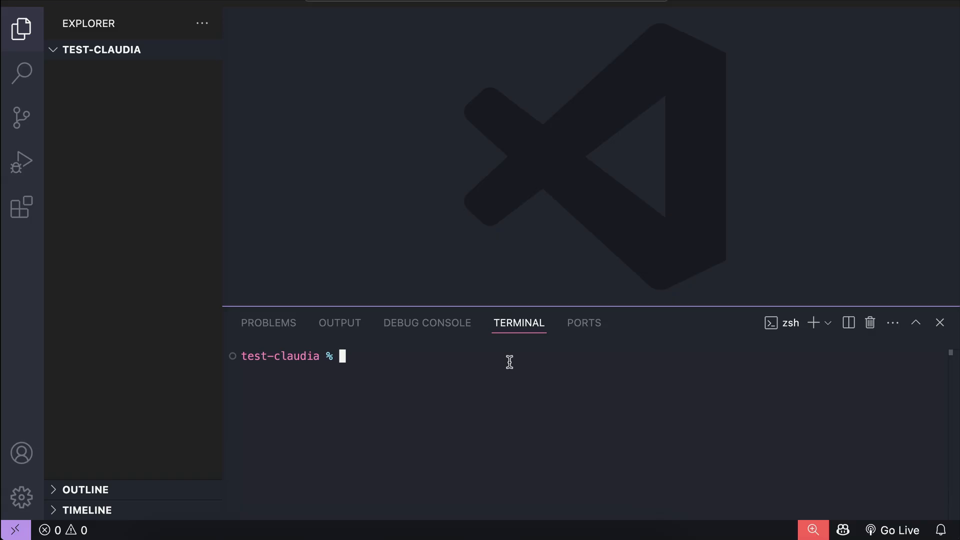
Step: Clone getAsterisk/claudia, cd into claudia, run bun install, and start bun run tauri build
text(git clone https://github.com/getAsterisk/claudia.git)
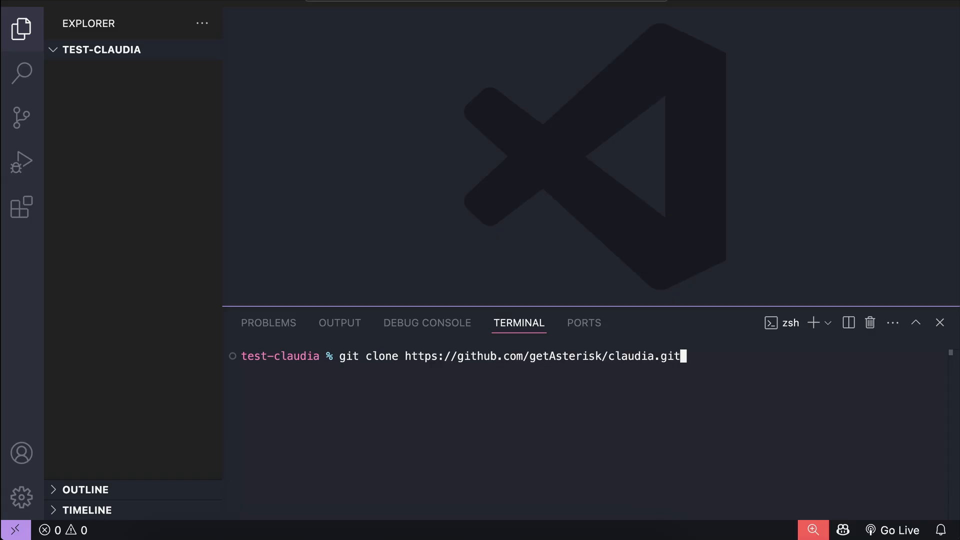
key(Return)
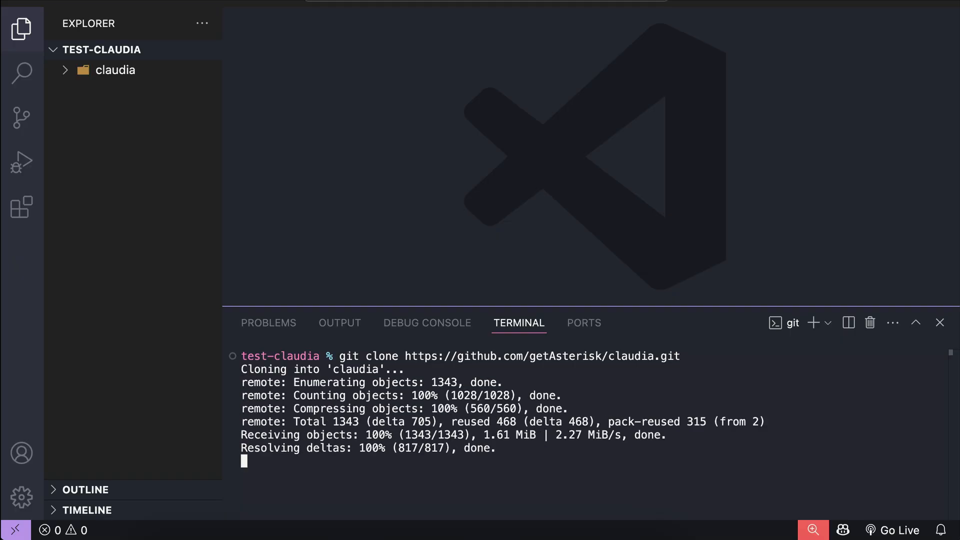
text(cd clau)
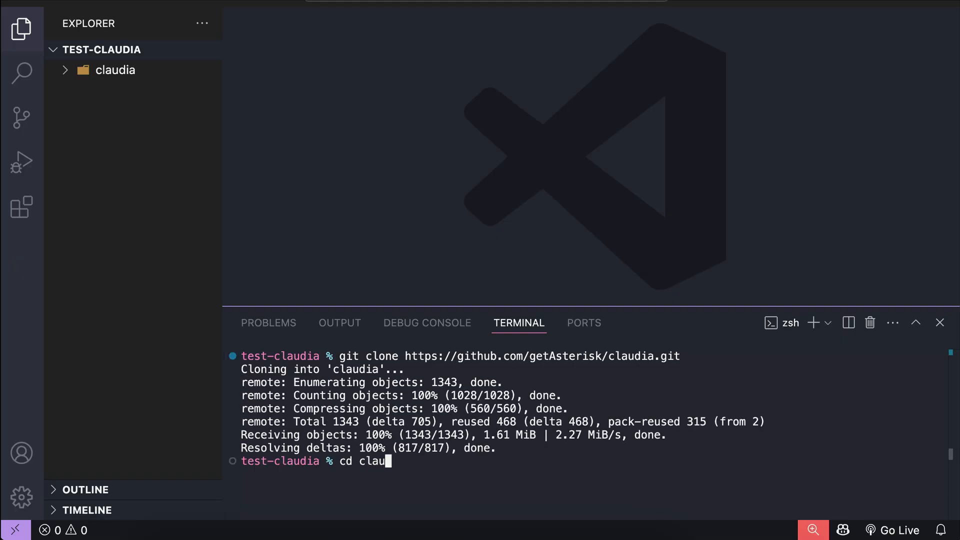
key(Return)
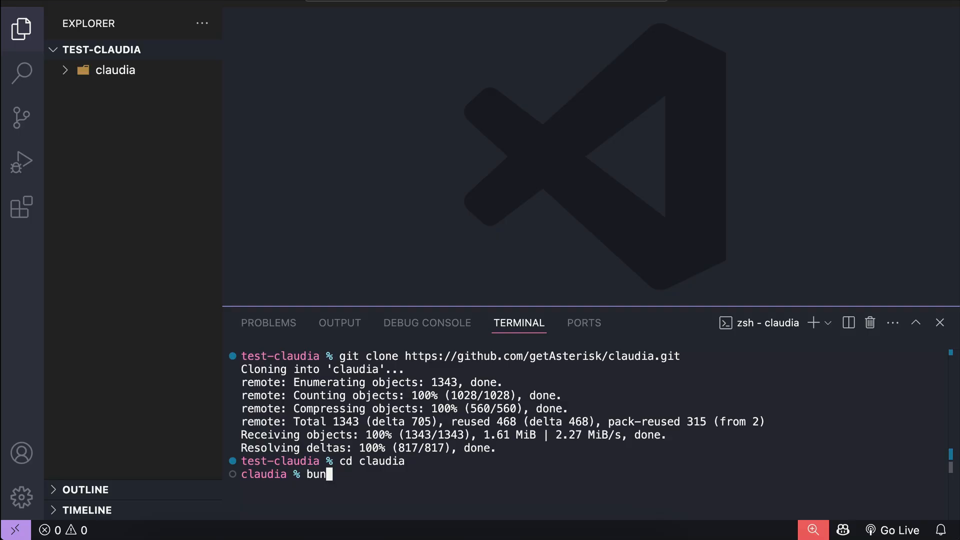
key(Return)
text(bun run tauri bui)
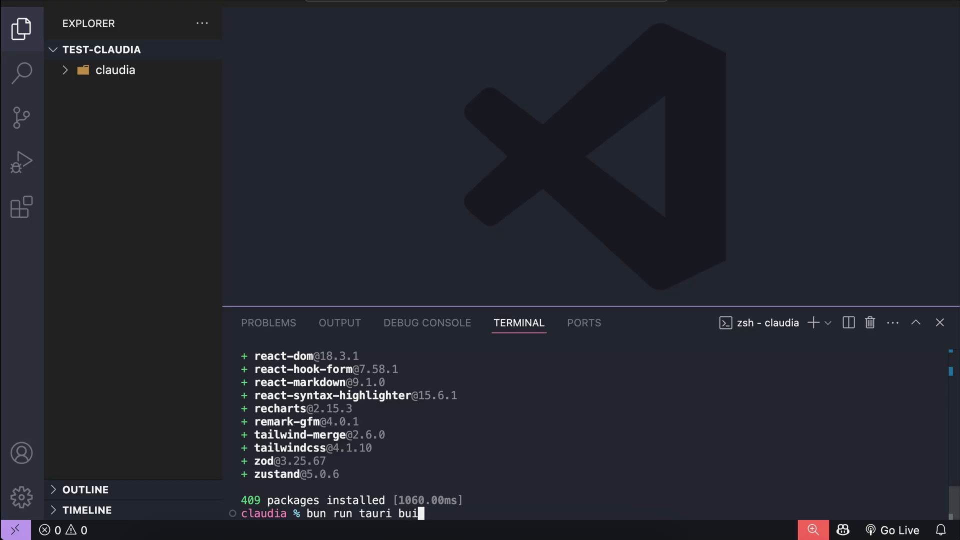
key(Return)
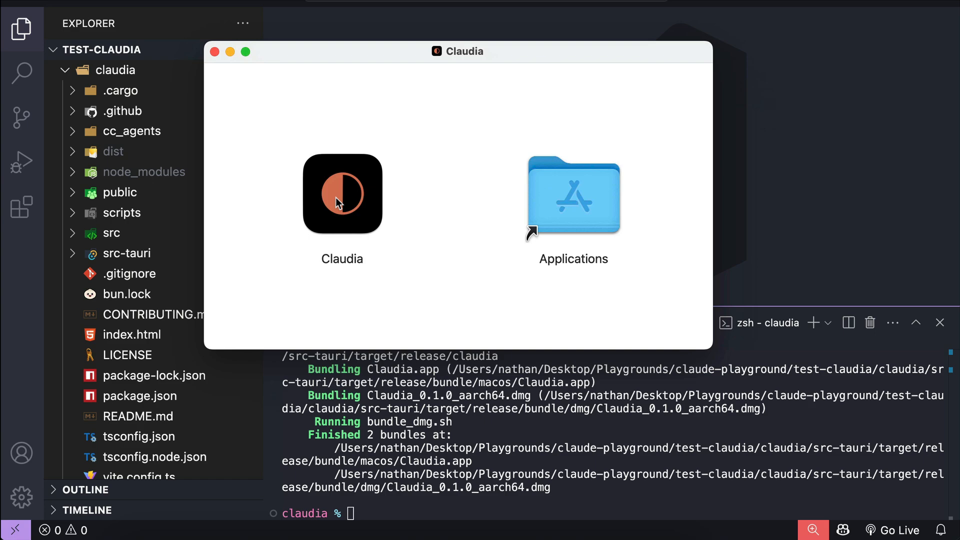
Step: Launch the Claudia app from the Claudia_0.1.0_aarch64.dmg disk image
click(341, 193)
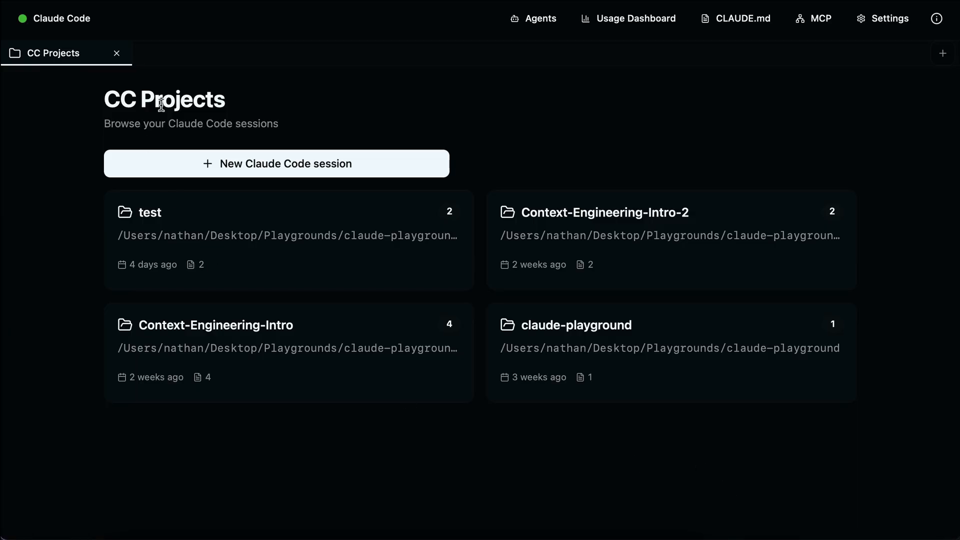
mouse_move(609, 118)
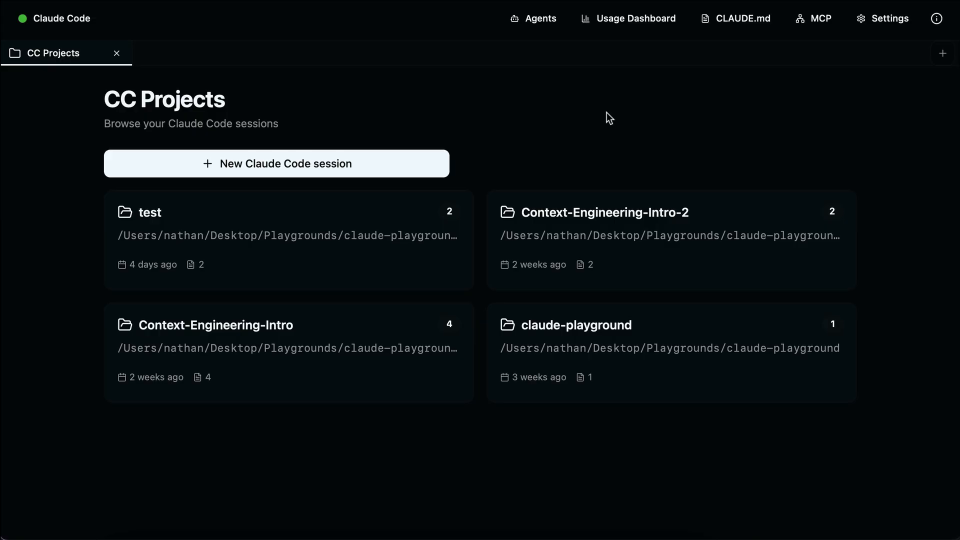
mouse_move(585, 145)
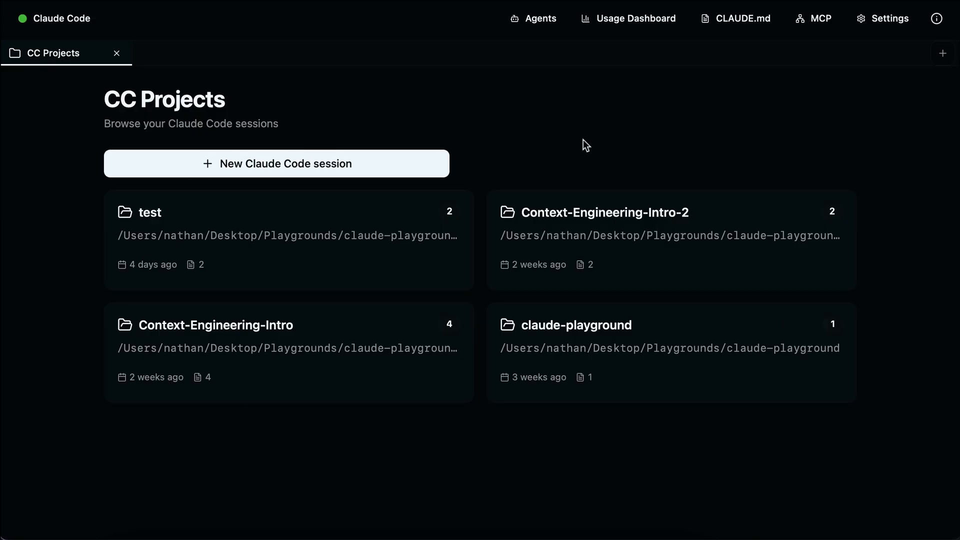
mouse_move(604, 129)
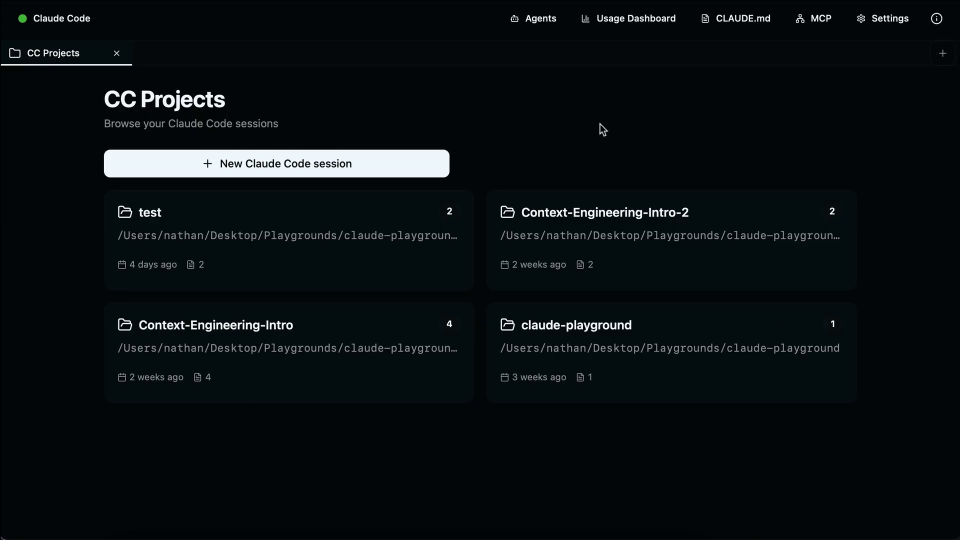
mouse_move(245, 263)
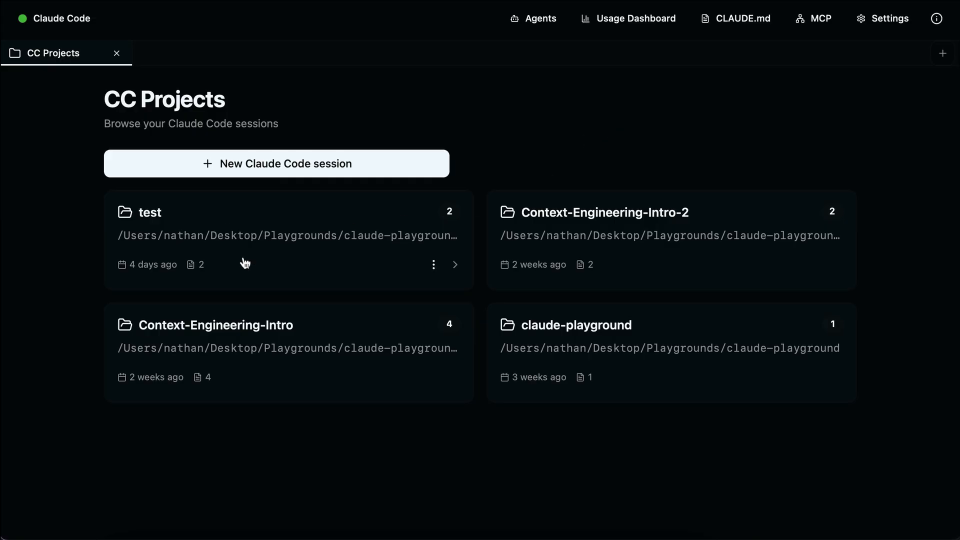
mouse_move(534, 60)
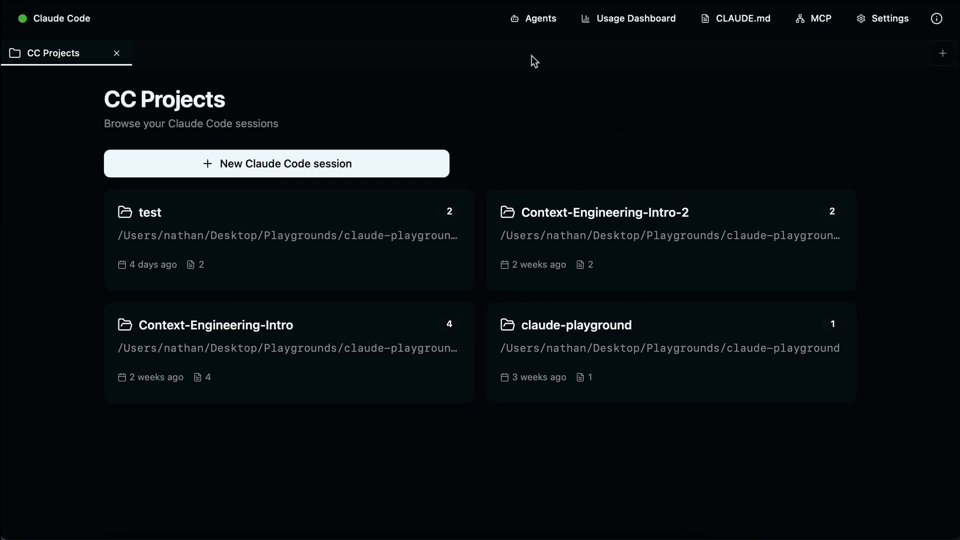
mouse_move(574, 50)
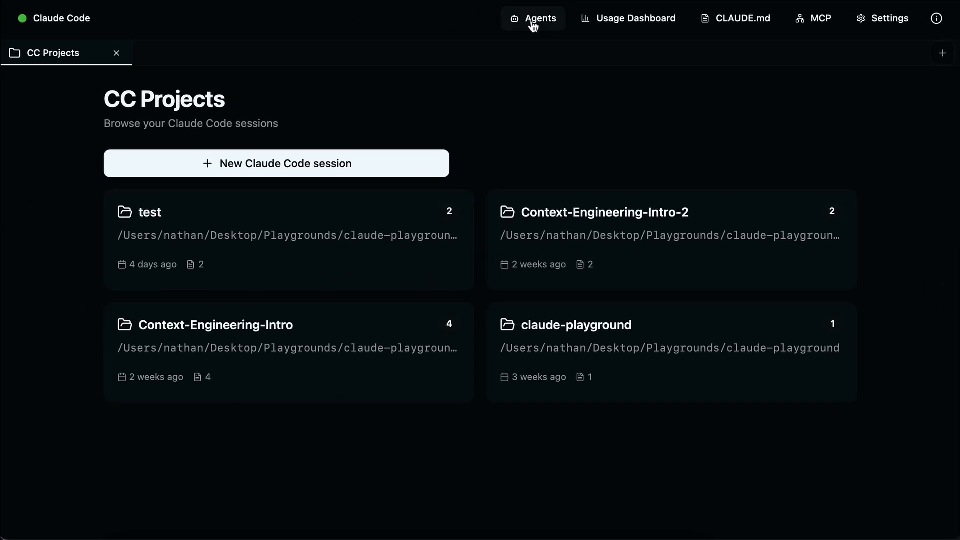
Step: Start a new agent named 'Code Assistant' and scroll through its system prompt form
click(541, 18)
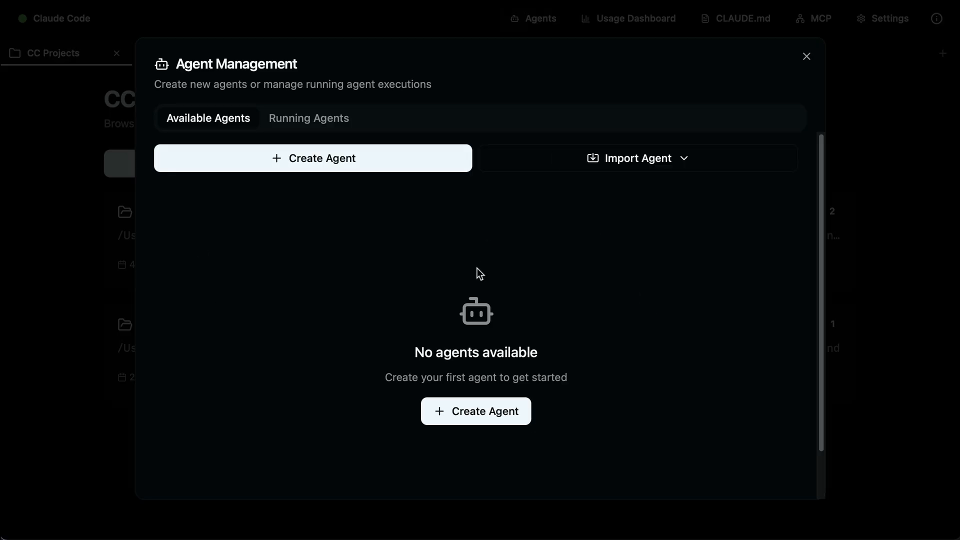
mouse_move(564, 210)
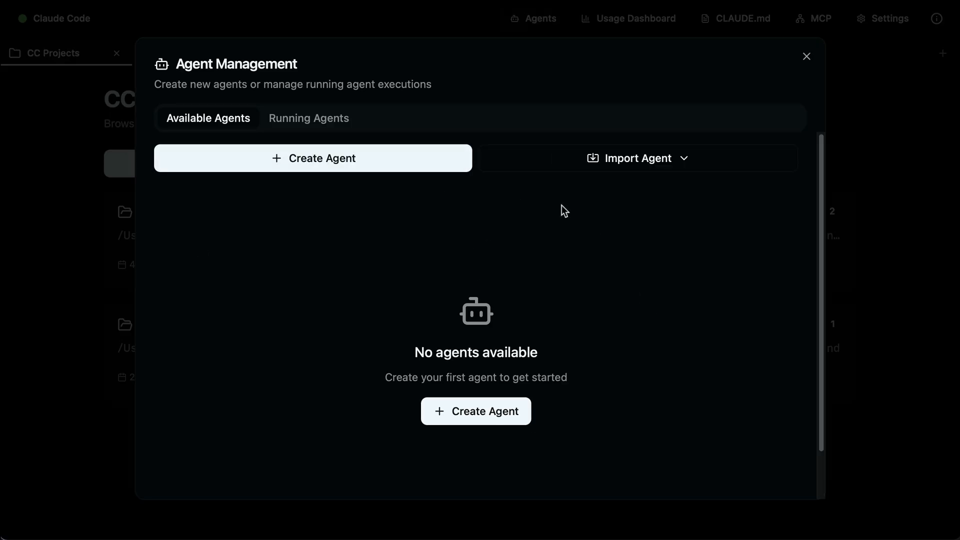
click(313, 158)
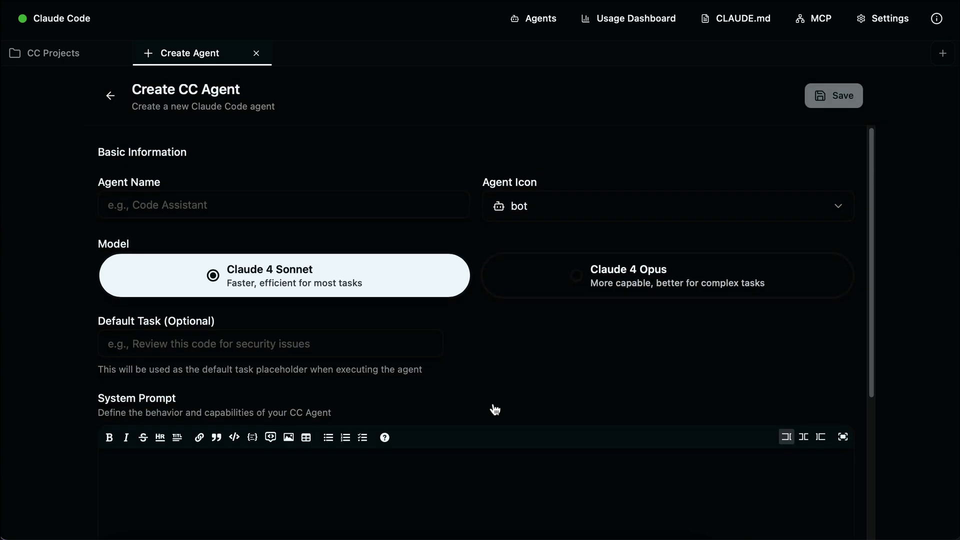
text(Code Assistant)
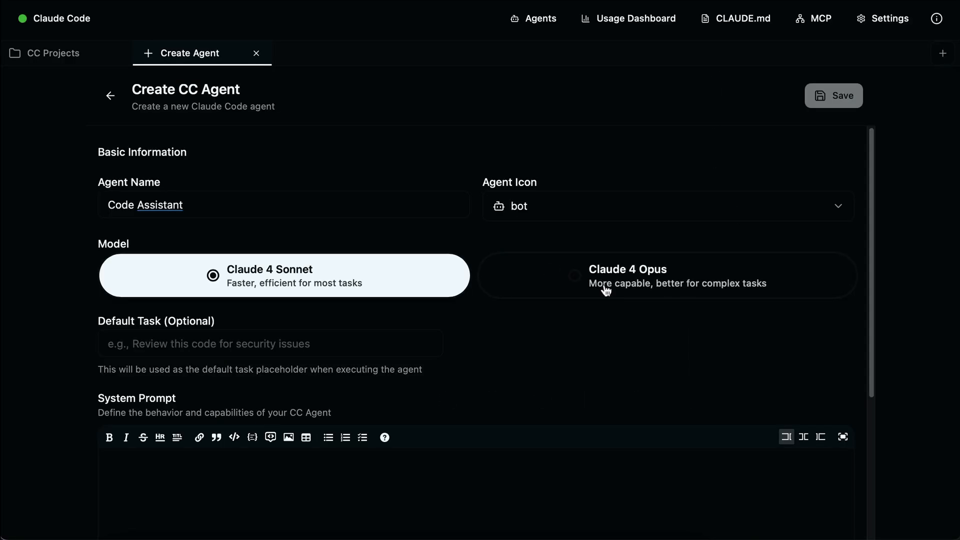
scroll(down, 3)
text(Assist with development tasks)
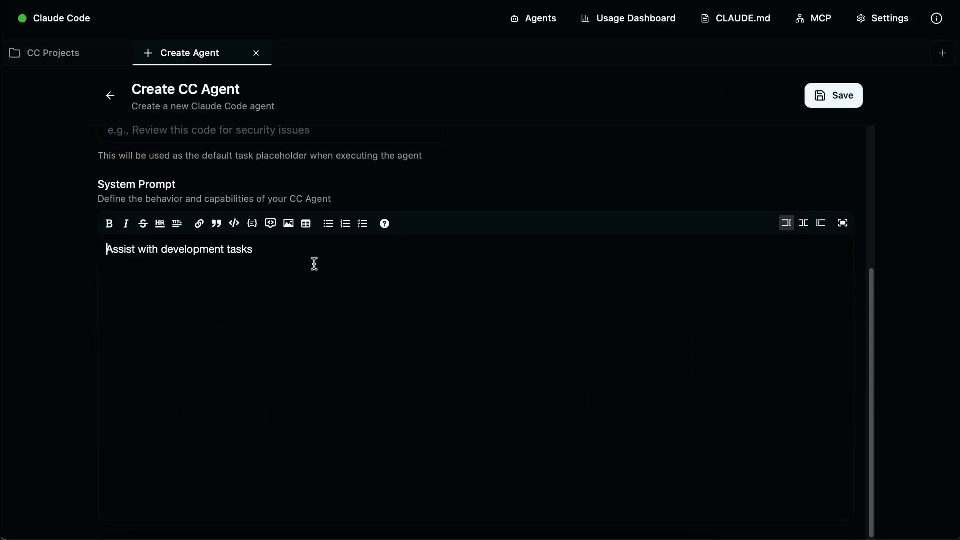
scroll(up, 3)
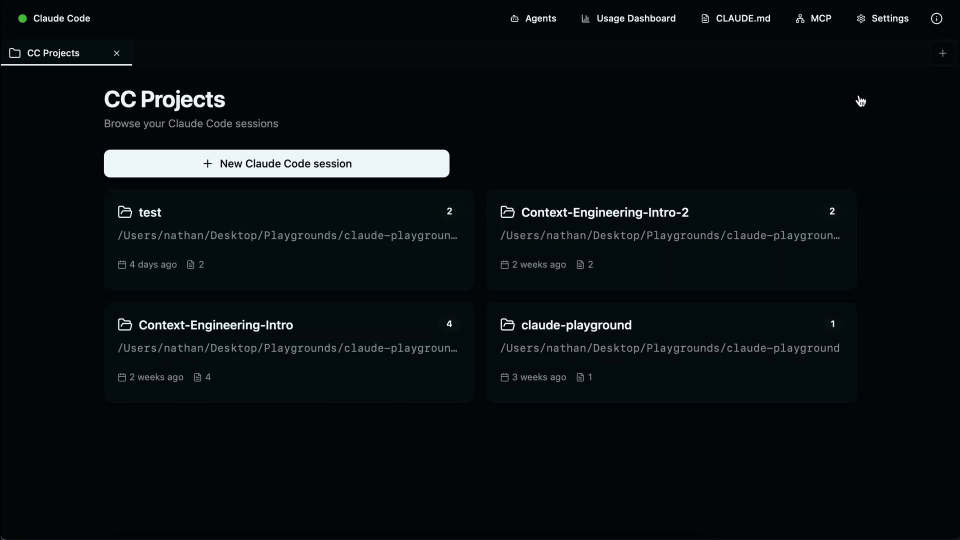
Step: Open the Usage Dashboard showing $3.4783 across 121 sessions and 6.04M tokens
click(635, 18)
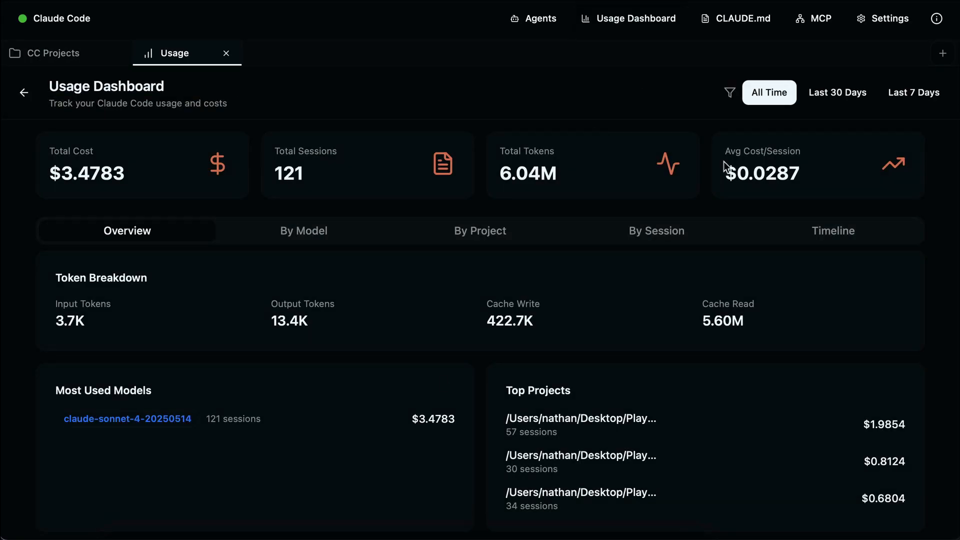
mouse_move(112, 164)
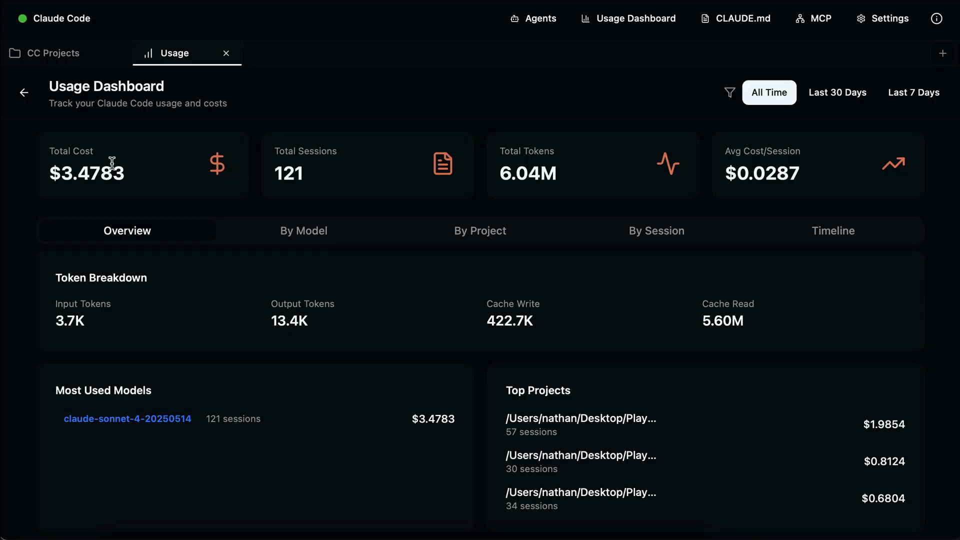
mouse_move(592, 205)
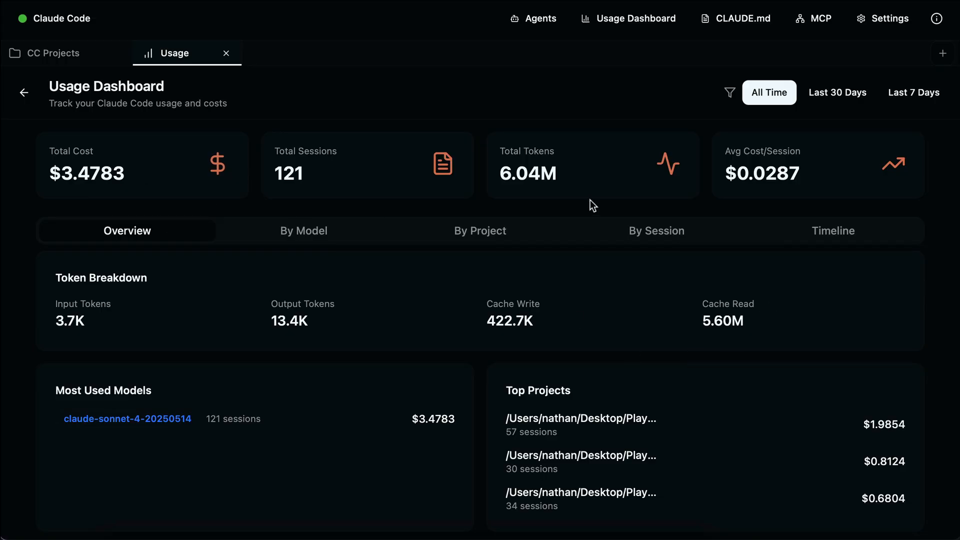
mouse_move(742, 18)
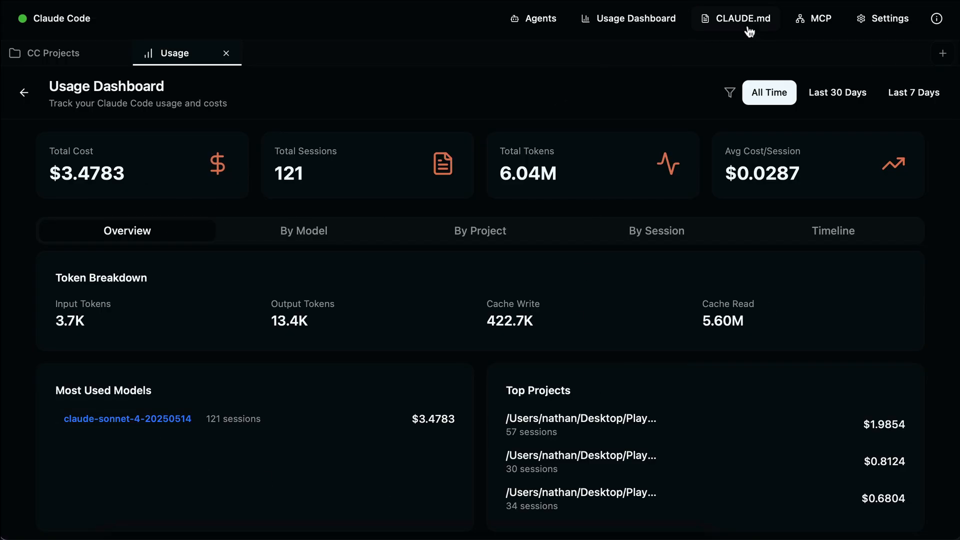
Step: Open the CLAUDE.md editor and type 'You are Claude, a super helpful and smart AI agent.'
click(735, 18)
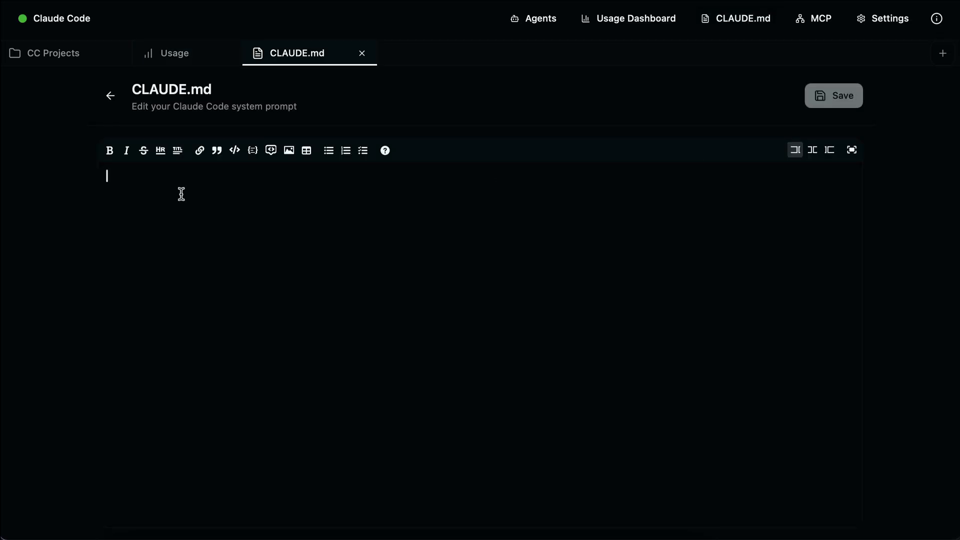
text(You are C)
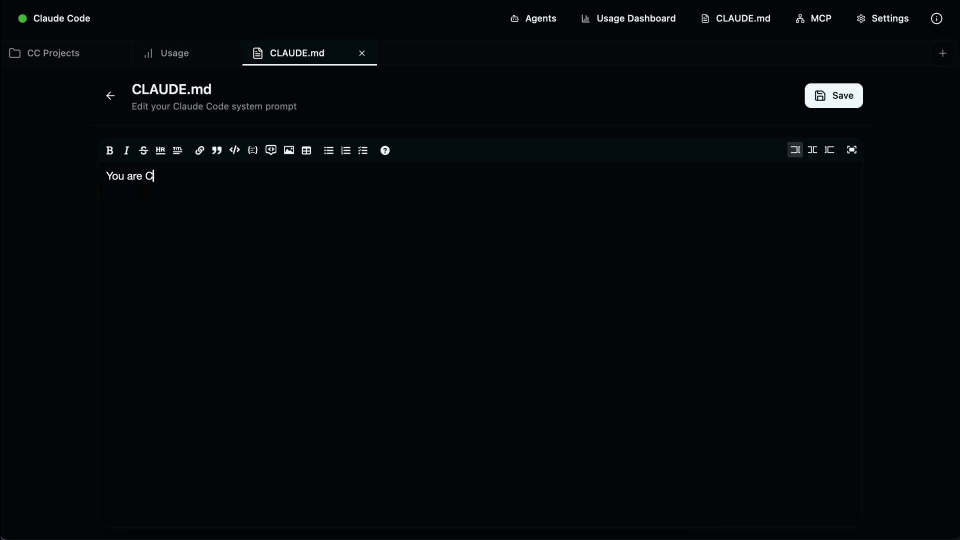
text(laude, a super helpful and smart AI agent.)
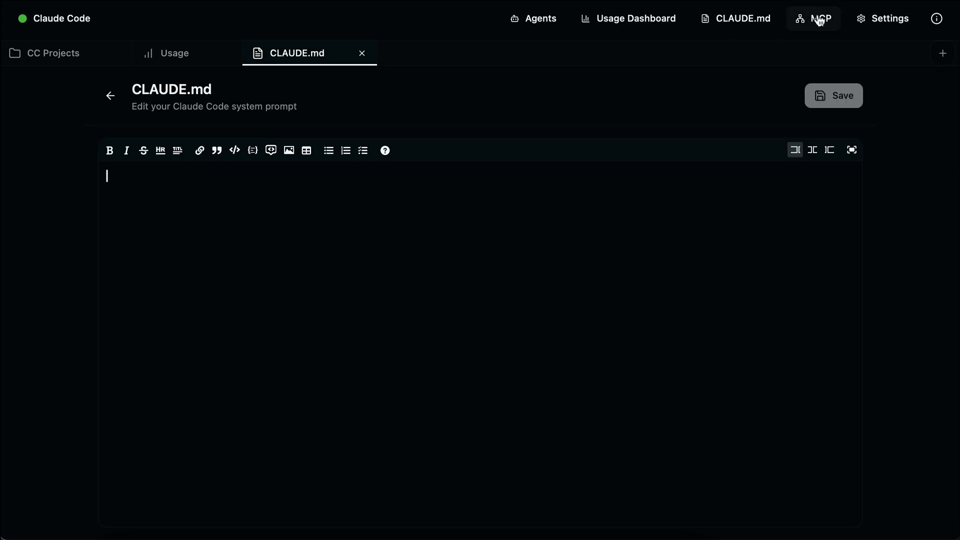
Step: Open the MCP servers manager and scroll through the Add Server form
click(819, 18)
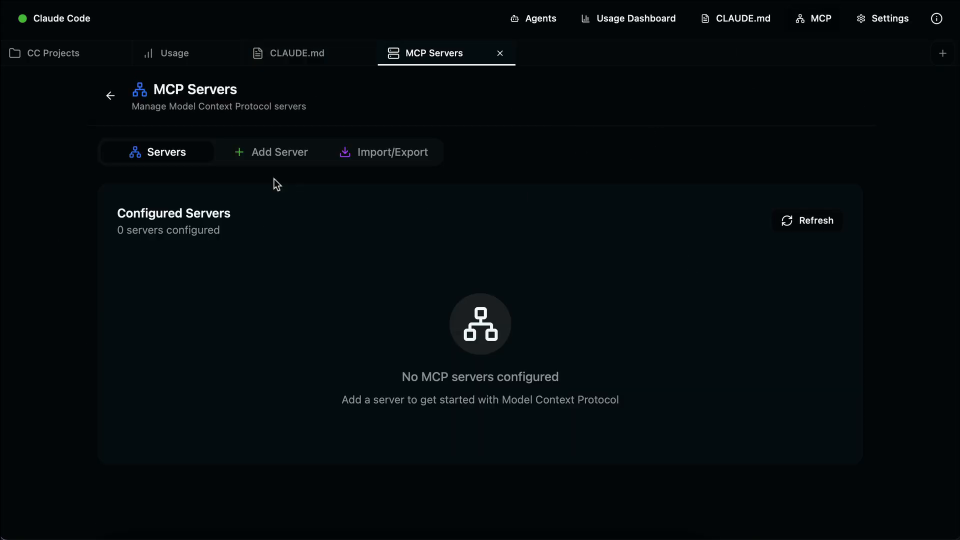
mouse_move(674, 384)
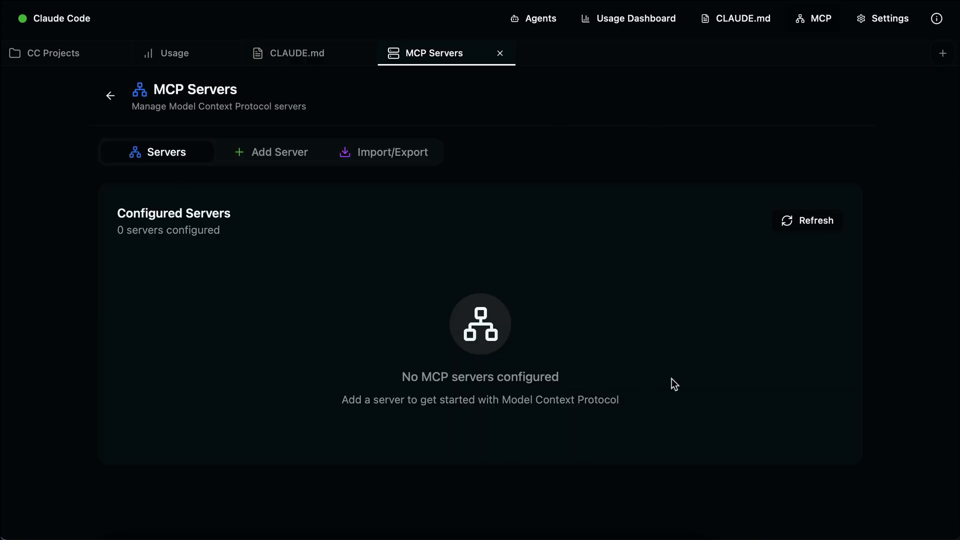
click(271, 152)
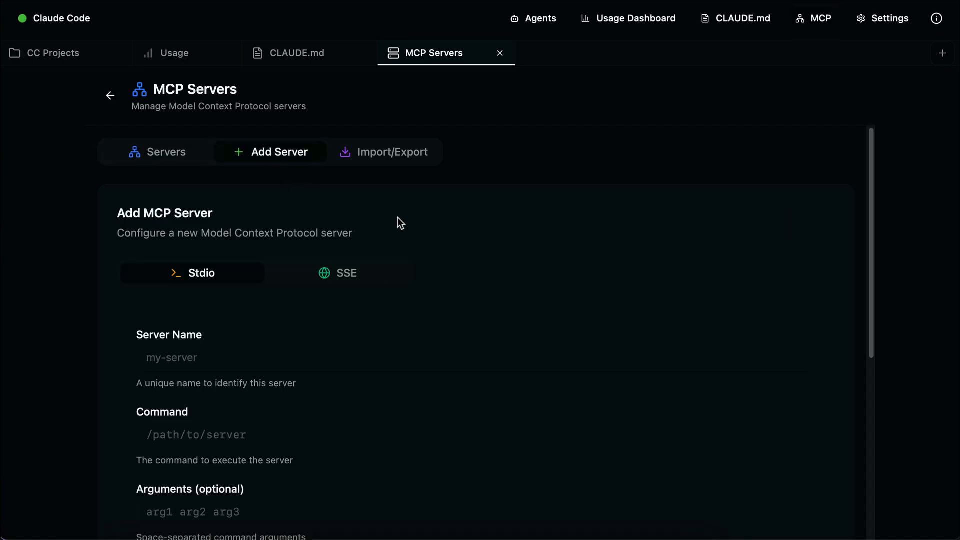
scroll(down, 3)
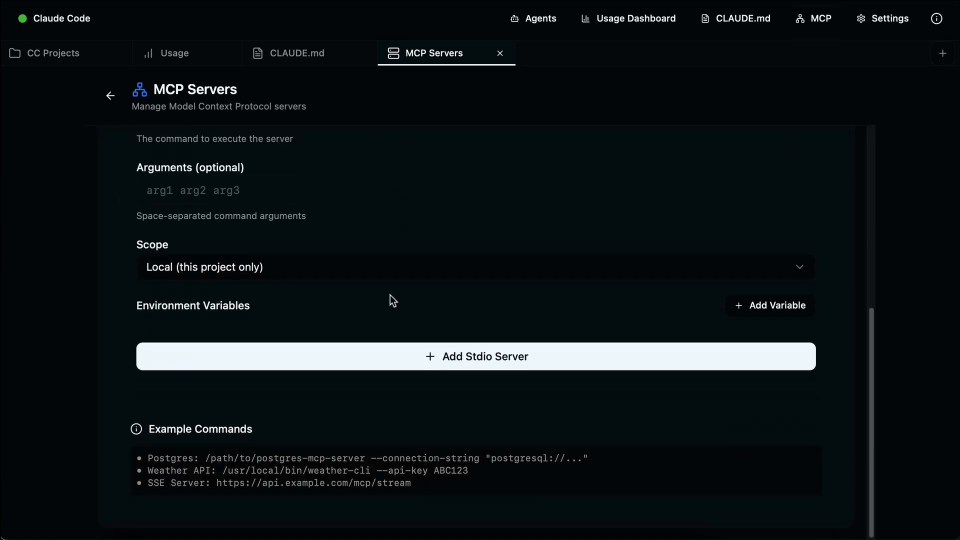
scroll(up, 3)
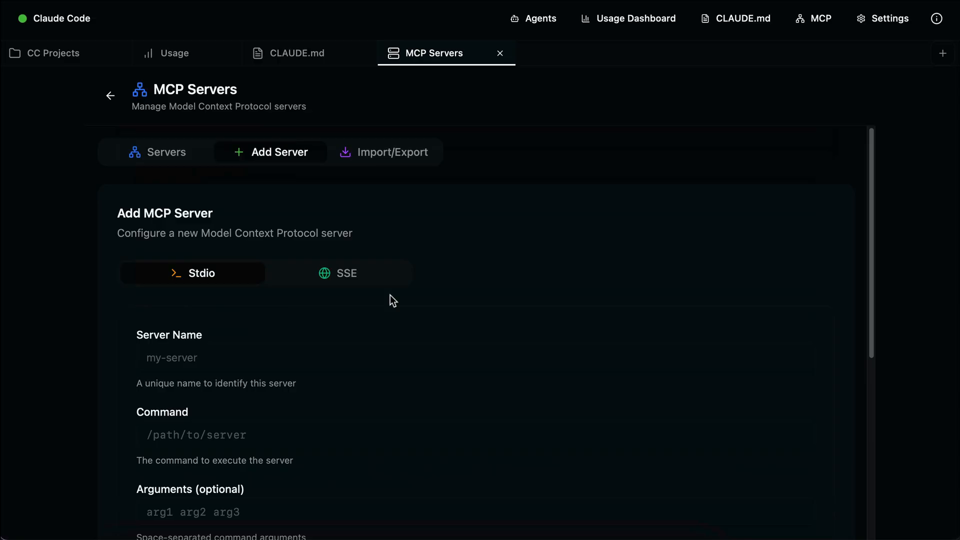
Step: Review the MCP Import/Export options, then open Settings
click(389, 152)
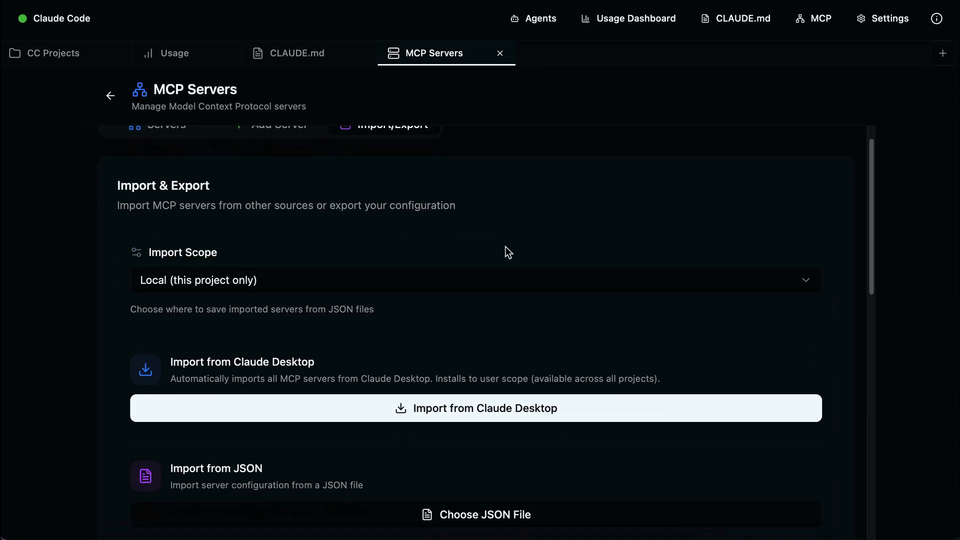
scroll(down, 3)
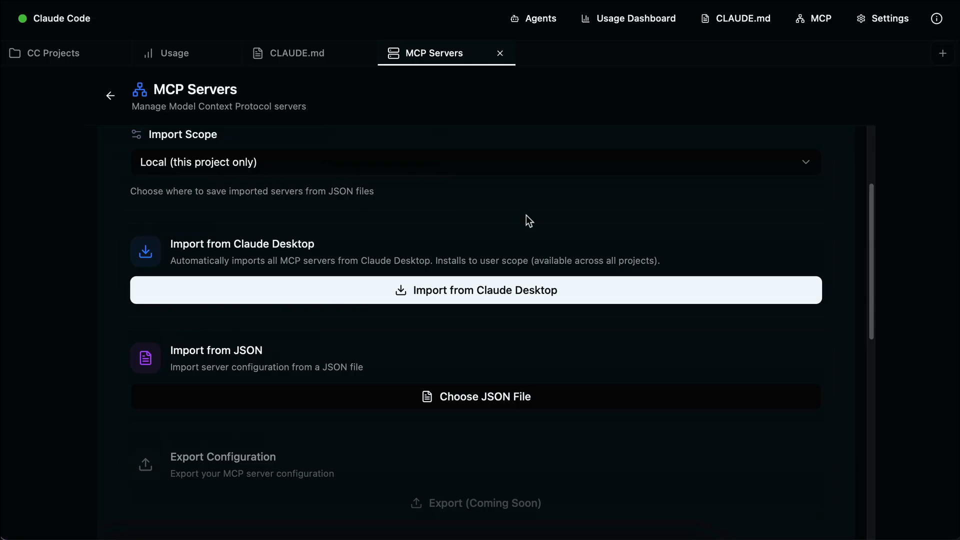
mouse_move(561, 225)
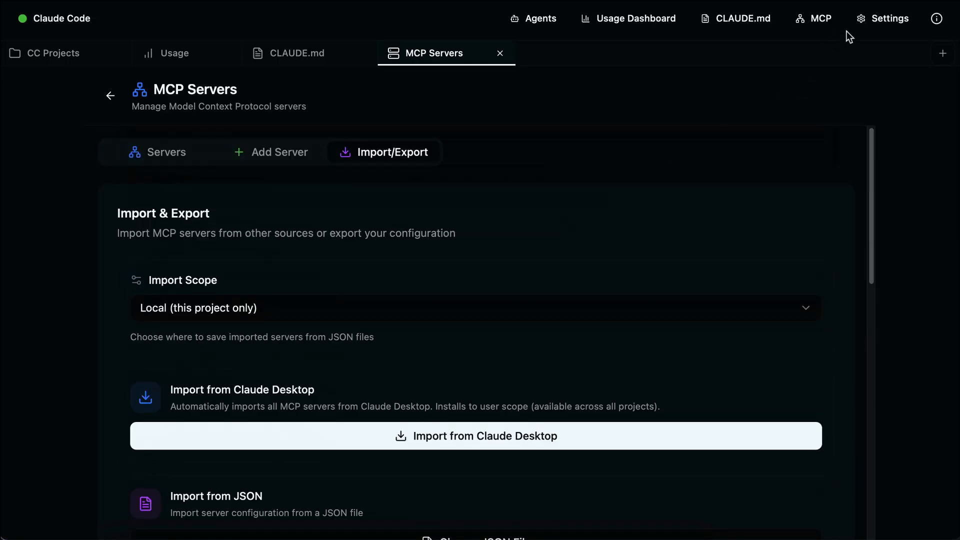
click(888, 19)
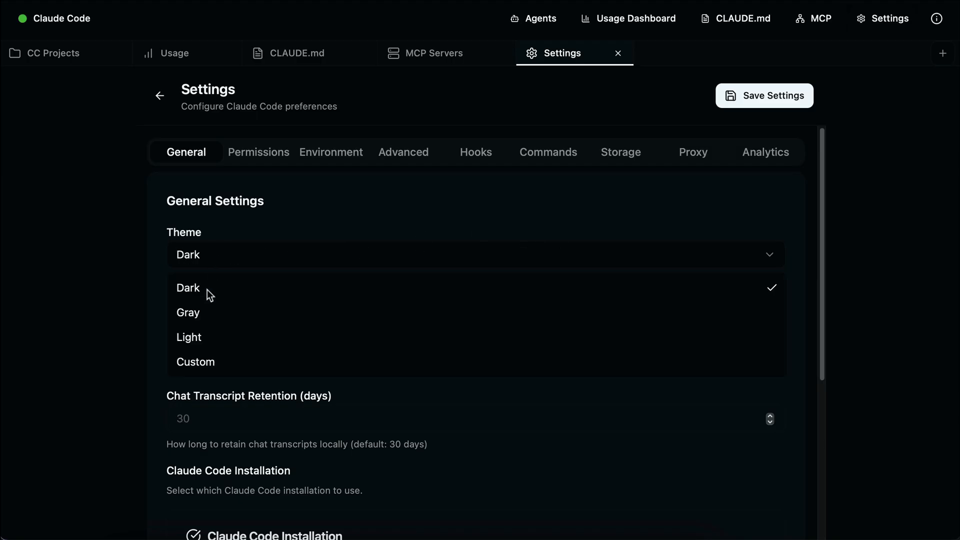
Step: Switch Claudia's theme to Gray and view the empty Permissions allow/deny rules
click(188, 312)
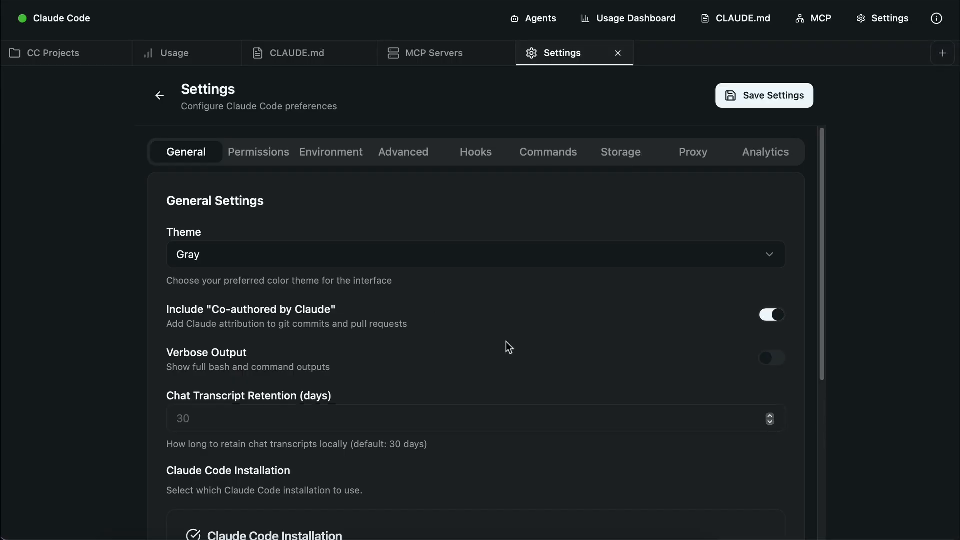
scroll(down, 3)
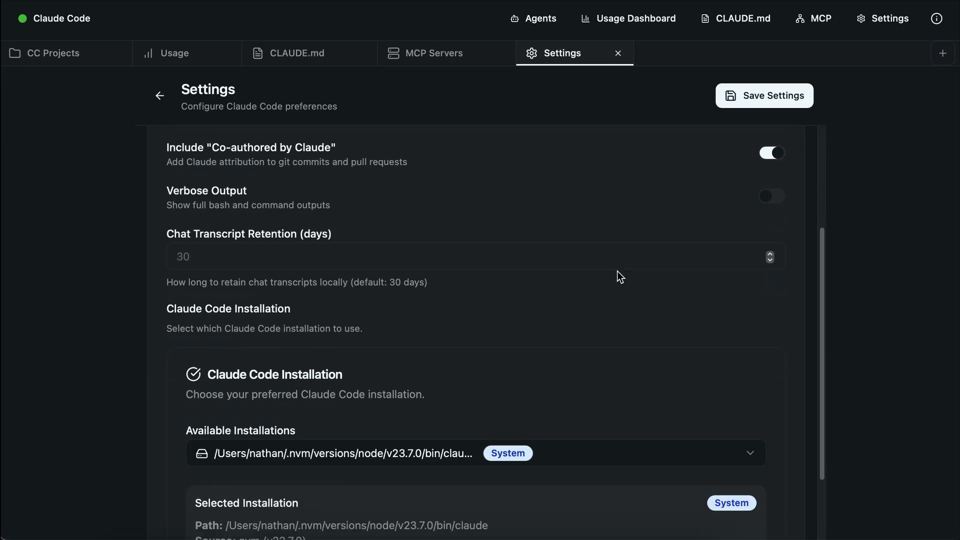
scroll(up, 3)
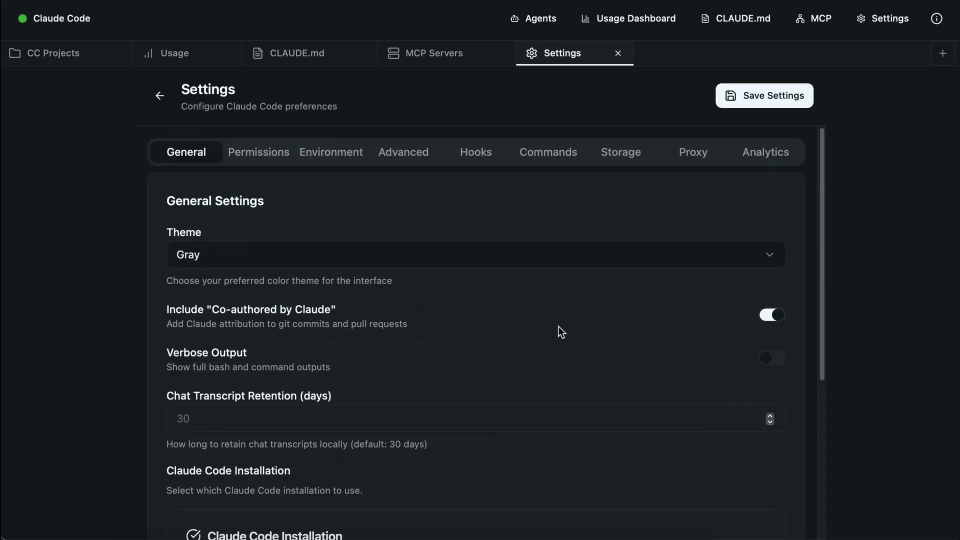
click(258, 152)
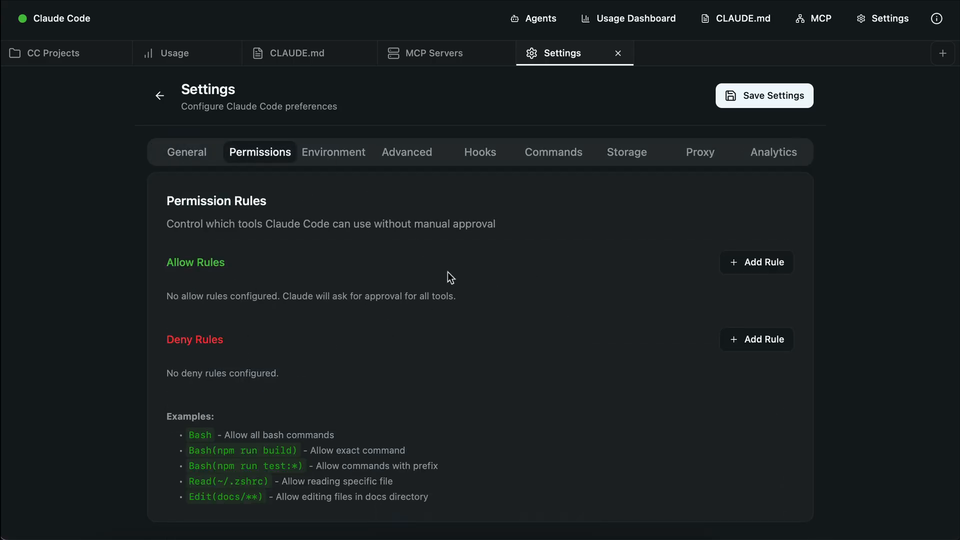
Step: Review the Environment, Advanced, Commands and Storage settings, then close the Settings tab
click(333, 152)
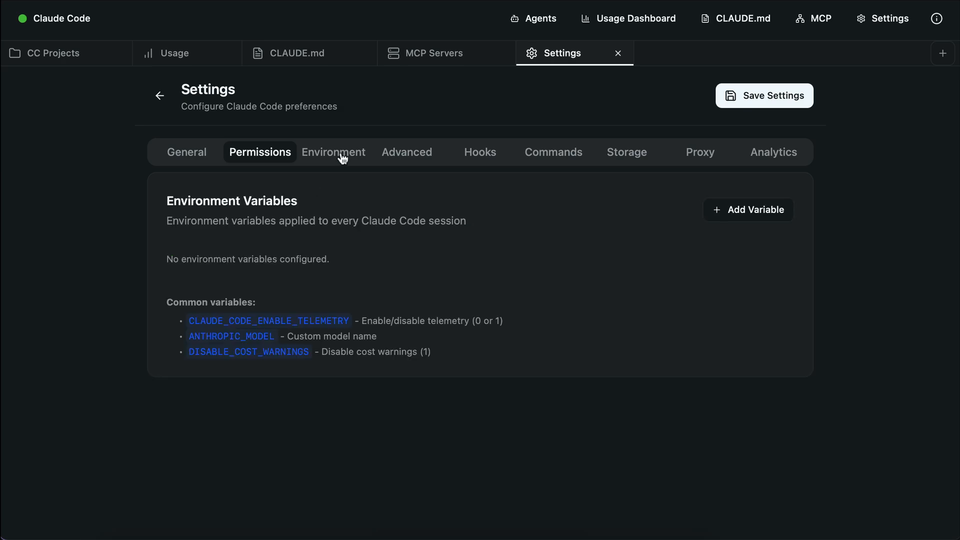
click(334, 152)
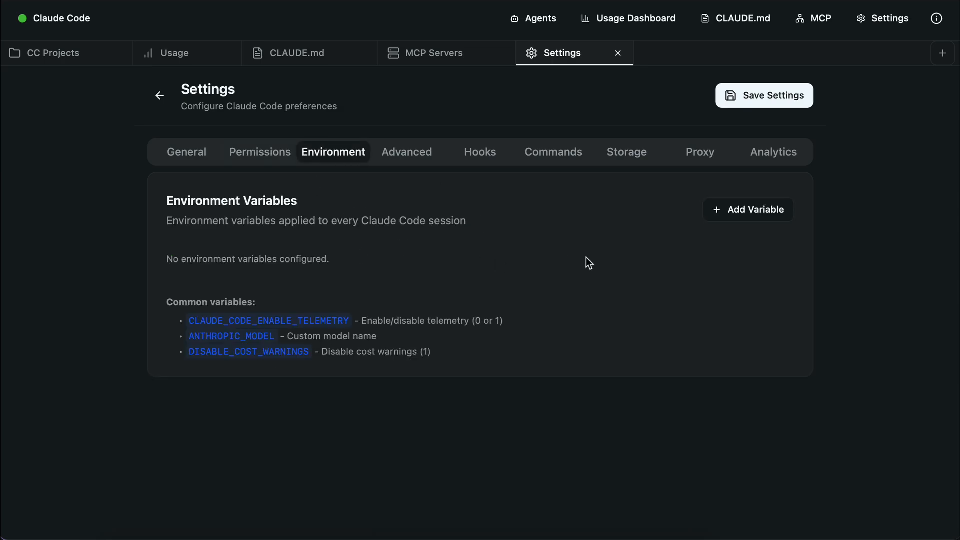
click(406, 152)
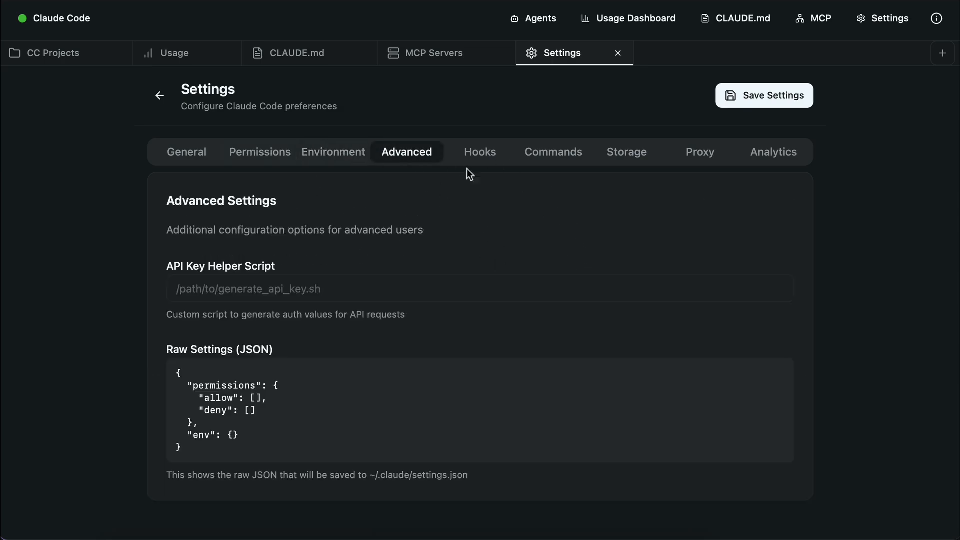
mouse_move(490, 159)
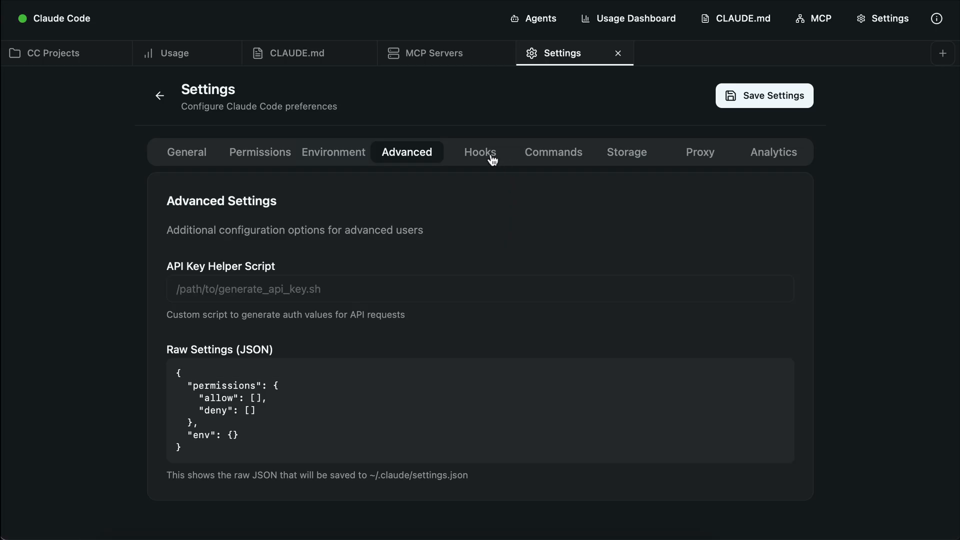
click(552, 152)
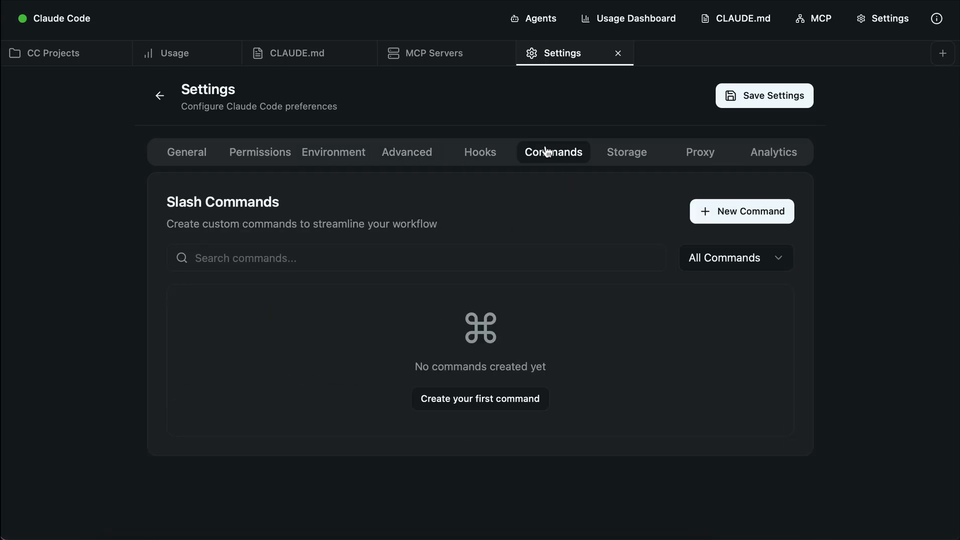
mouse_move(636, 202)
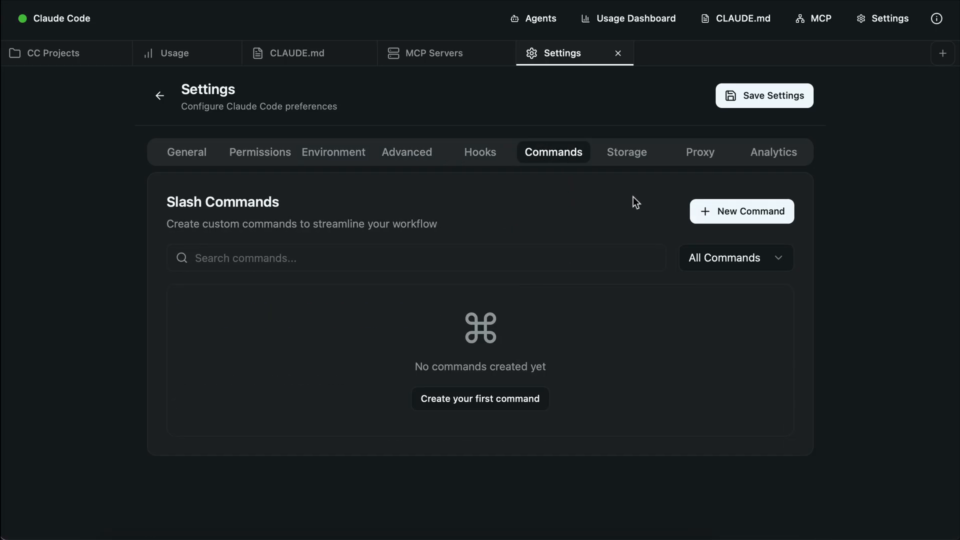
click(625, 152)
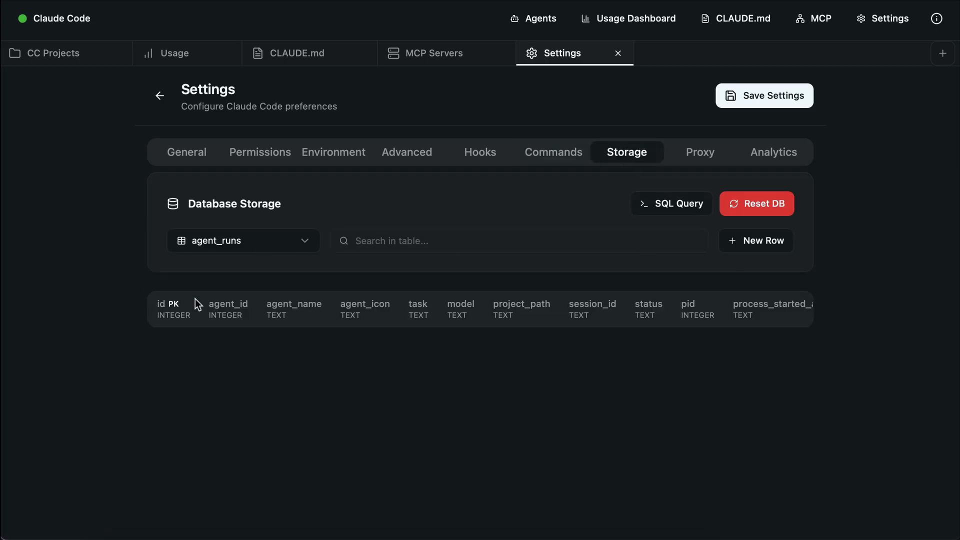
mouse_move(573, 289)
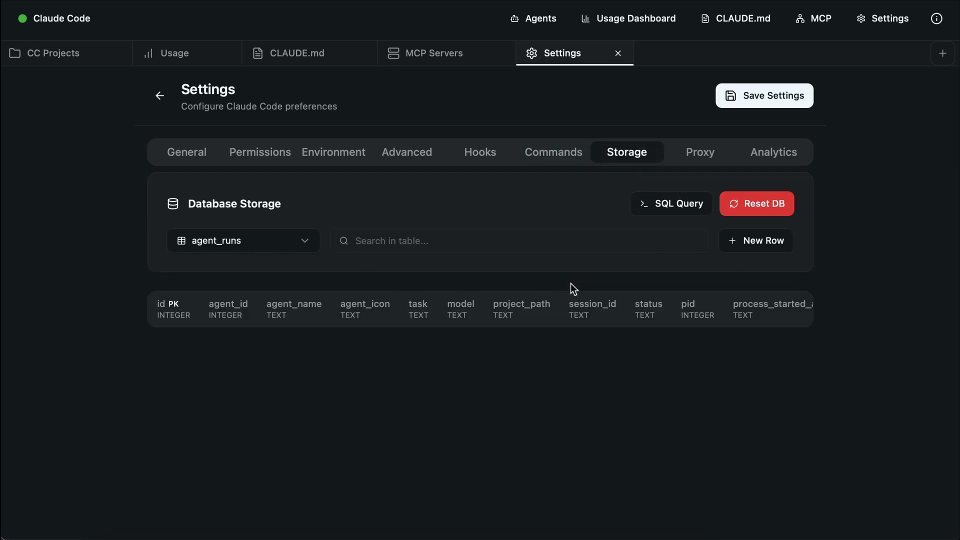
click(618, 53)
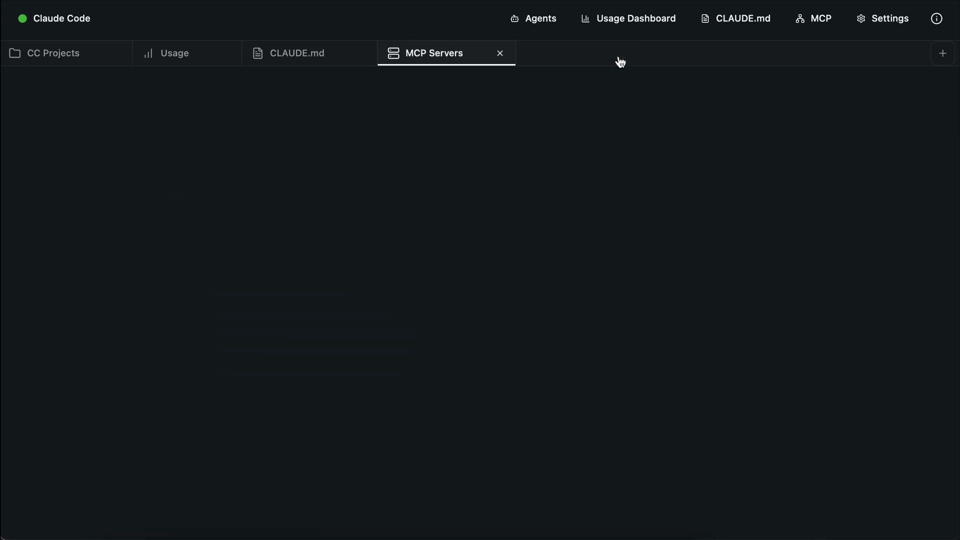
Step: Start a new Claude Code session with test-claudia/test-project as its project directory
click(54, 53)
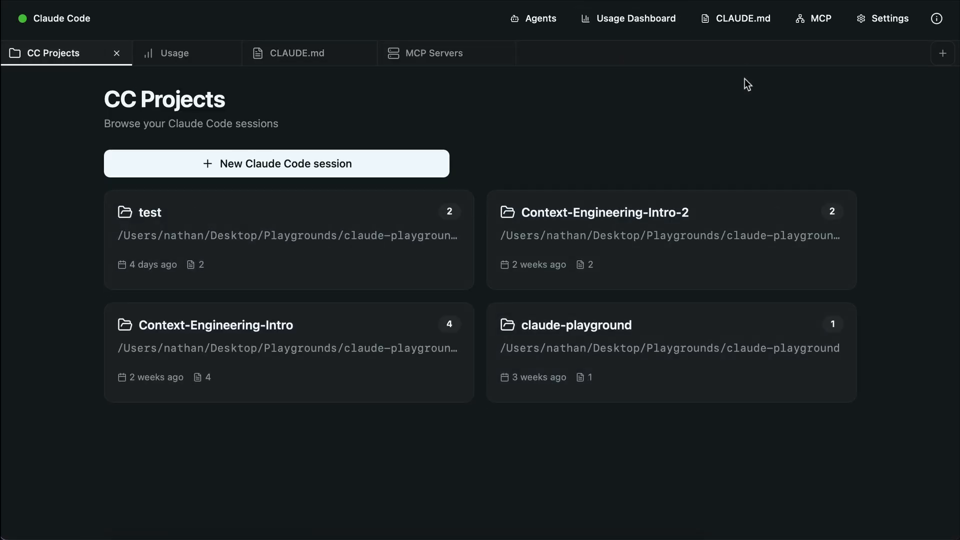
mouse_move(552, 108)
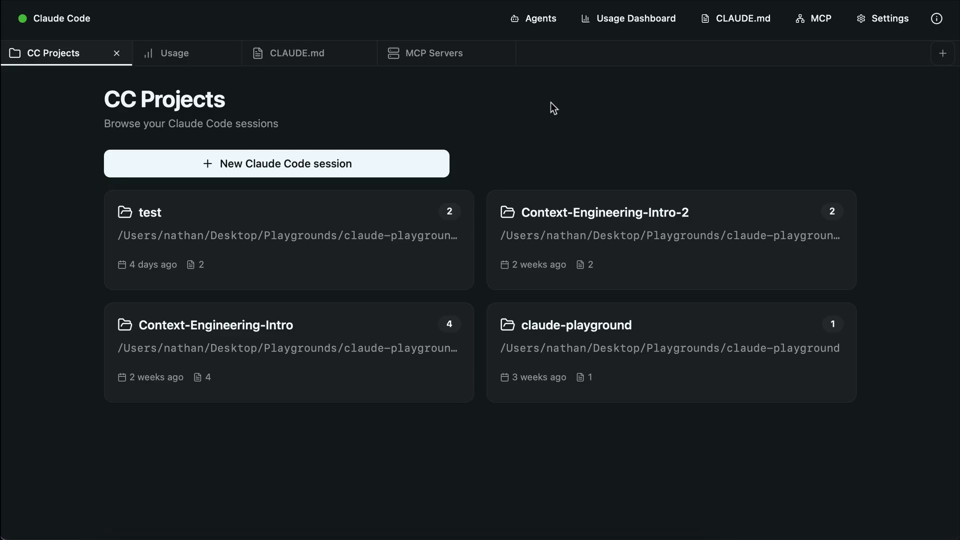
mouse_move(303, 158)
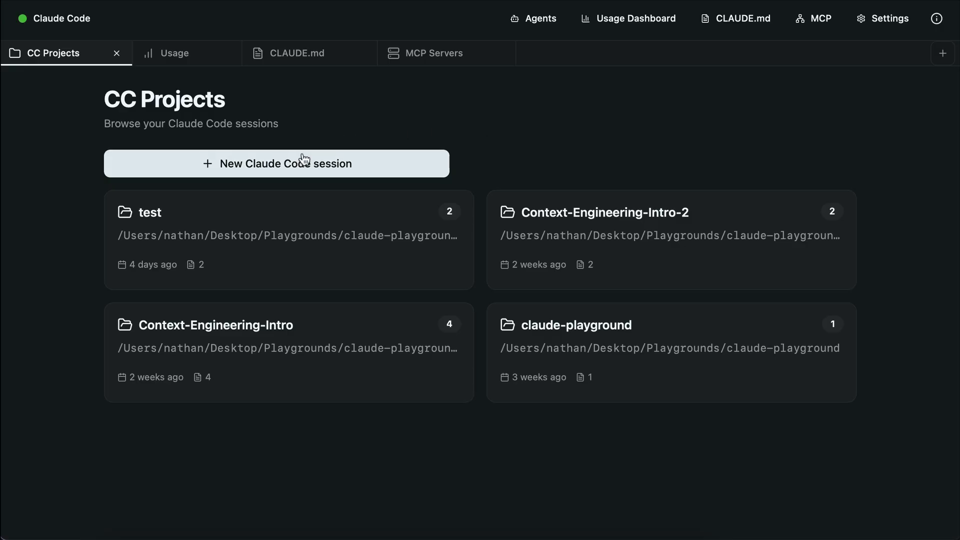
click(276, 162)
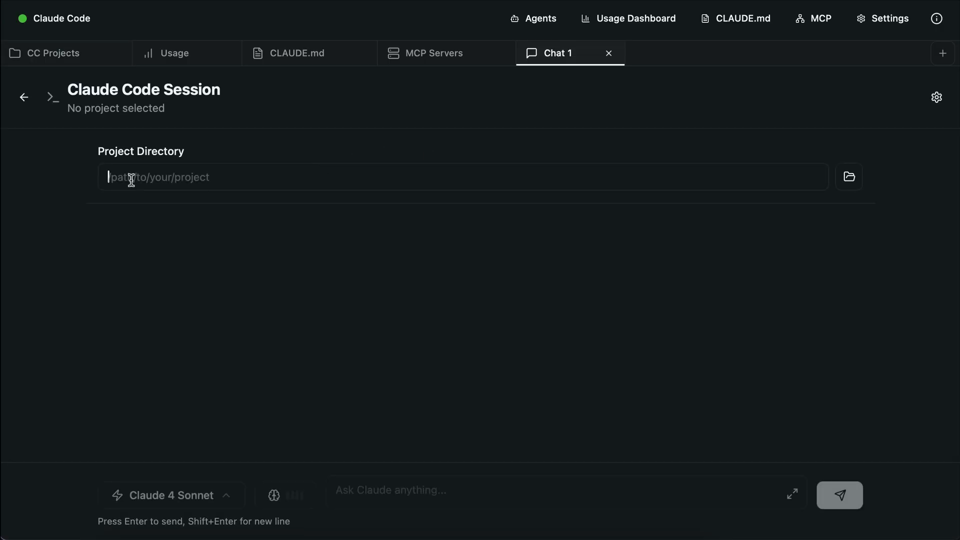
mouse_move(351, 163)
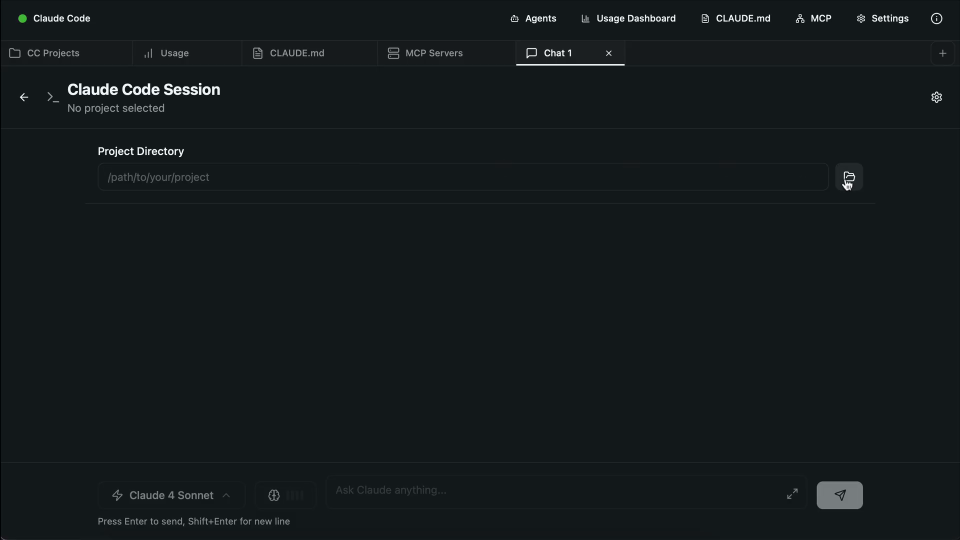
click(848, 177)
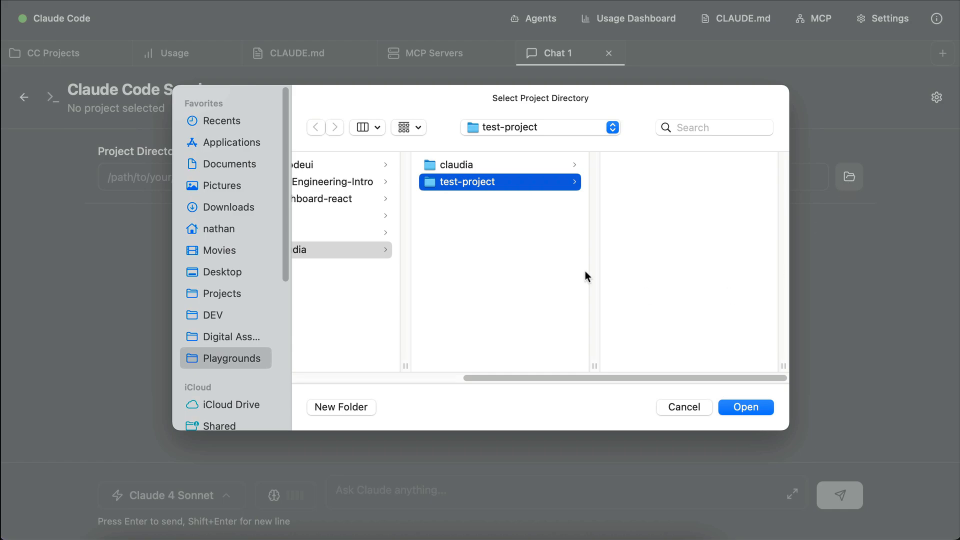
click(745, 407)
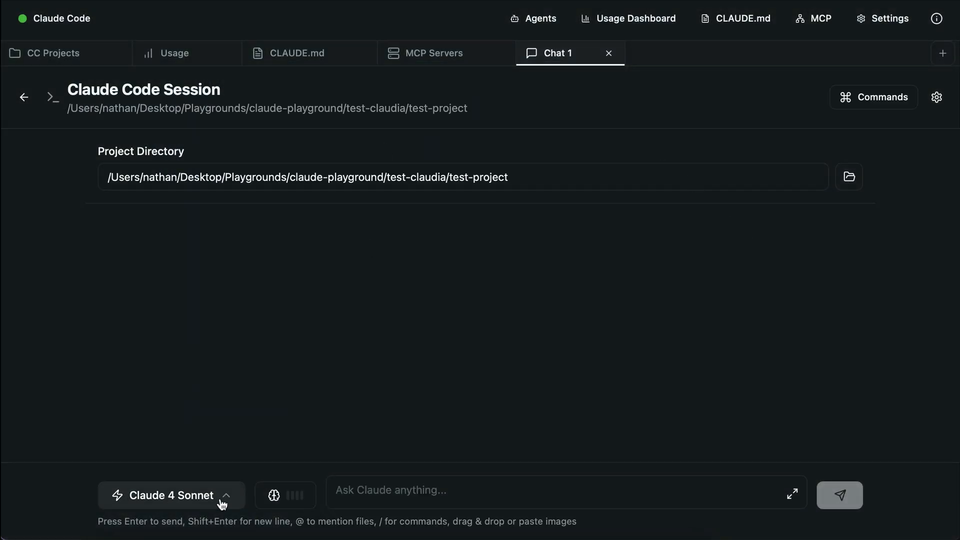
Step: Send 'create a minesweeper game in neon style color and cool animations, use html css and js'
text(create a minesweeper)
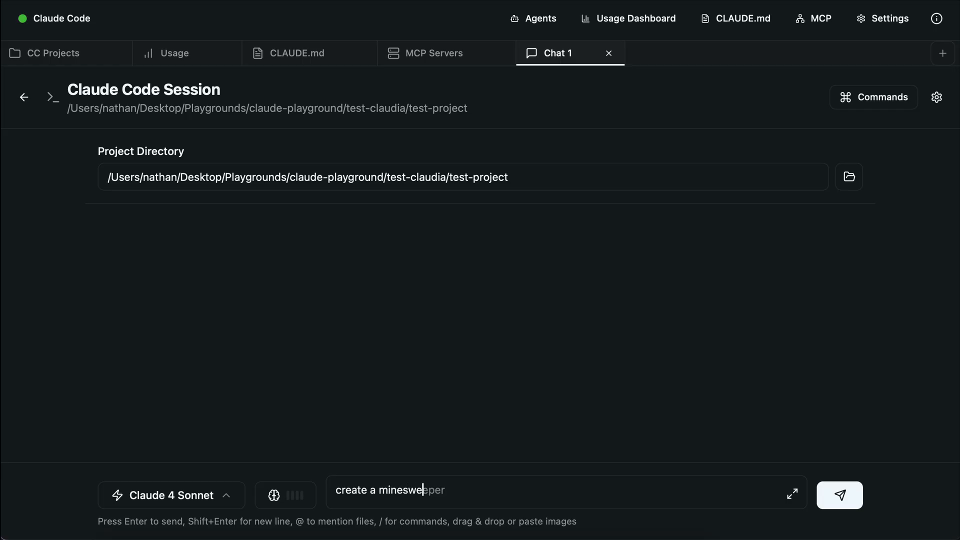
text(game in neon style color and)
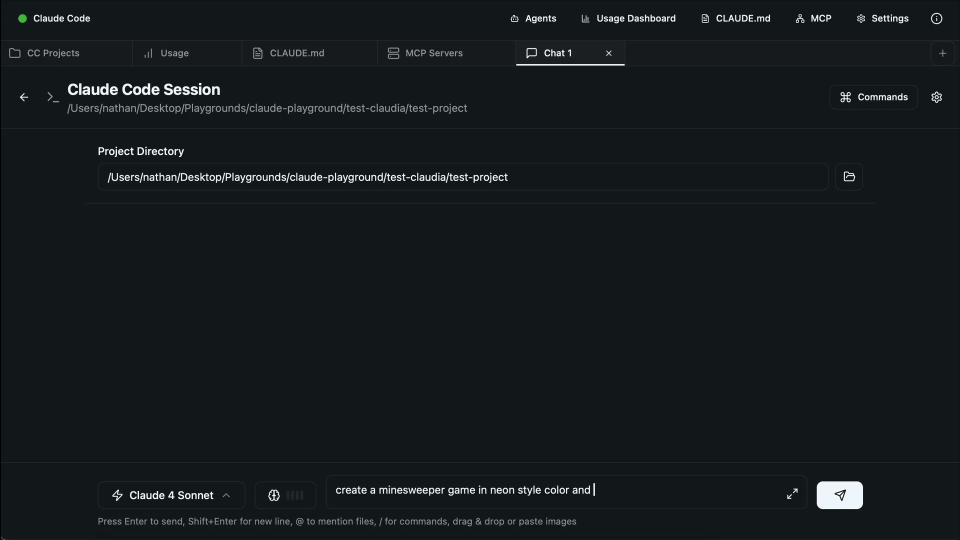
text(cool animations, use html css and js)
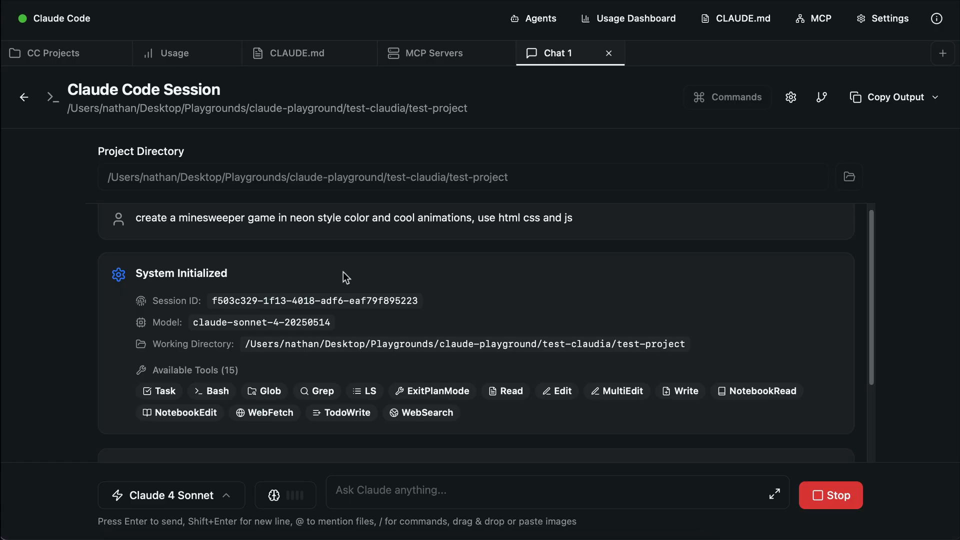
Step: Scroll through the output as Claude writes index.html for the 9x9, 10-mine game
scroll(down, 3)
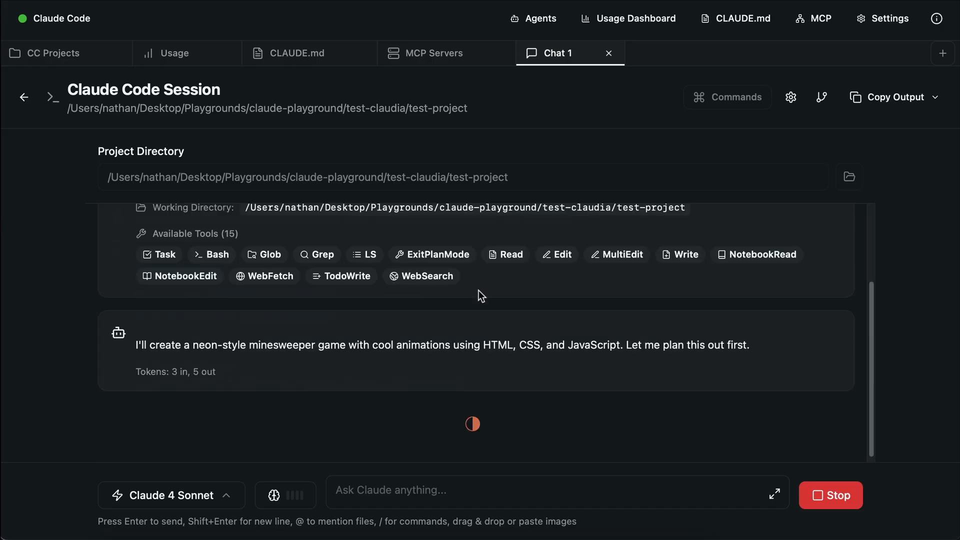
scroll(down, 3)
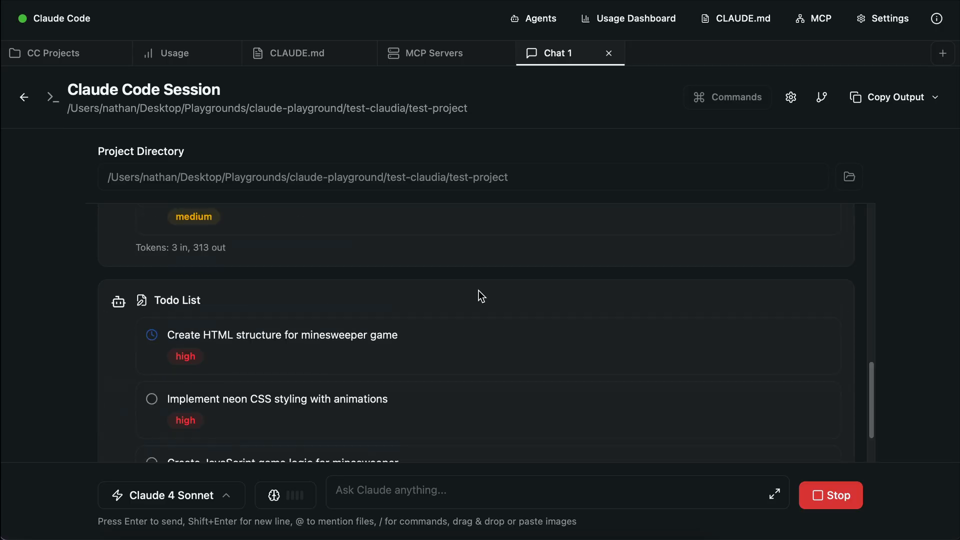
scroll(down, 3)
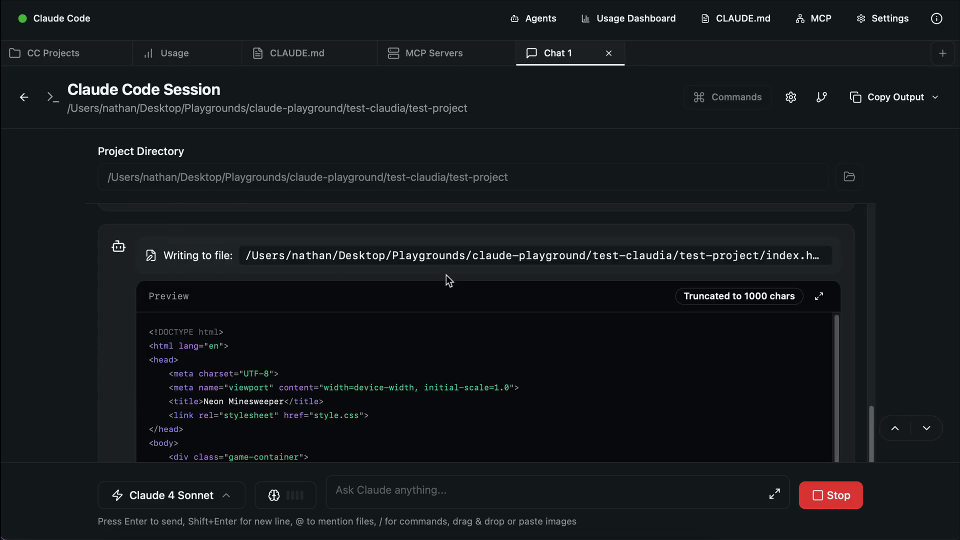
mouse_move(529, 284)
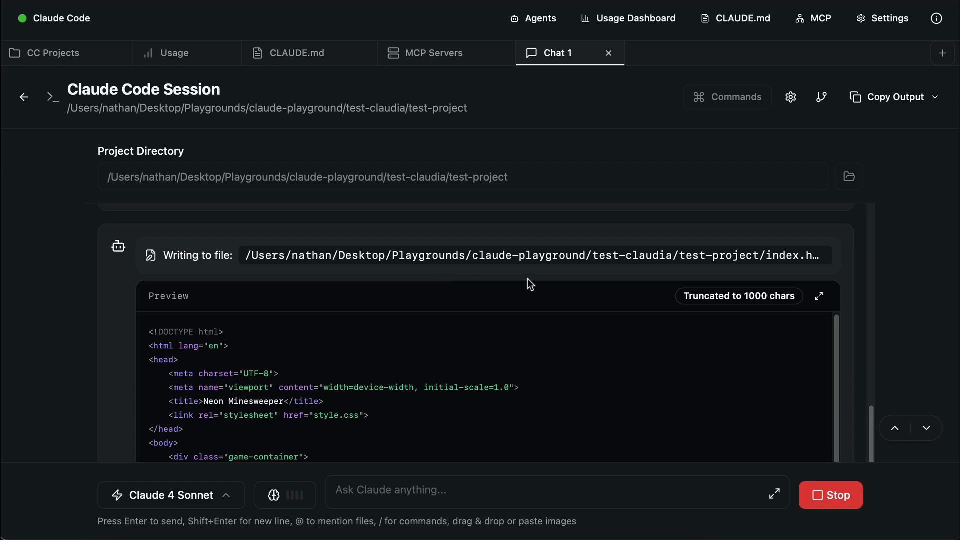
scroll(down, 3)
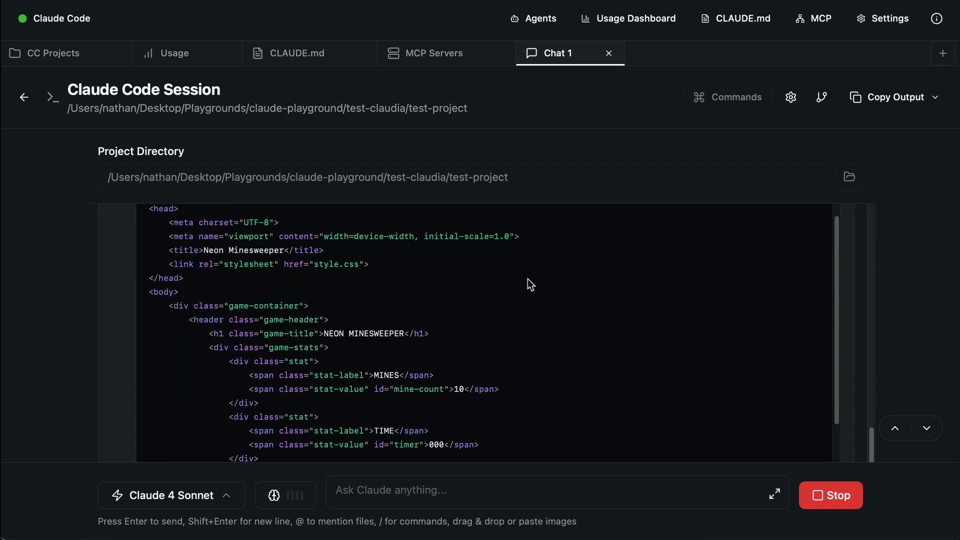
scroll(down, 3)
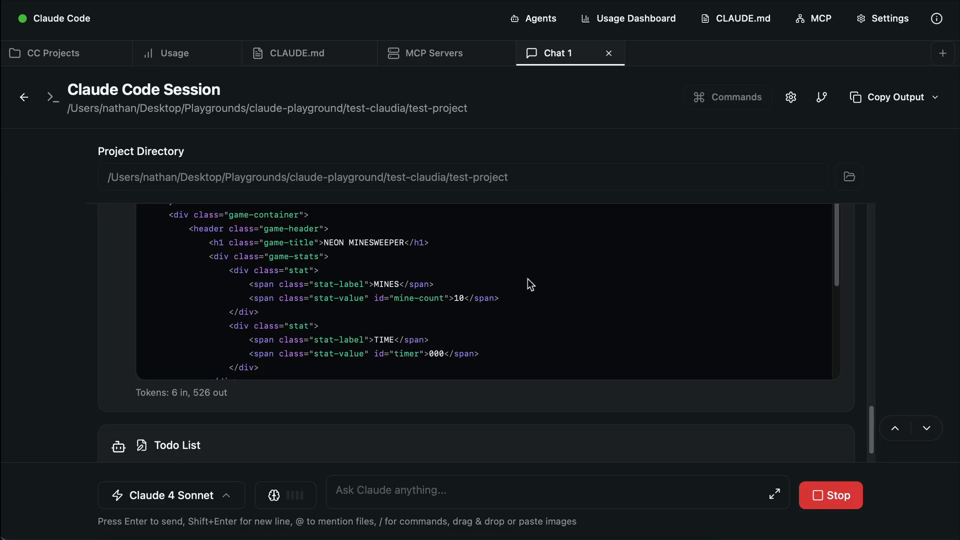
scroll(down, 3)
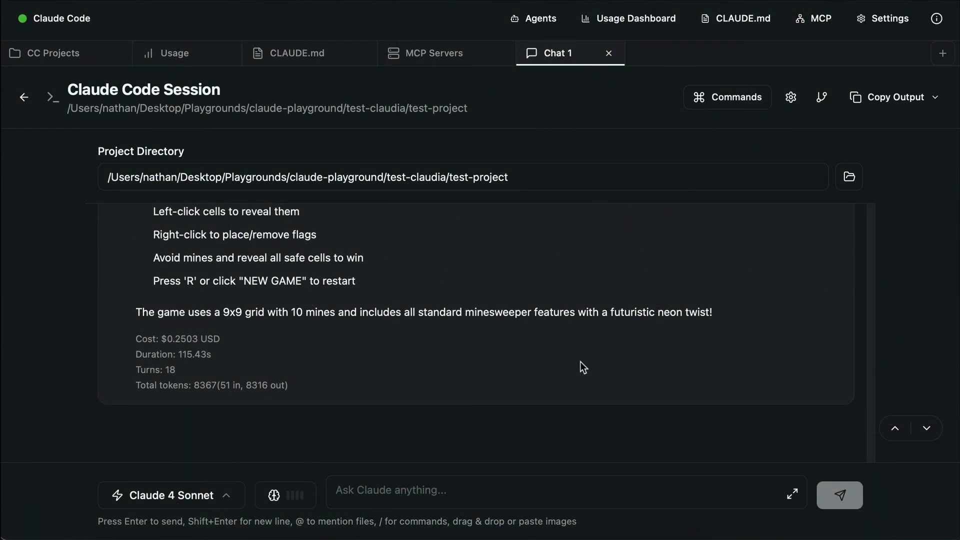
mouse_move(554, 393)
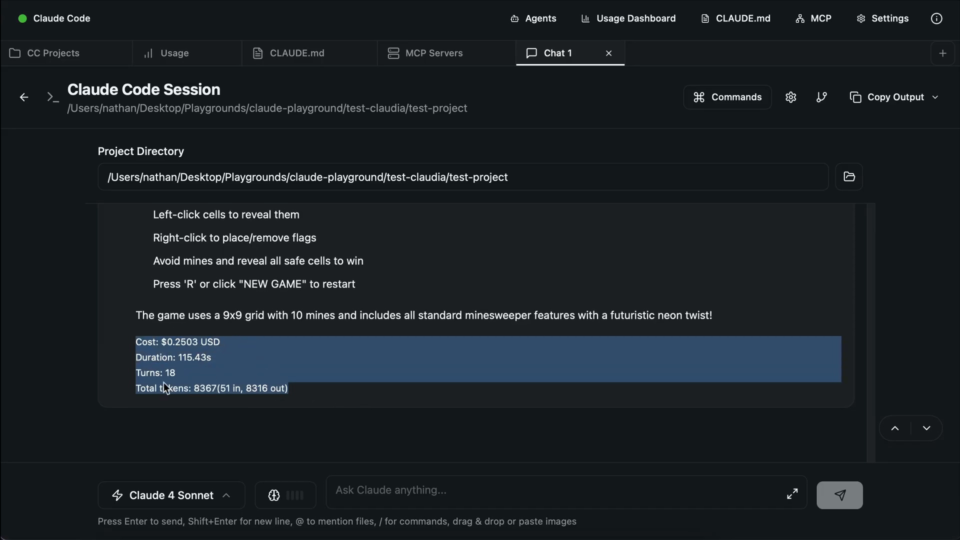
mouse_move(473, 387)
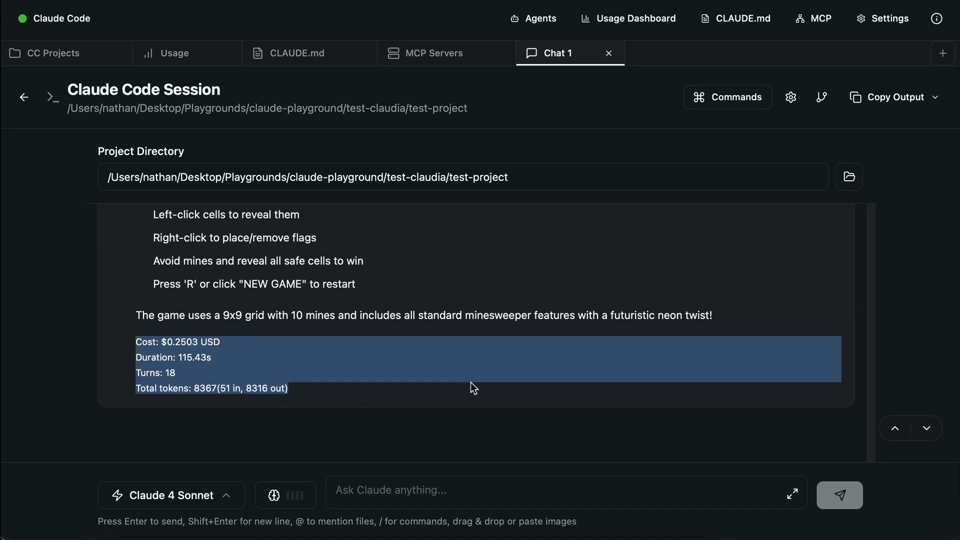
click(232, 316)
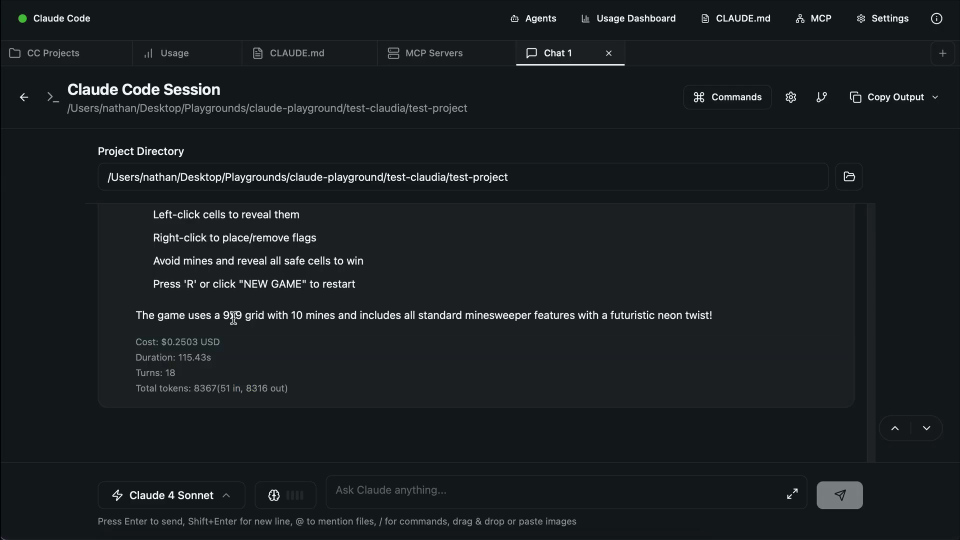
scroll(up, 3)
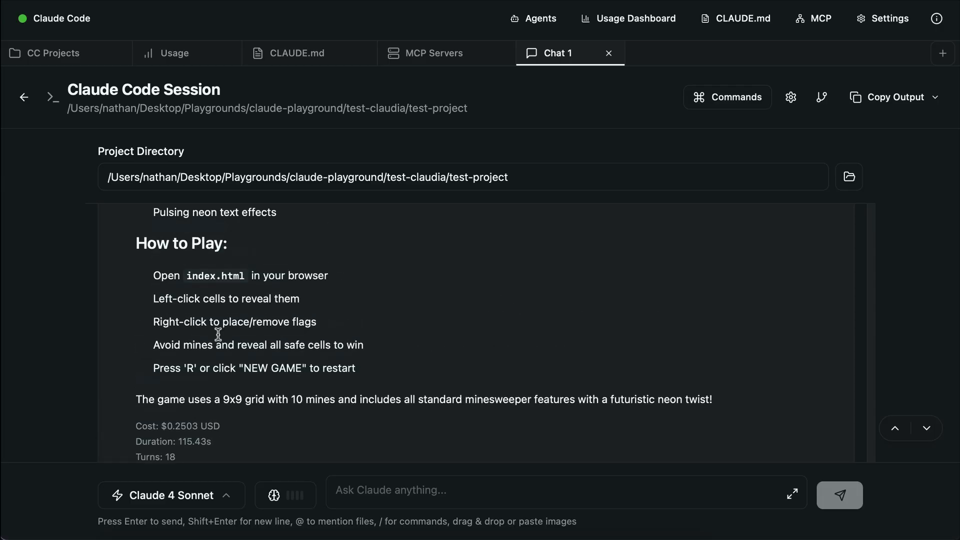
scroll(up, 3)
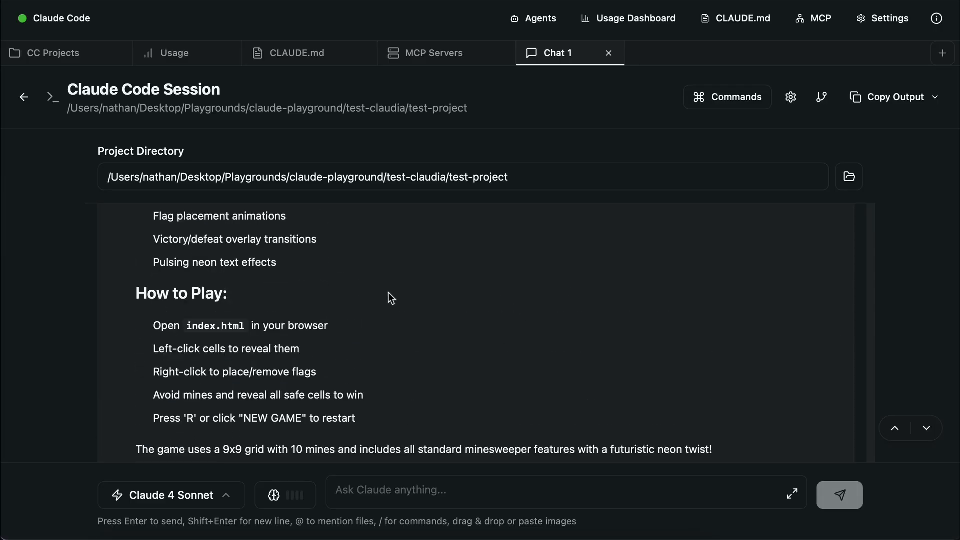
scroll(up, 3)
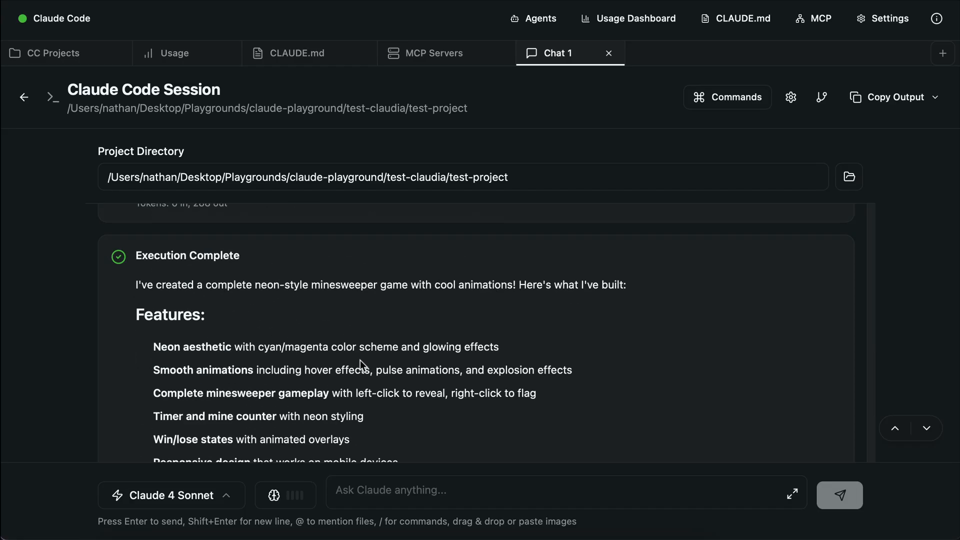
scroll(down, 3)
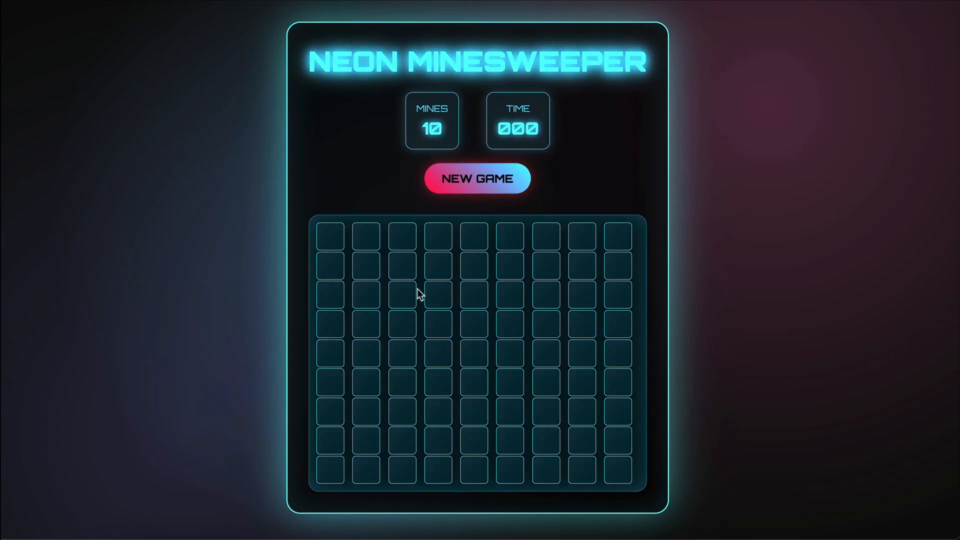
Step: Reveal and flag cells until a mine ends the round, then start a fresh board
click(402, 295)
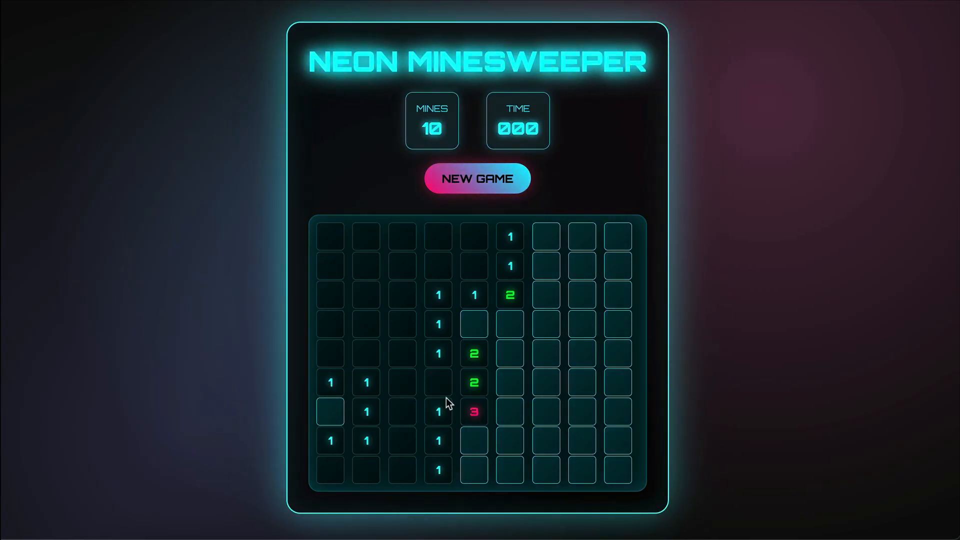
right_click(329, 411)
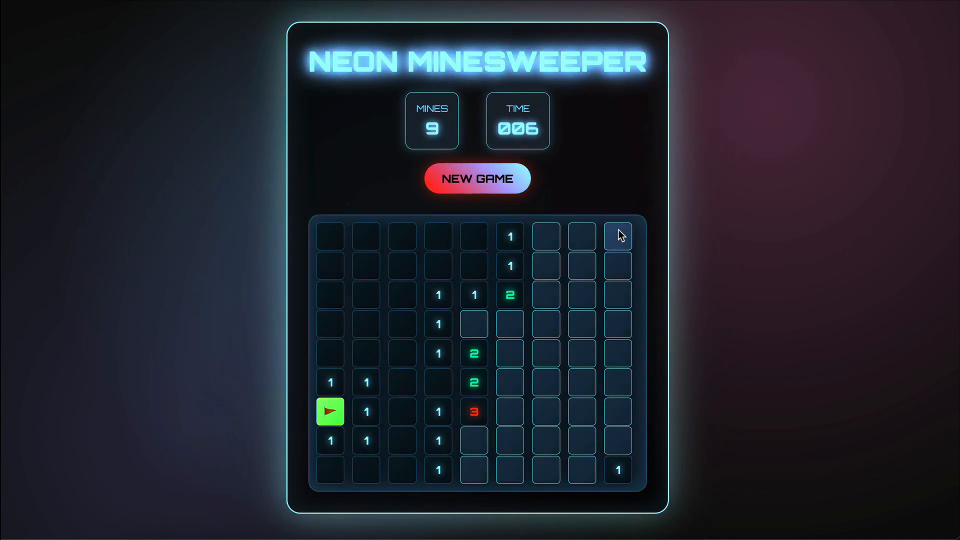
click(581, 323)
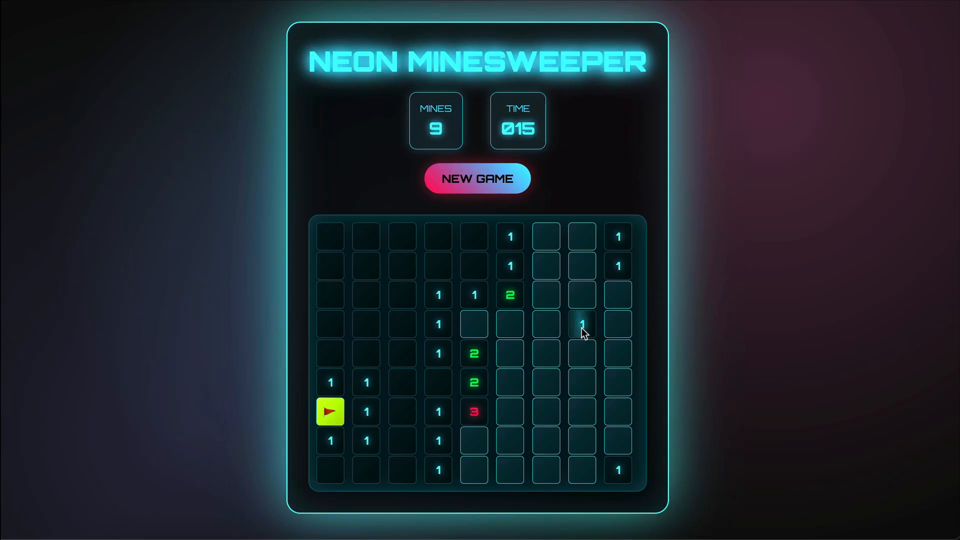
right_click(546, 382)
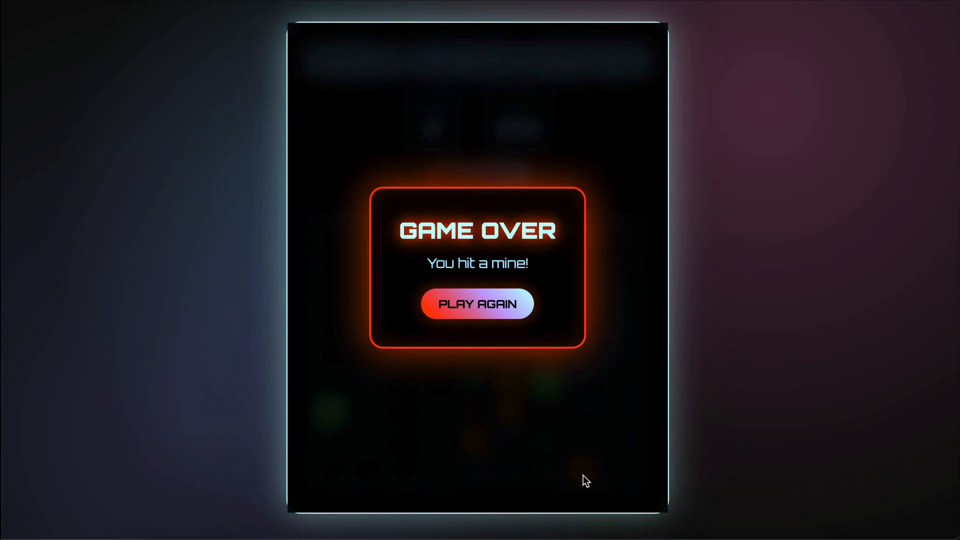
mouse_move(685, 333)
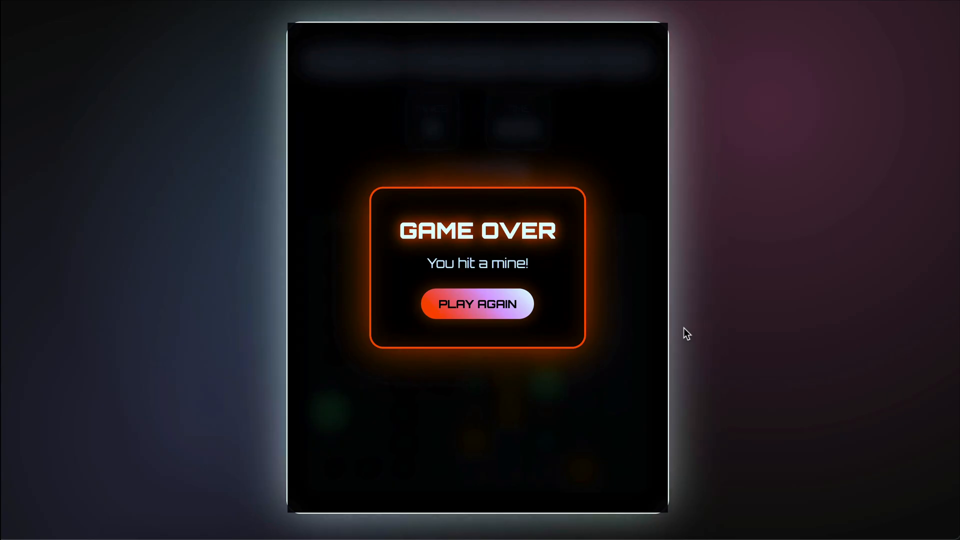
mouse_move(477, 303)
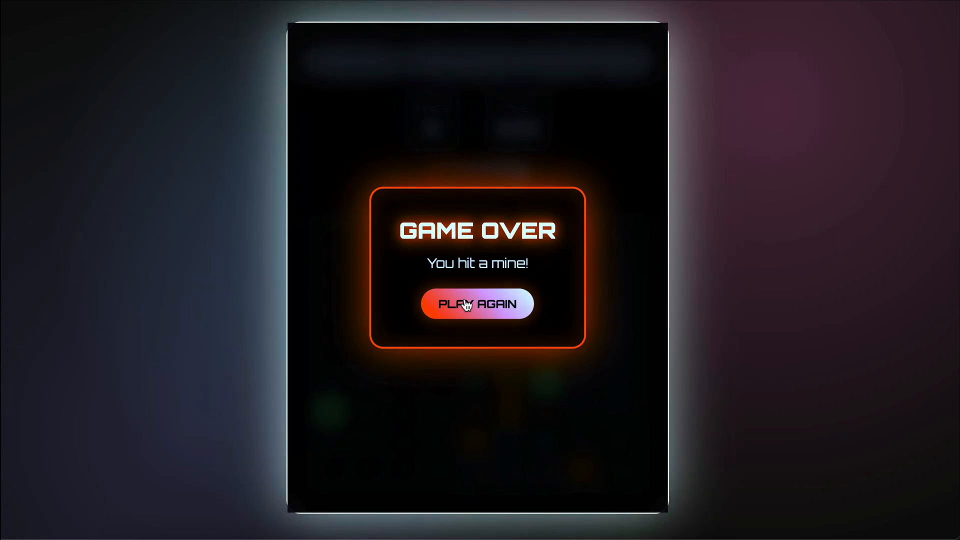
click(477, 303)
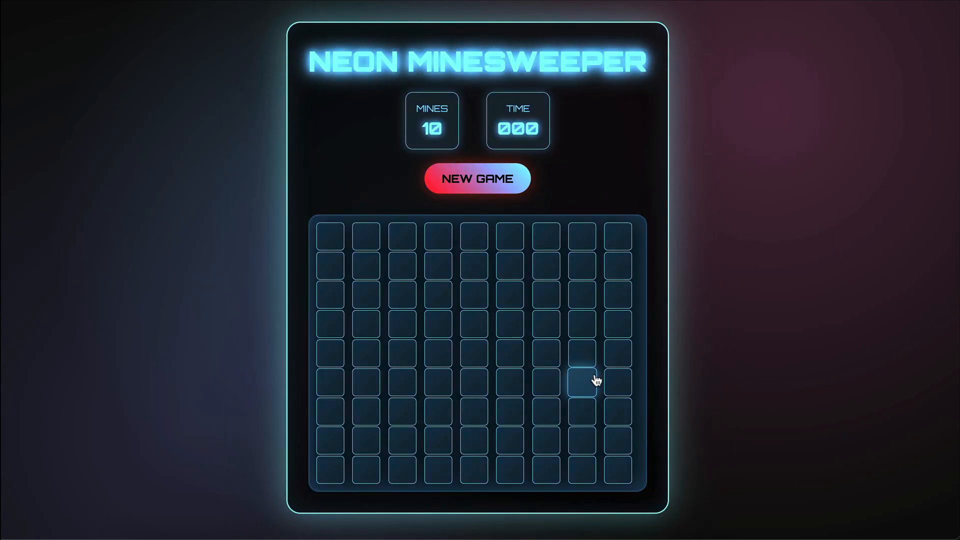
mouse_move(739, 254)
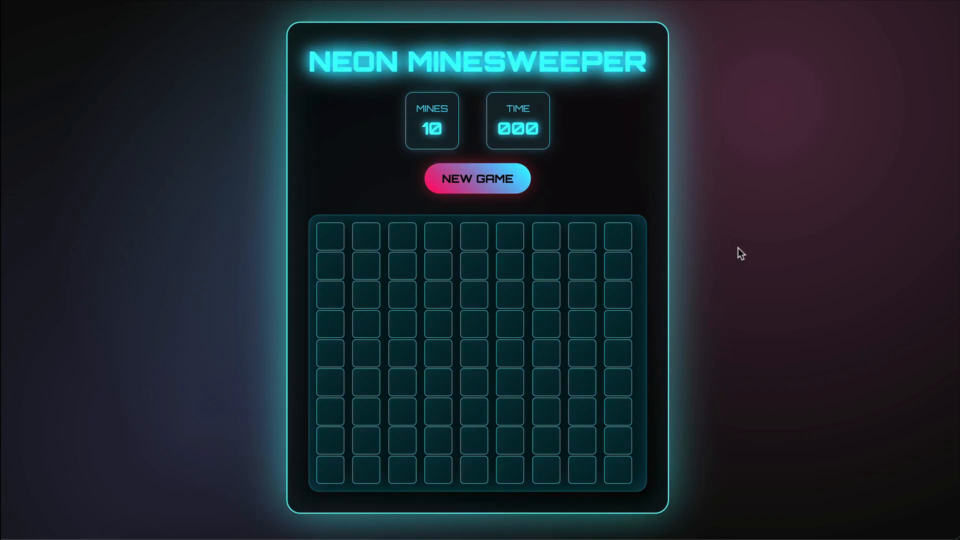
mouse_move(741, 73)
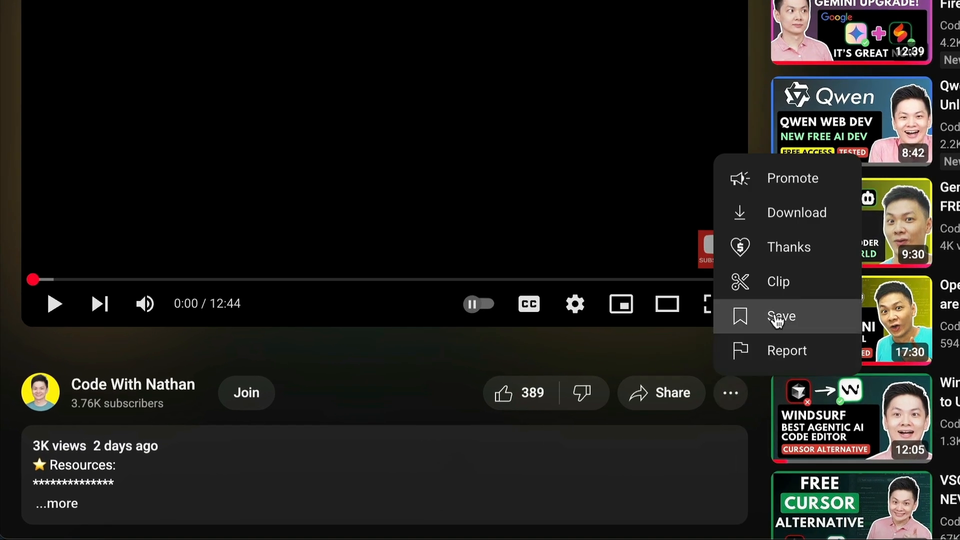
Step: Raise the Super Thanks amount to $500.00 and submit it
click(788, 246)
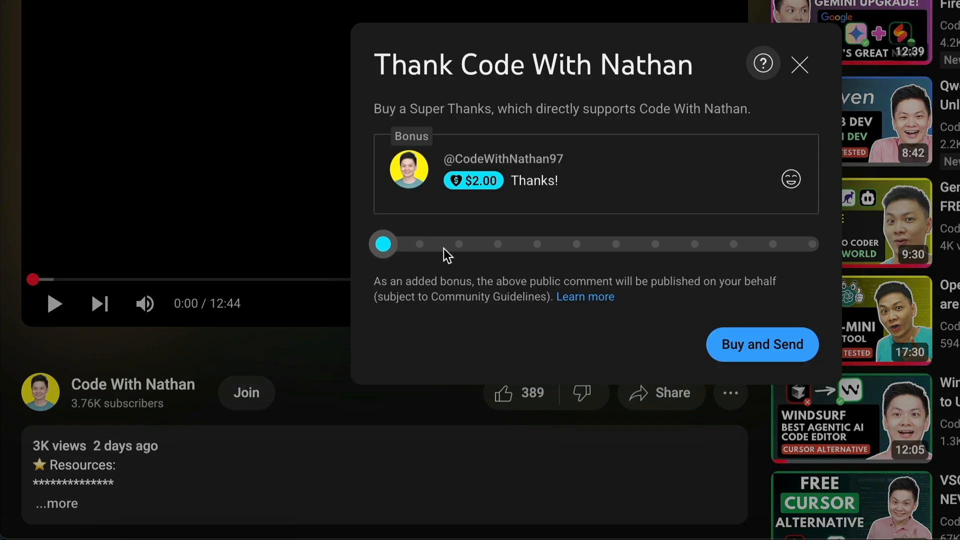
click(790, 180)
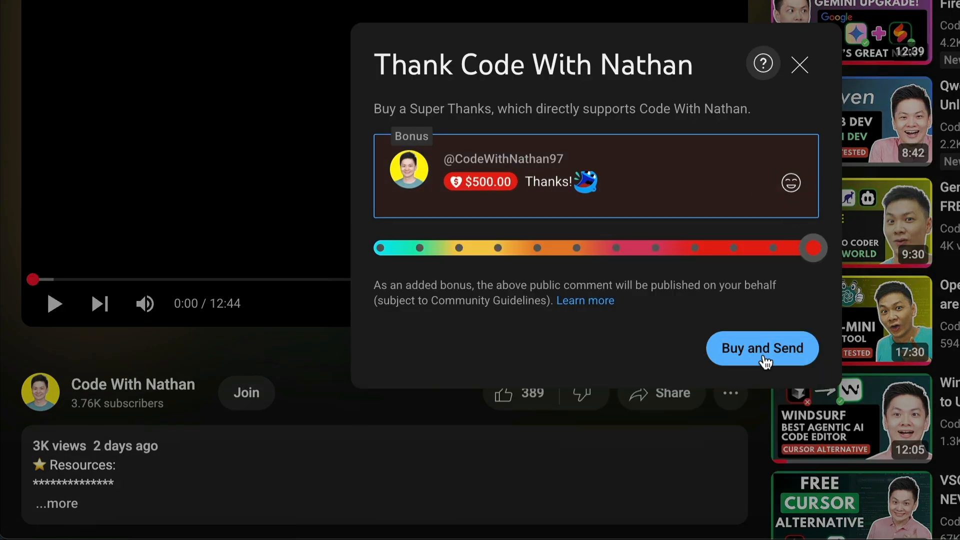
click(799, 65)
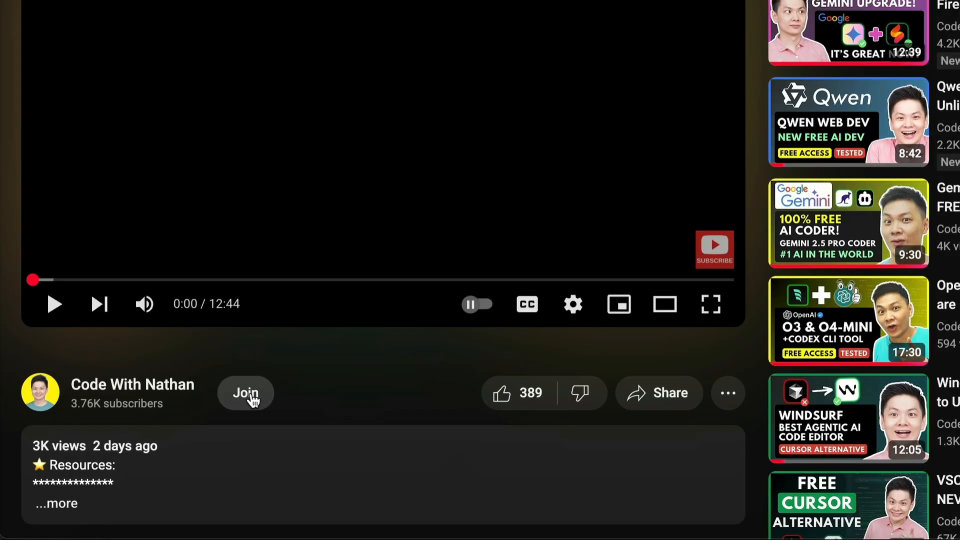
Step: Open the channel membership options and view the Gold Members tier perks
click(245, 392)
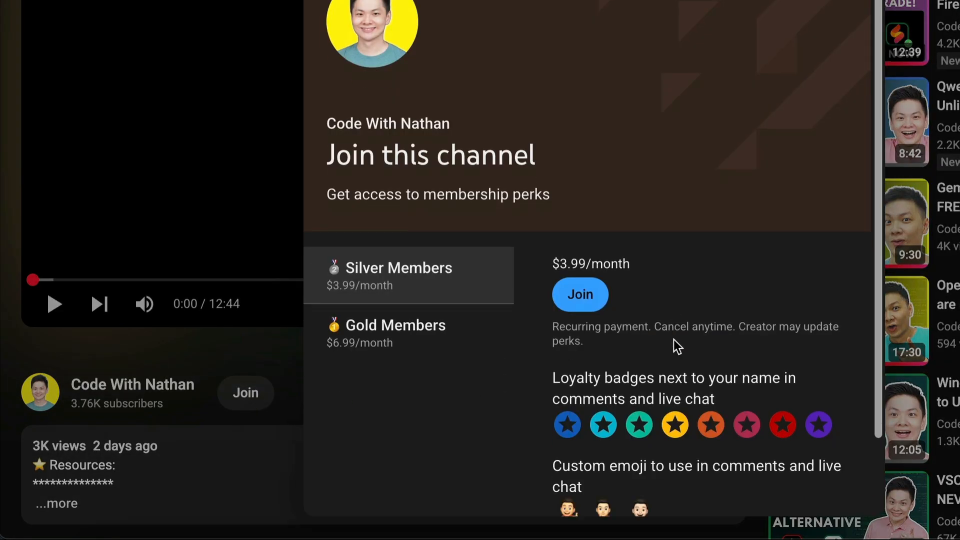
scroll(down, 3)
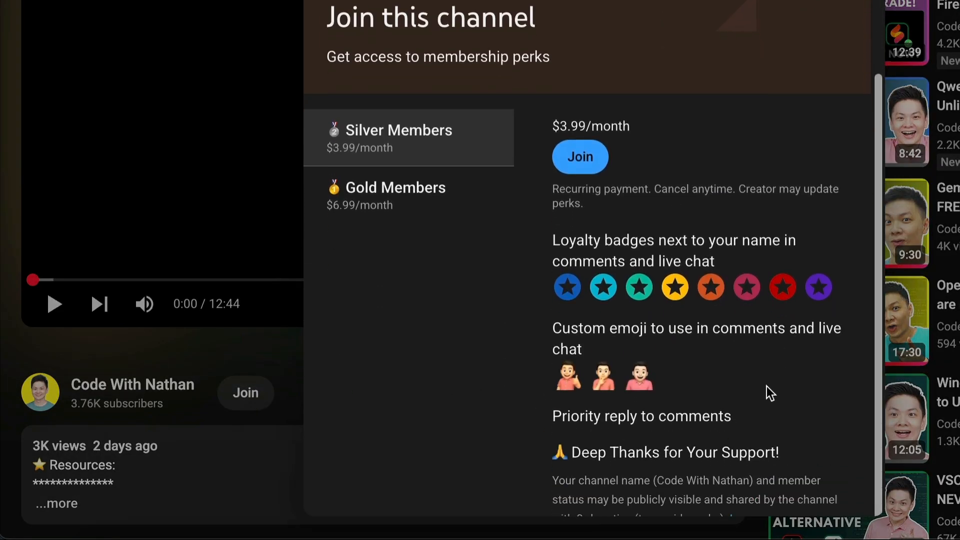
click(395, 194)
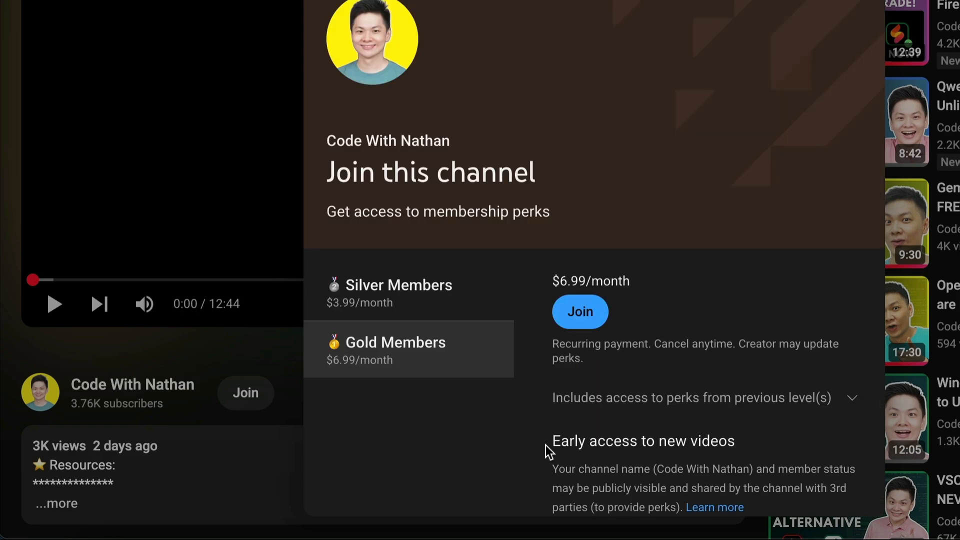
mouse_move(593, 327)
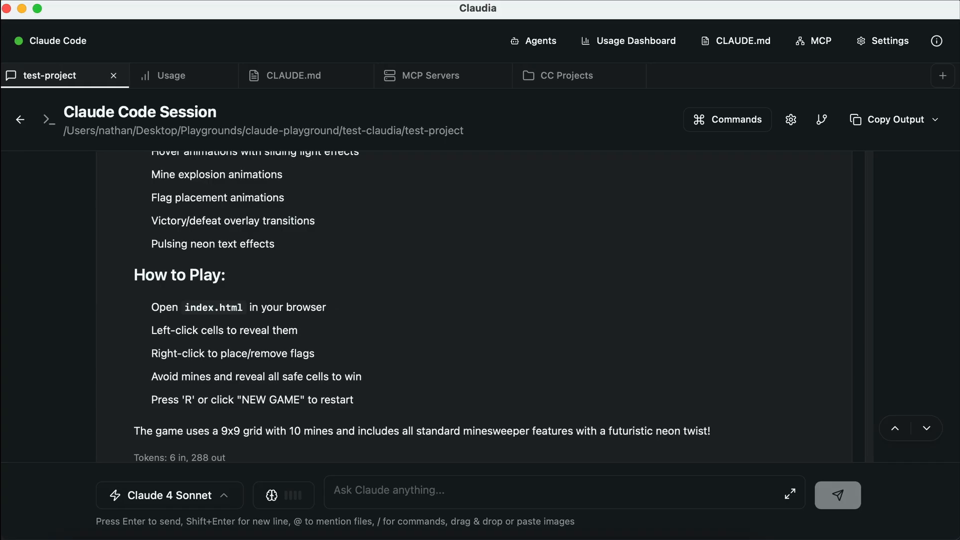
mouse_move(641, 209)
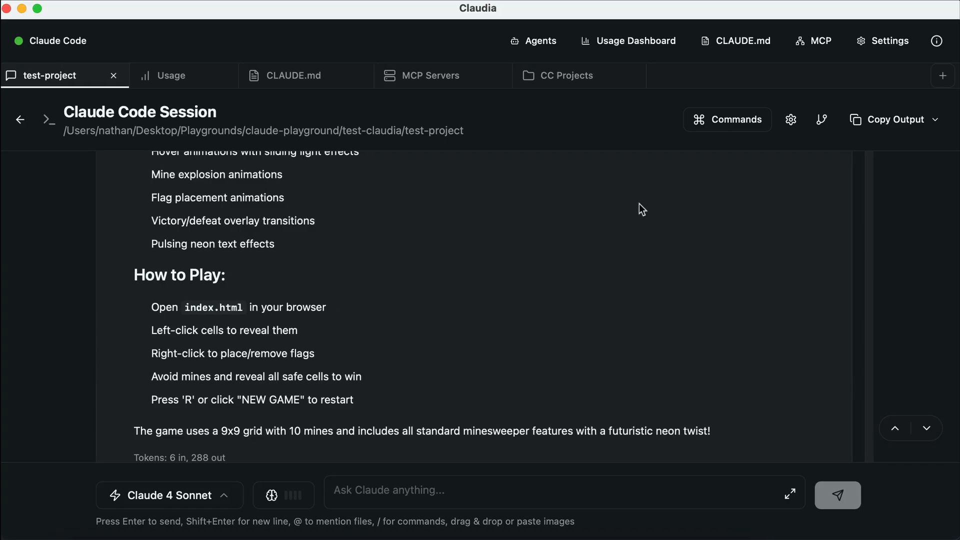
mouse_move(33, 123)
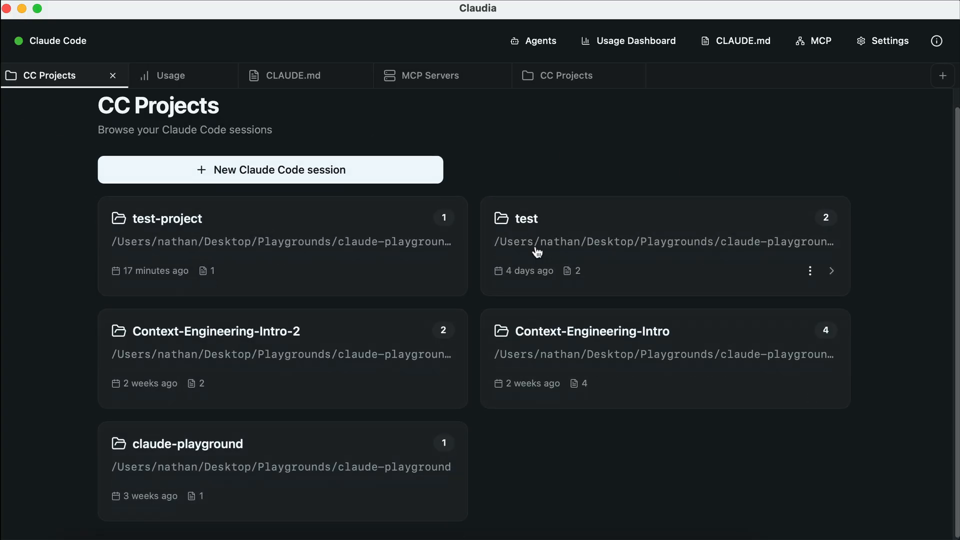
mouse_move(541, 359)
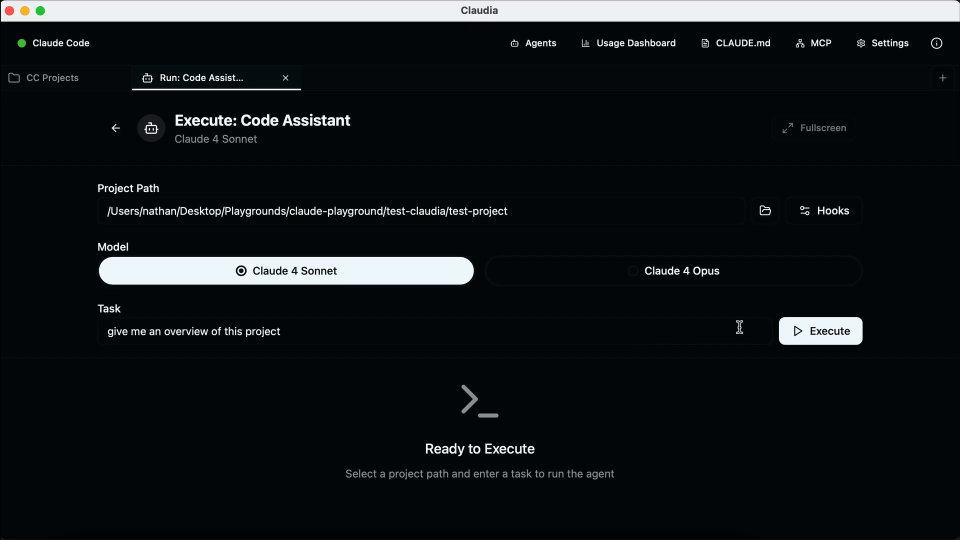
Step: Launch the Code Assistant agent run on test-project with the overview task
click(820, 330)
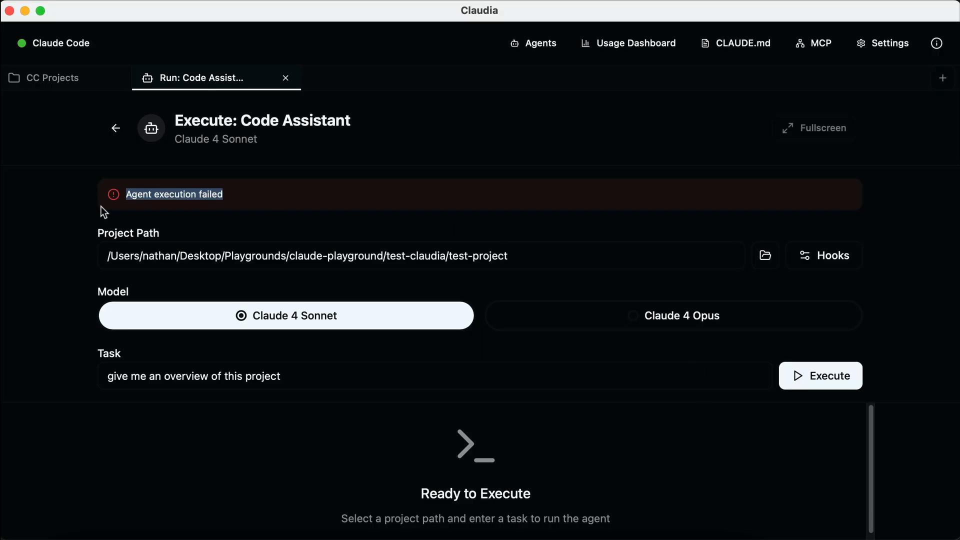
mouse_move(289, 213)
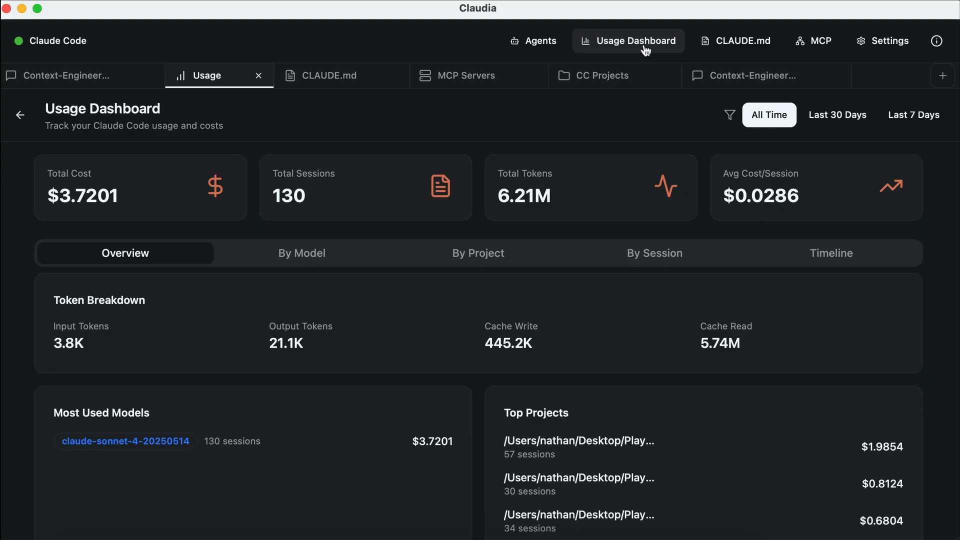
mouse_move(728, 249)
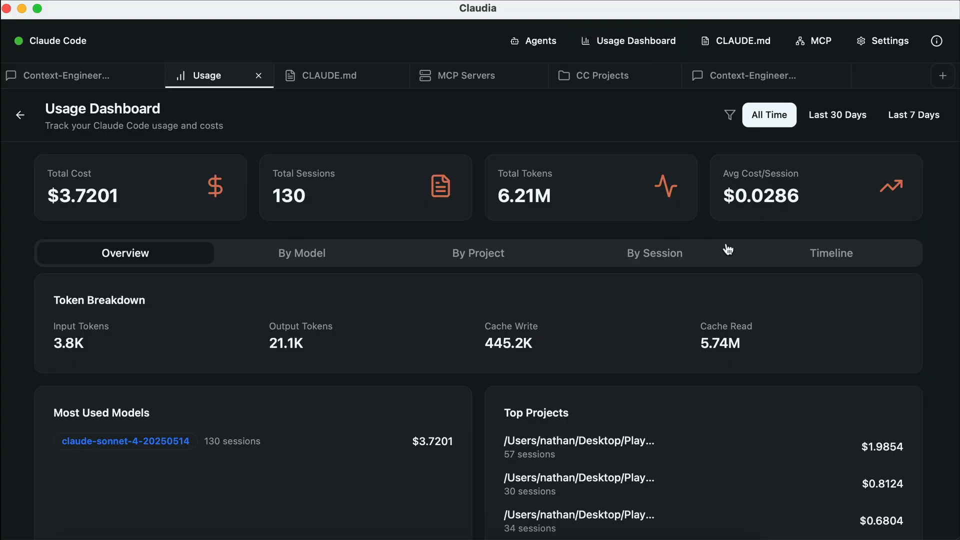
Step: Narrow usage to Last 7 Days, viewing By Model, By Session and Timeline breakdowns
click(837, 114)
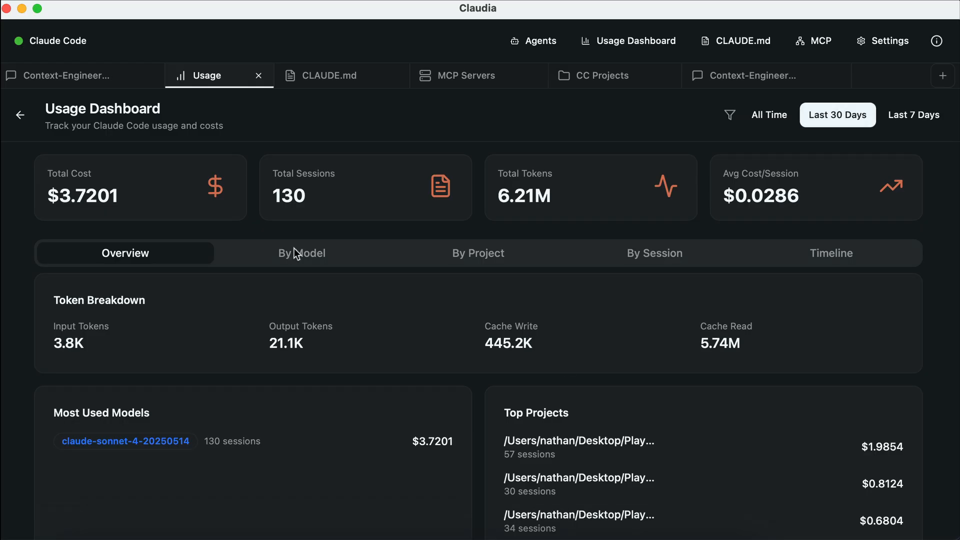
click(913, 114)
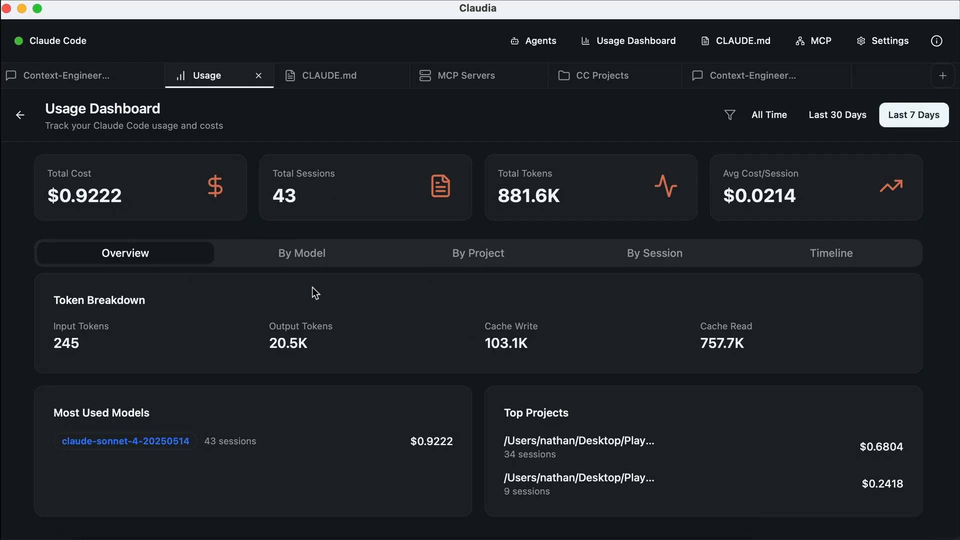
click(301, 253)
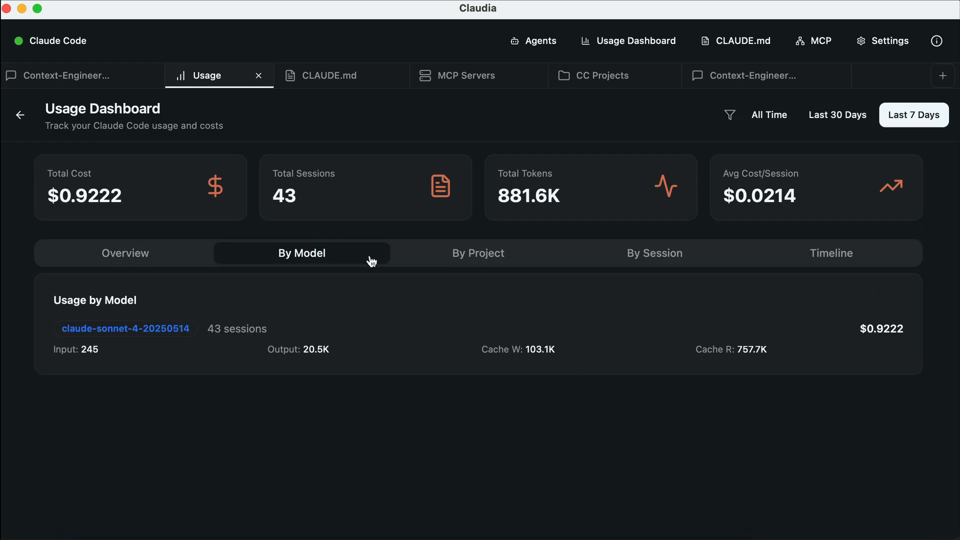
click(654, 252)
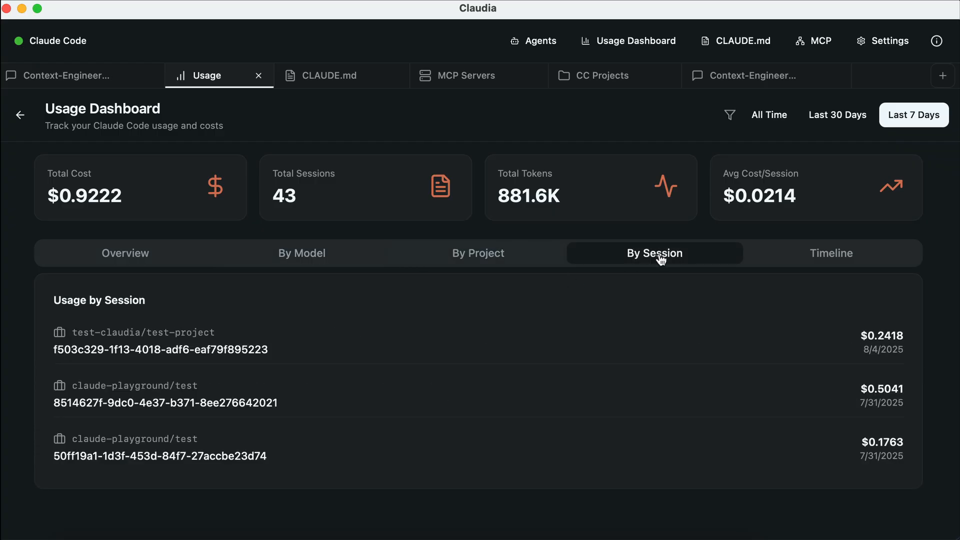
click(829, 253)
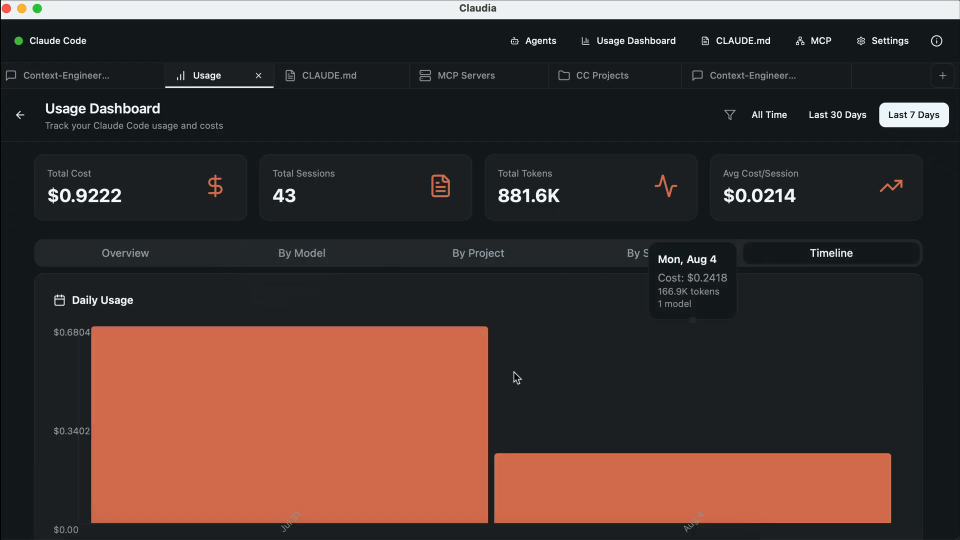
mouse_move(743, 301)
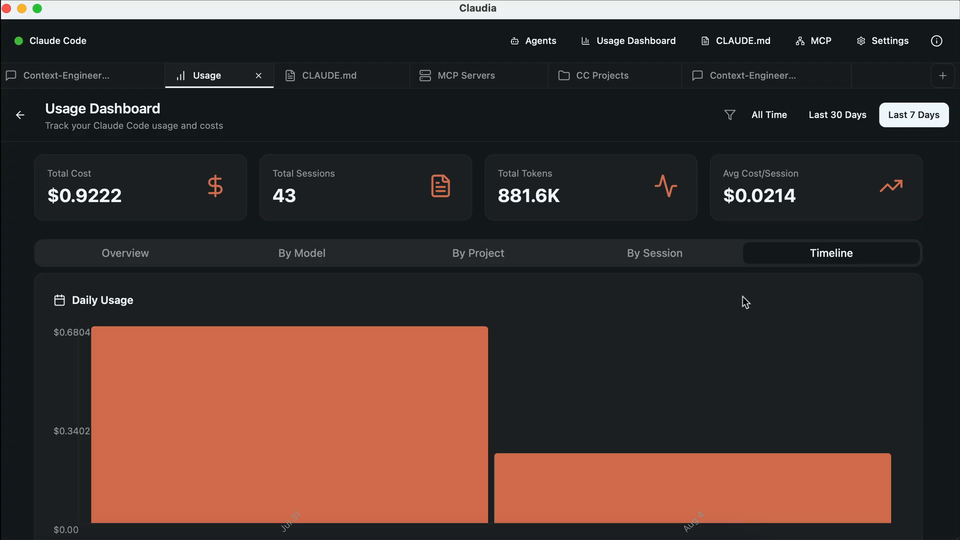
mouse_move(477, 136)
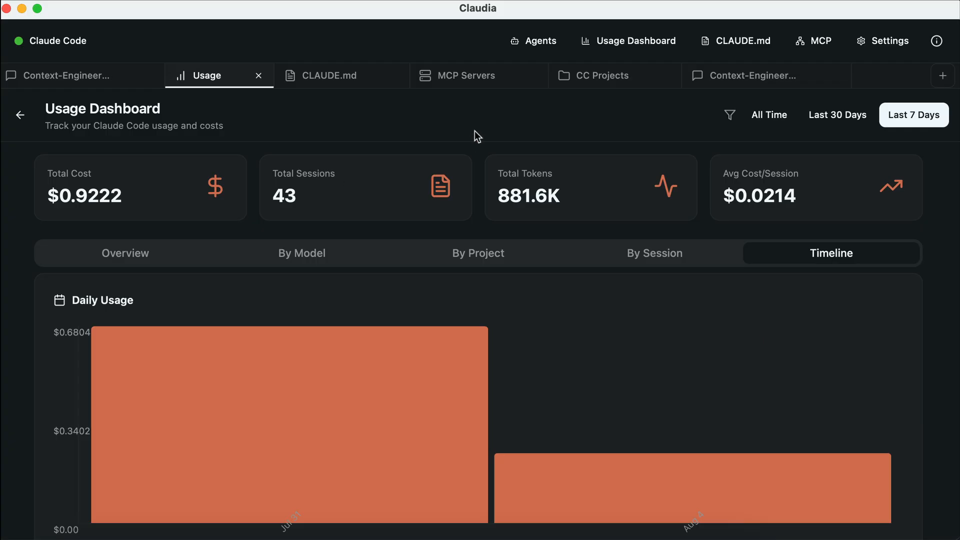
Step: Go to the MCP Servers page and choose Add Server
click(813, 40)
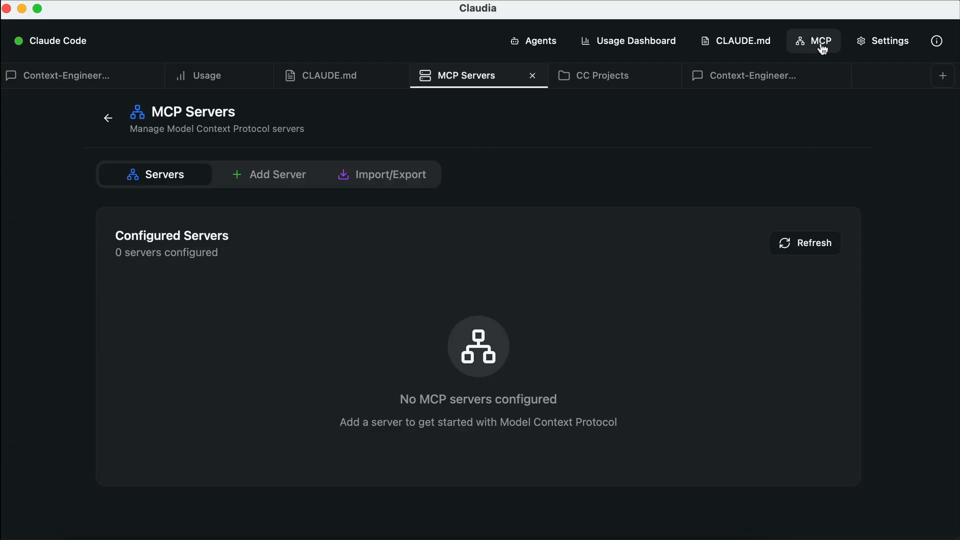
mouse_move(236, 183)
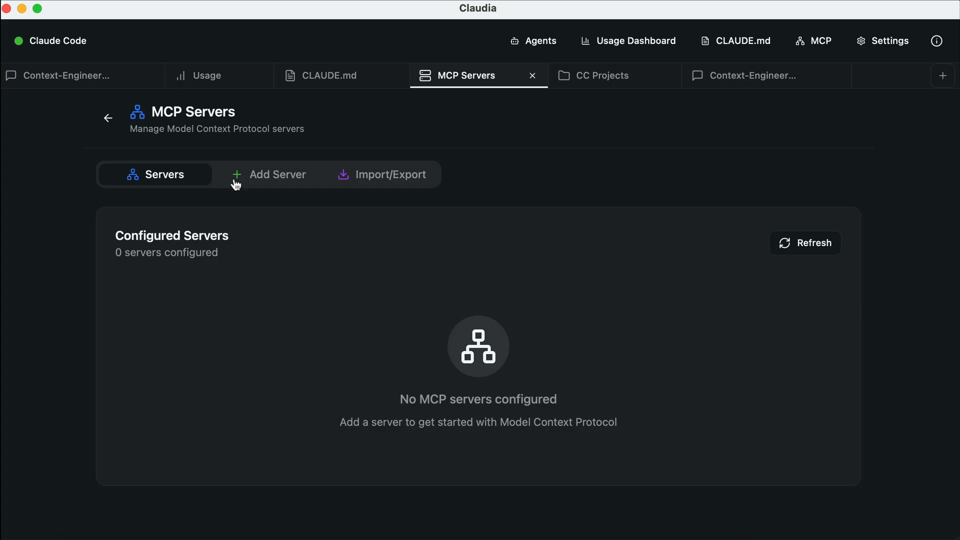
click(276, 175)
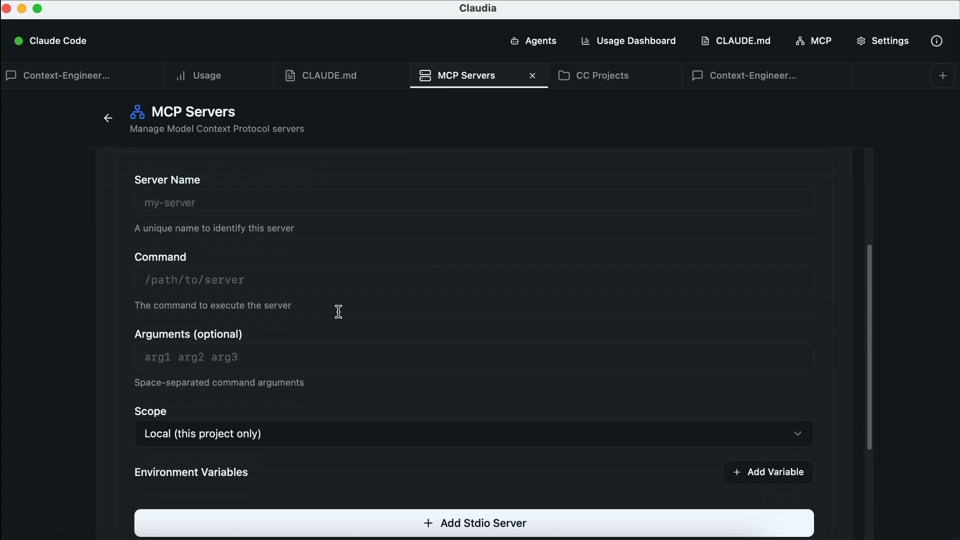